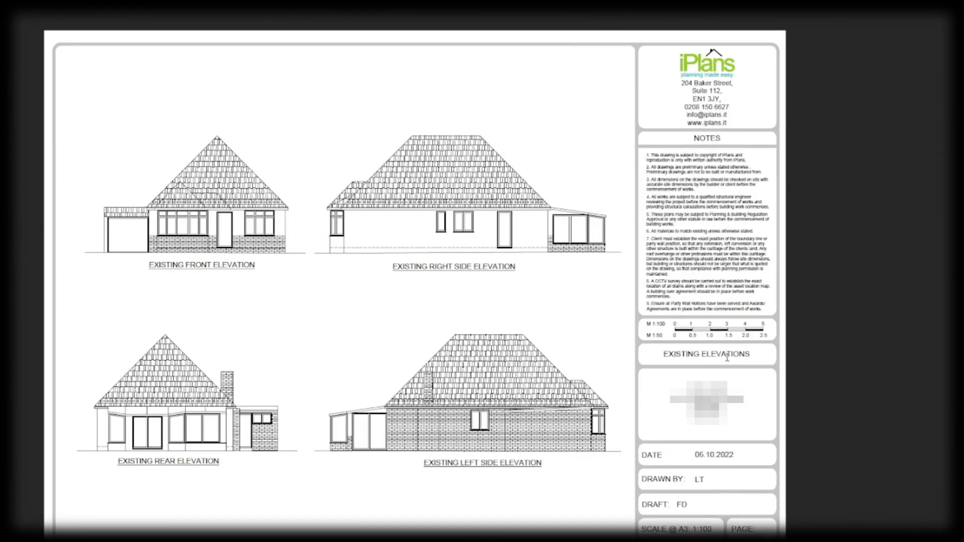
pyautogui.moveTo(872, 319)
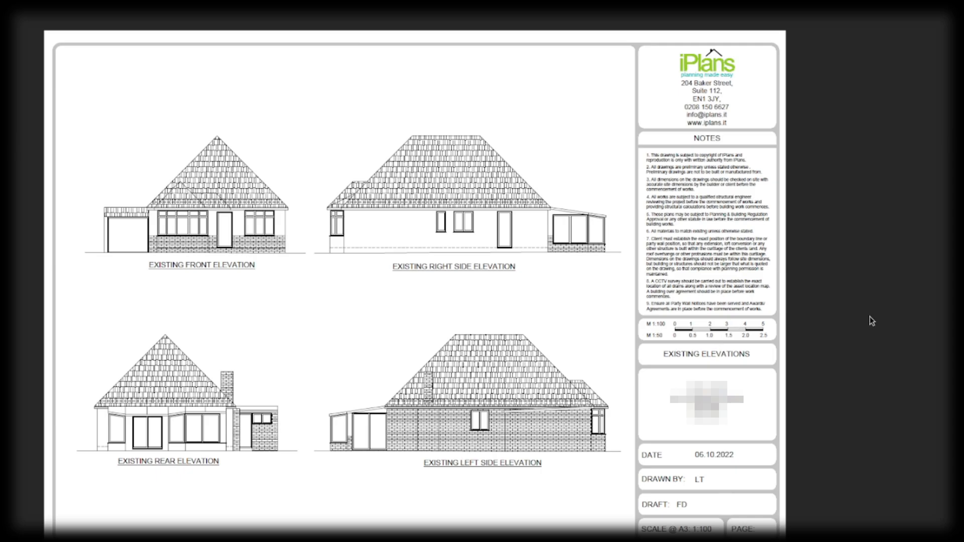
pyautogui.moveTo(816, 284)
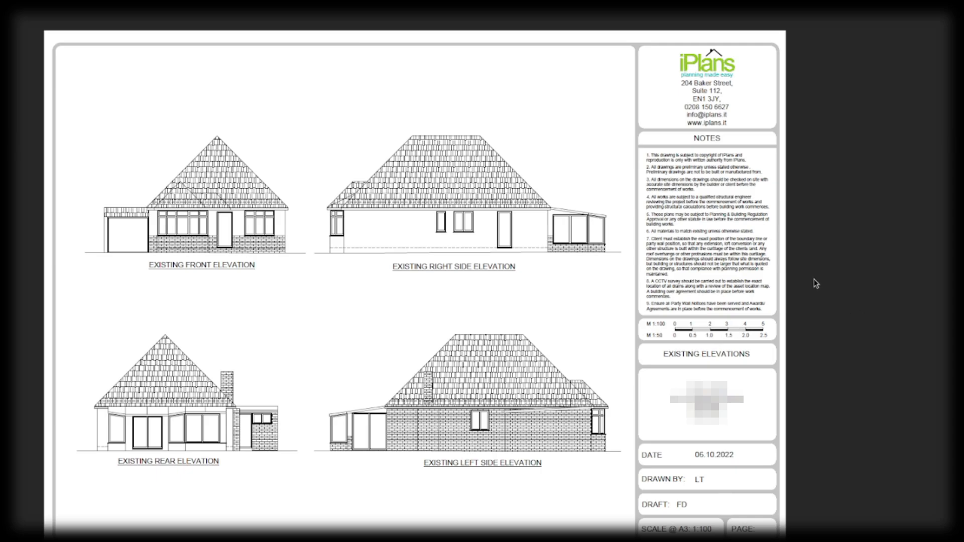
pyautogui.moveTo(756, 277)
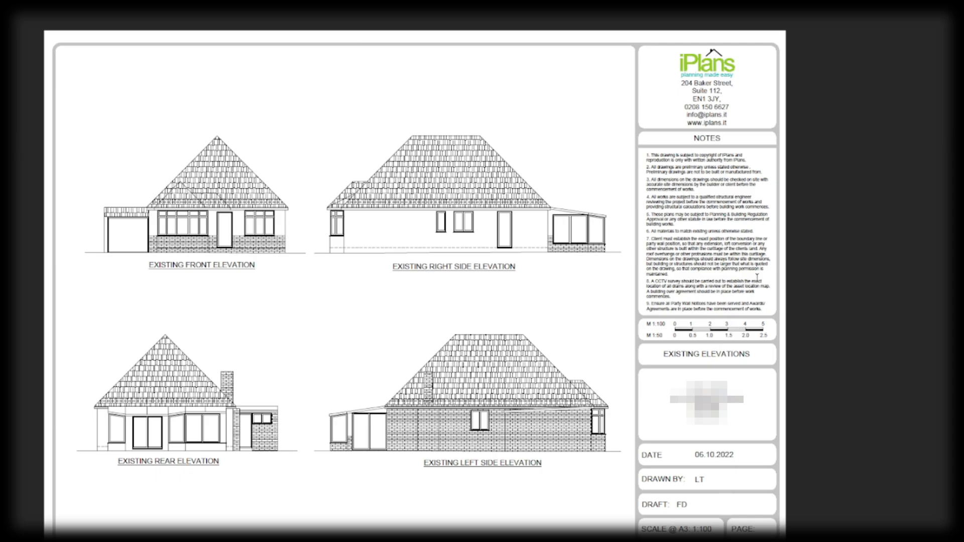
pyautogui.moveTo(153, 439)
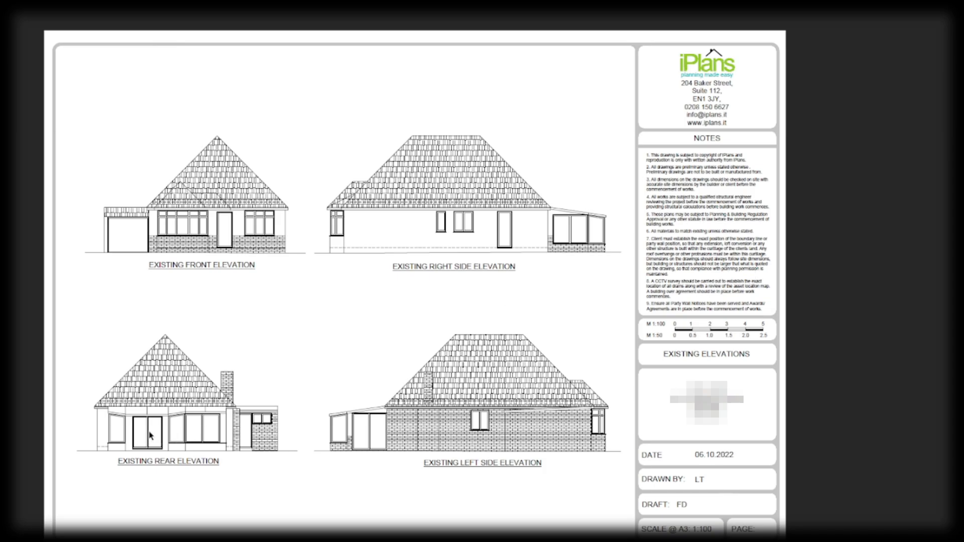
pyautogui.moveTo(197, 424)
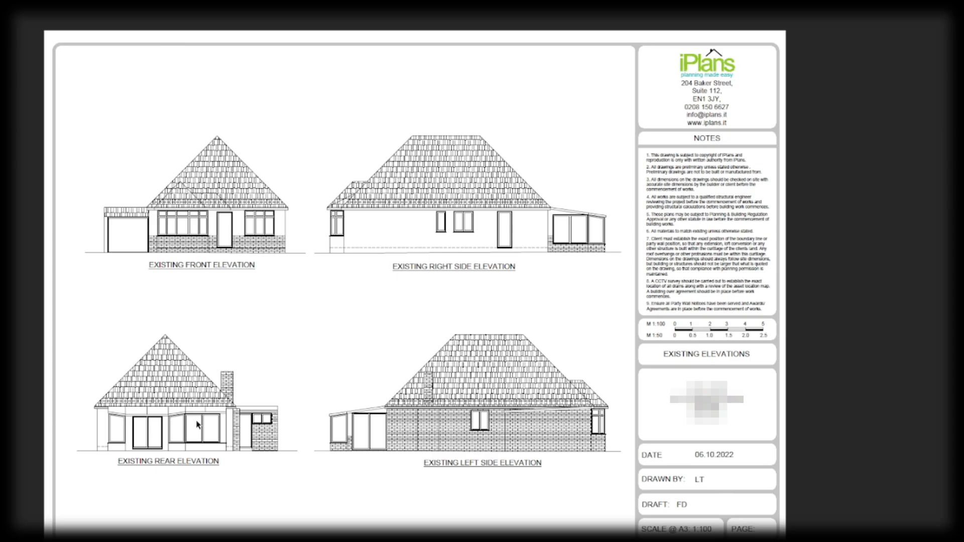
pyautogui.moveTo(202, 425)
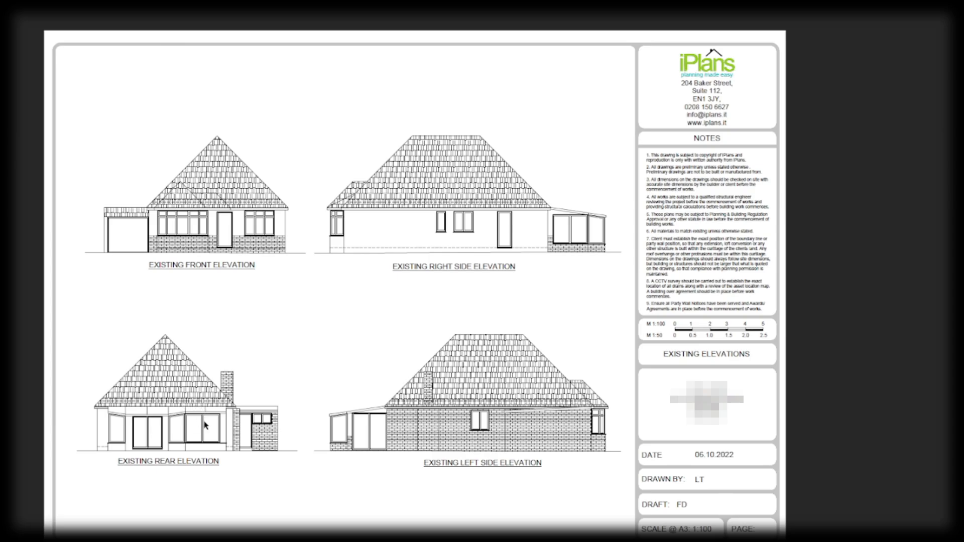
pyautogui.moveTo(234, 396)
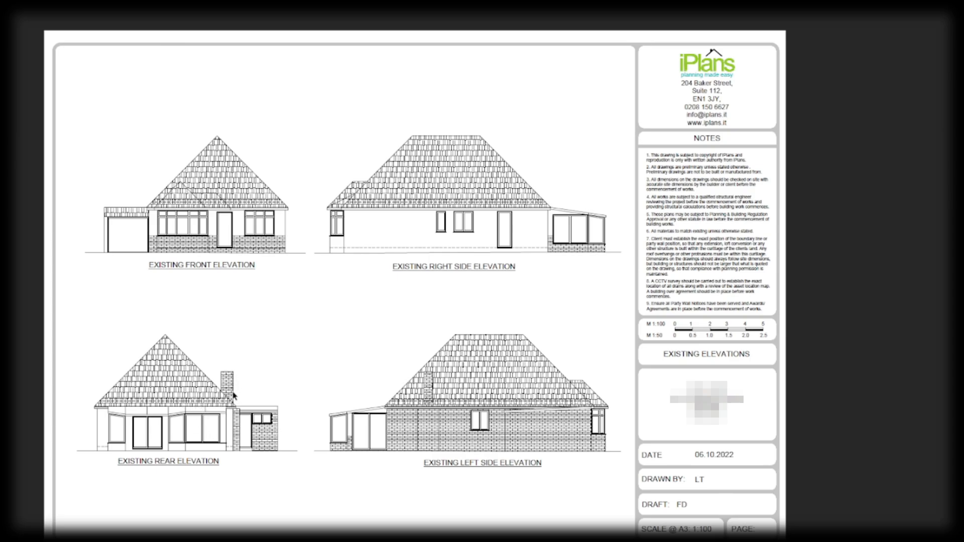
pyautogui.moveTo(237, 375)
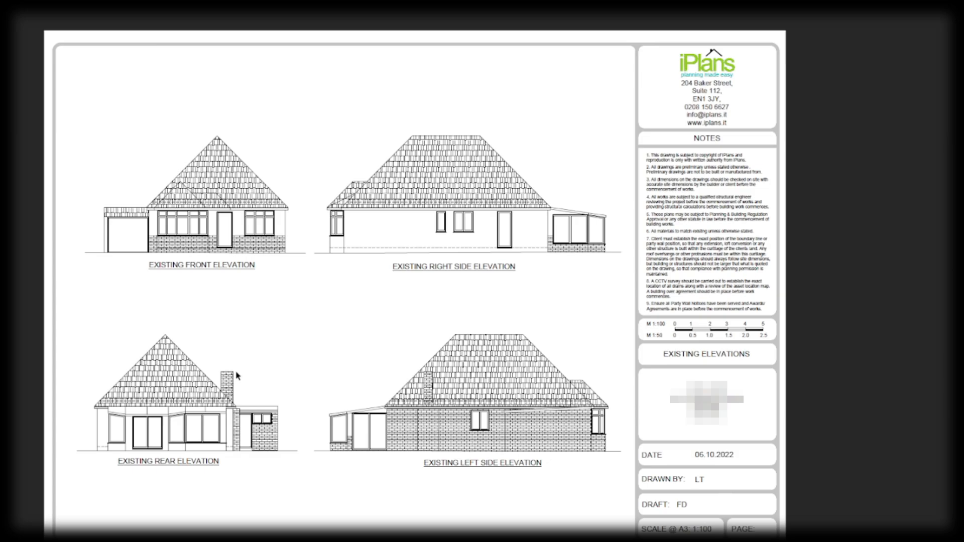
pyautogui.moveTo(135, 388)
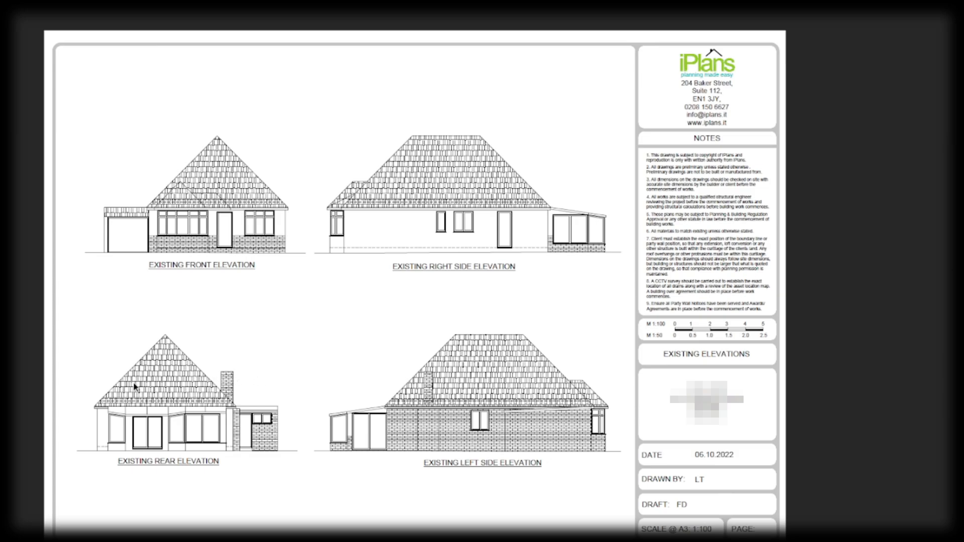
pyautogui.moveTo(205, 359)
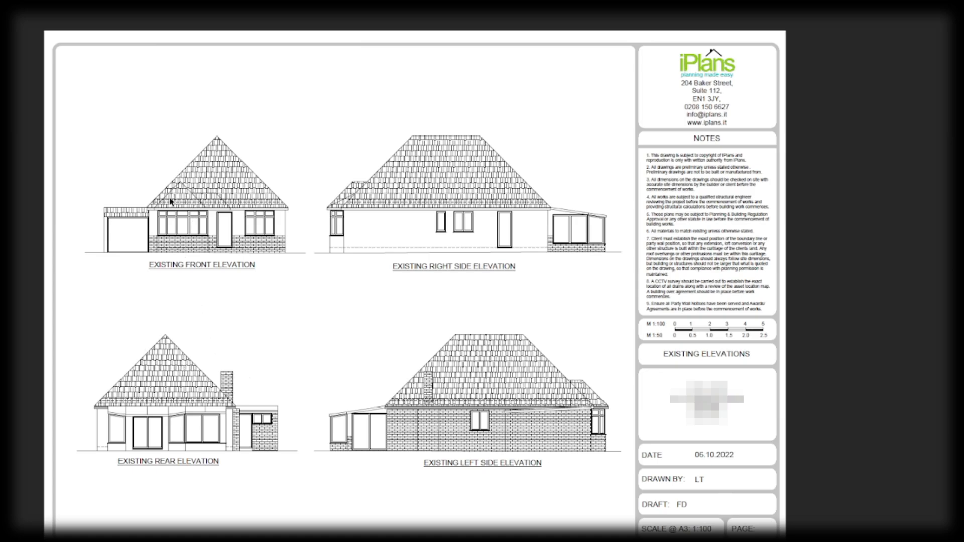
pyautogui.moveTo(206, 196)
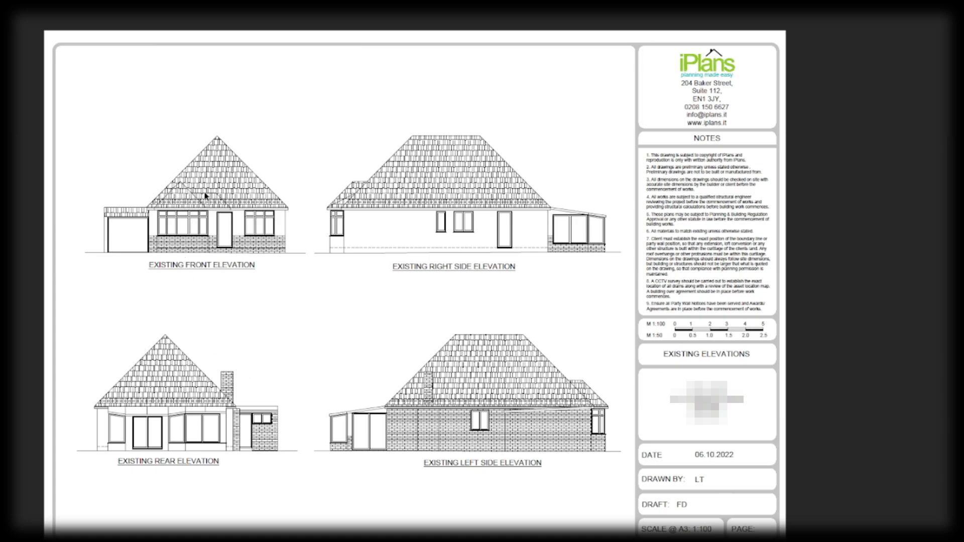
pyautogui.moveTo(218, 239)
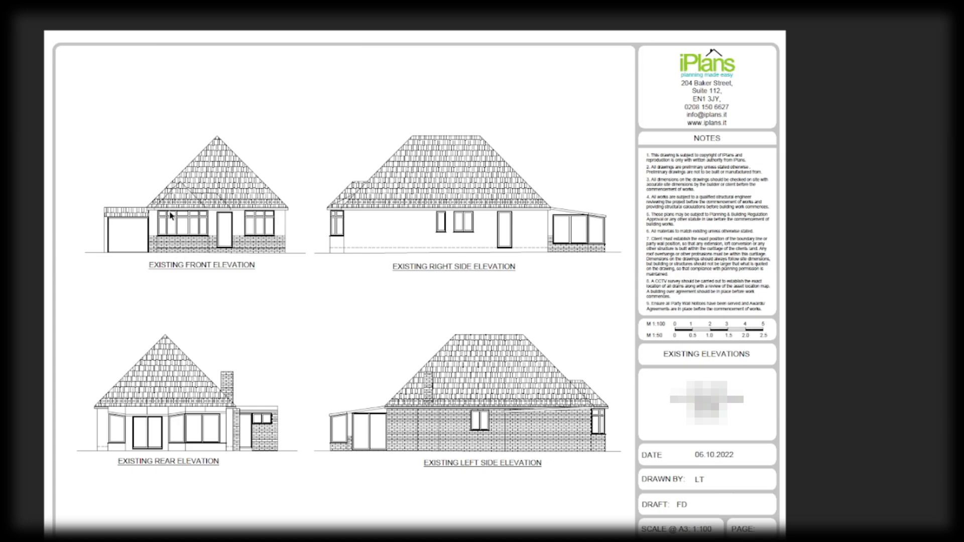
pyautogui.moveTo(180, 226)
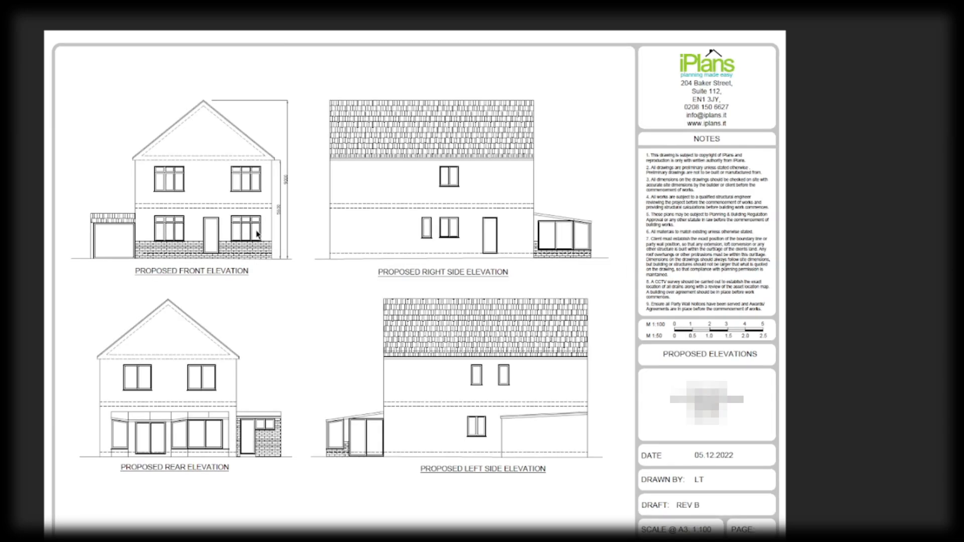
pyautogui.moveTo(263, 247)
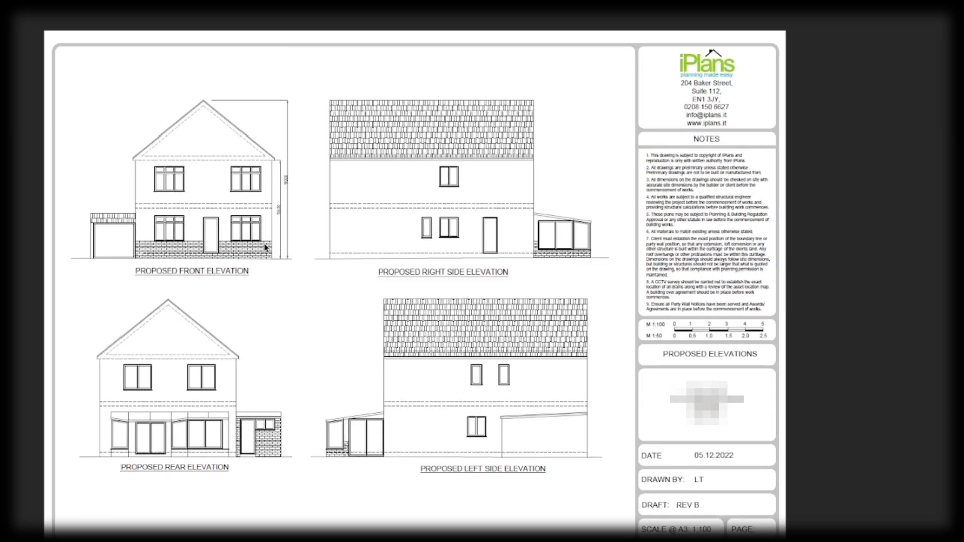
pyautogui.moveTo(148, 221)
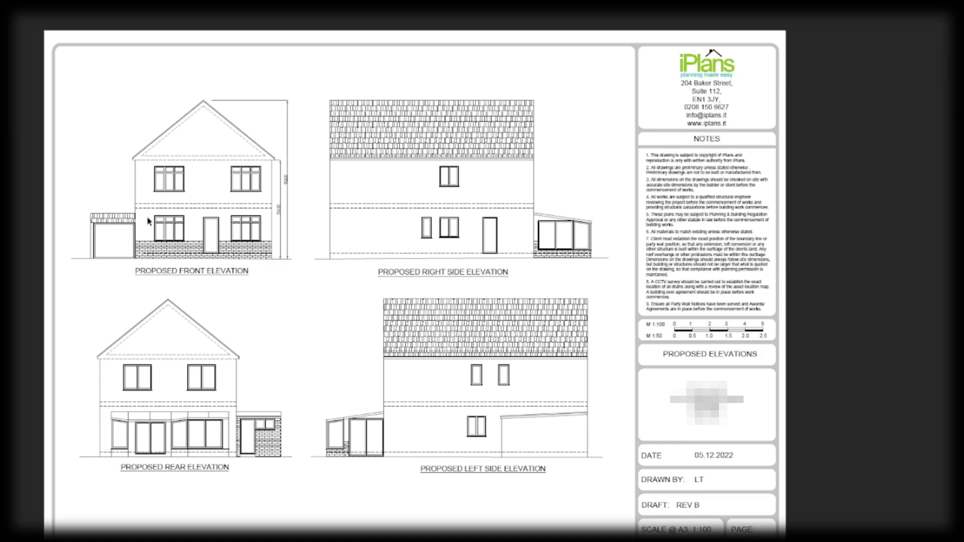
pyautogui.moveTo(172, 247)
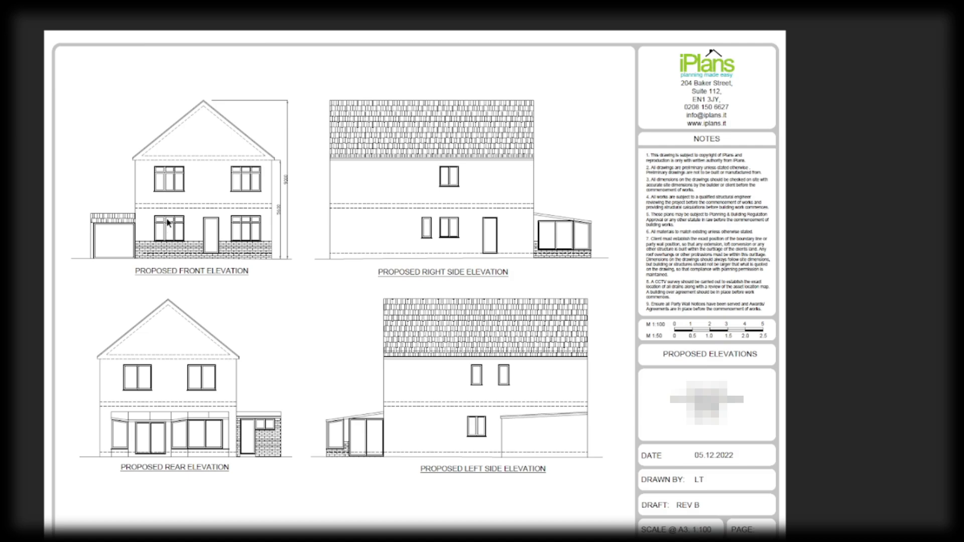
pyautogui.moveTo(157, 200)
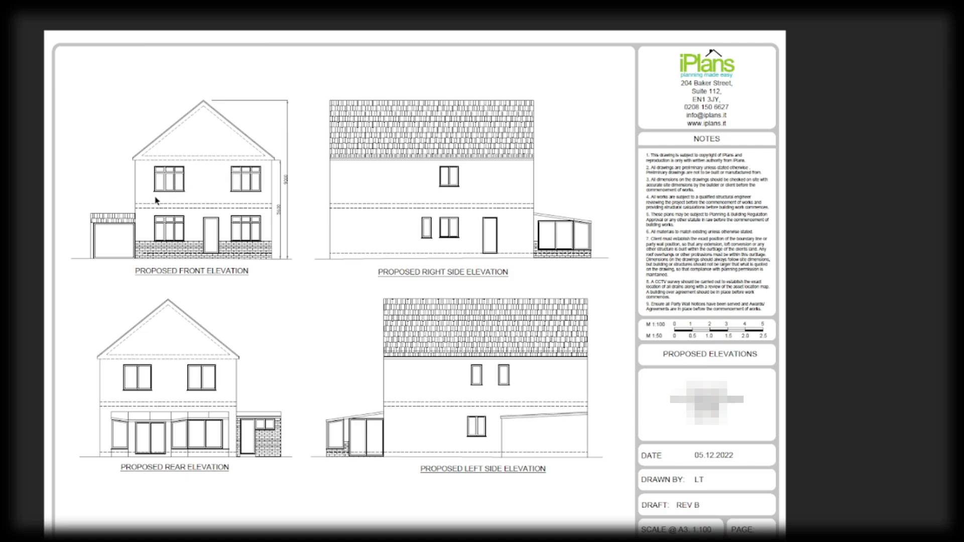
pyautogui.moveTo(274, 154)
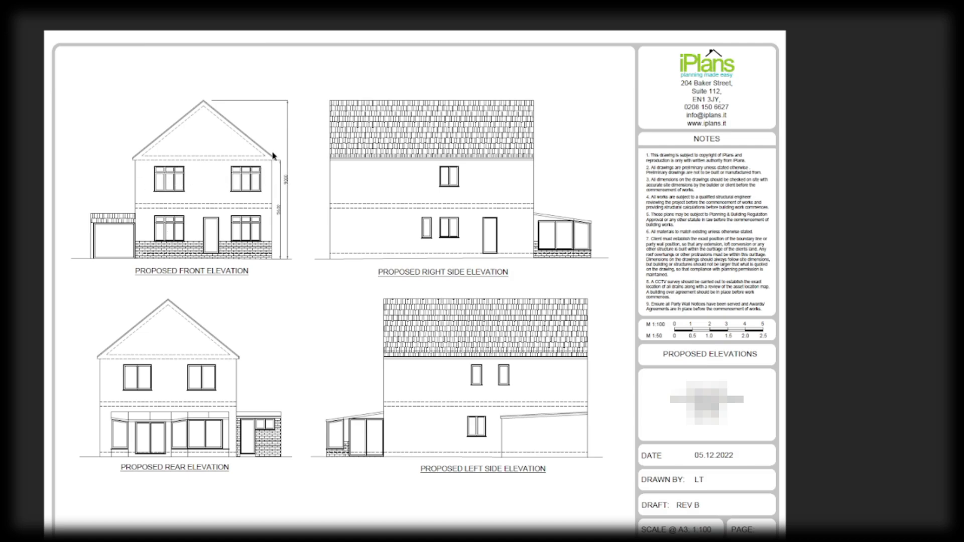
pyautogui.moveTo(170, 153)
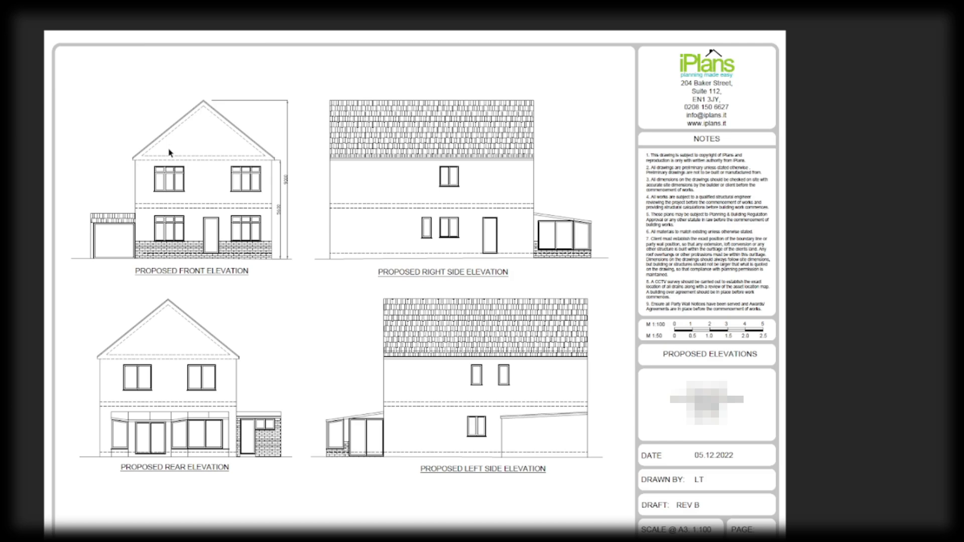
pyautogui.moveTo(274, 247)
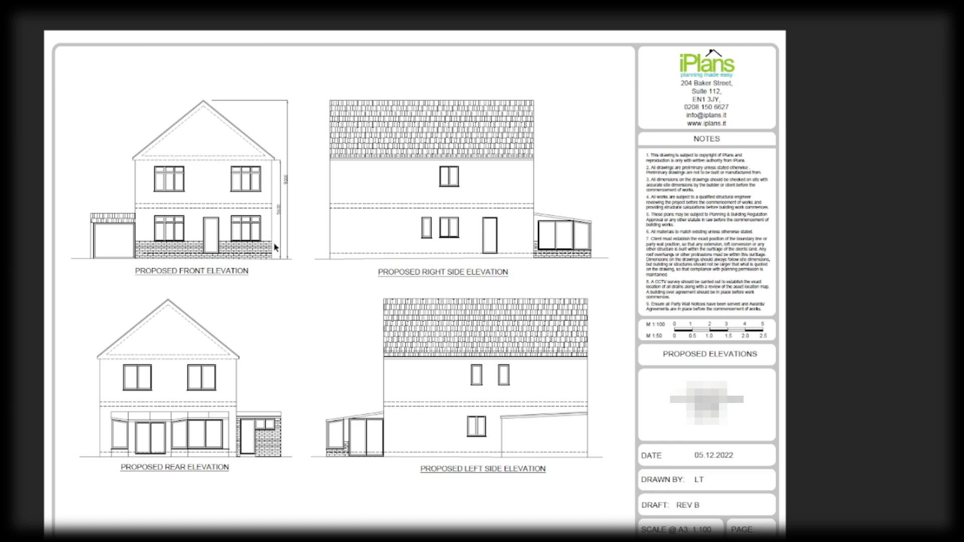
pyautogui.moveTo(277, 240)
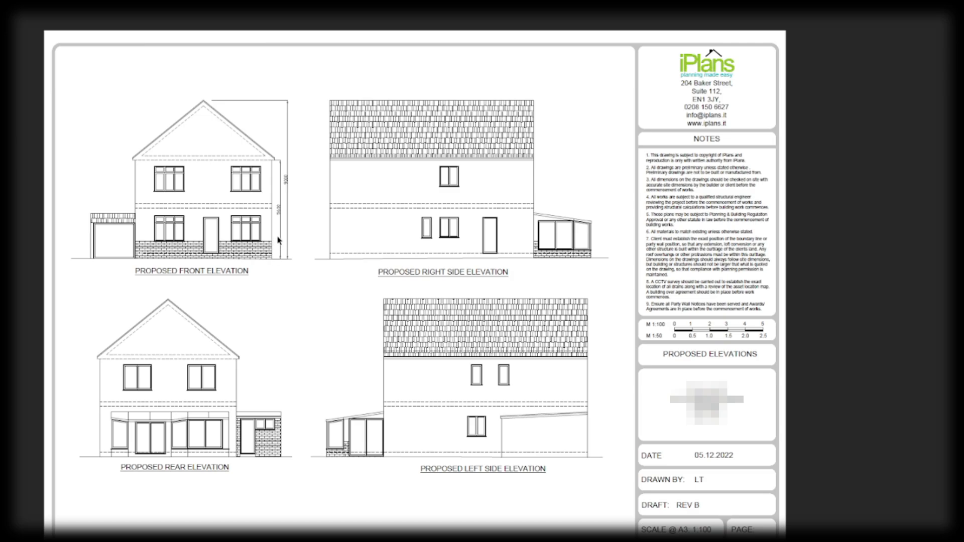
pyautogui.moveTo(278, 168)
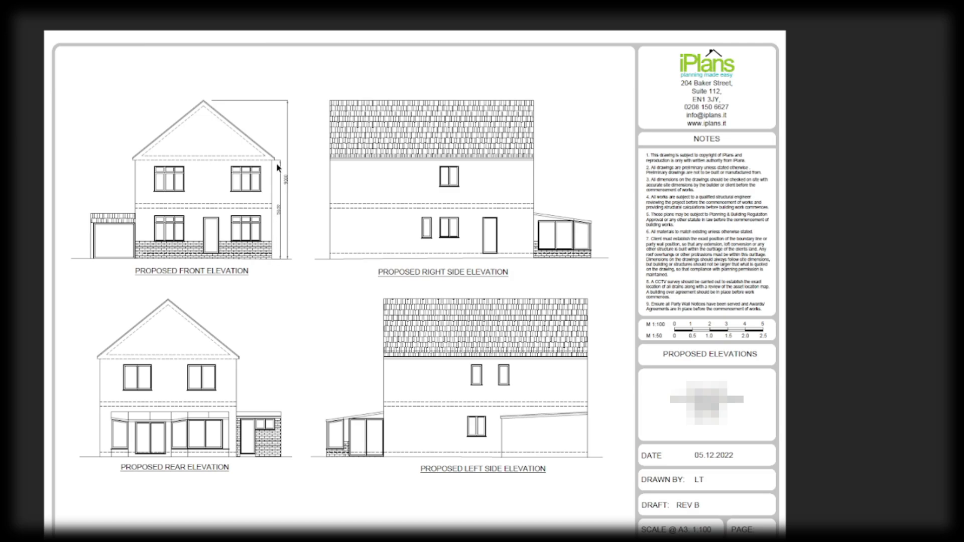
pyautogui.moveTo(221, 163)
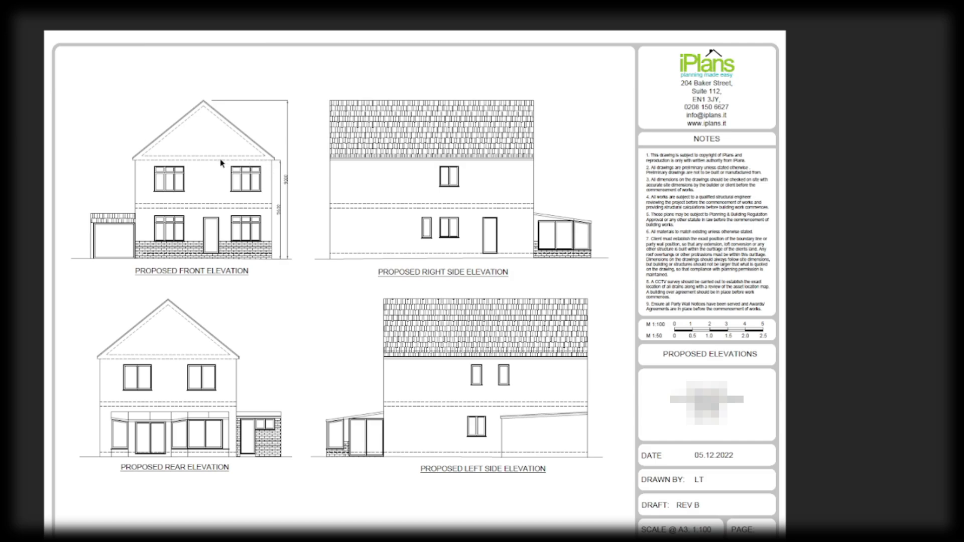
pyautogui.moveTo(210, 116)
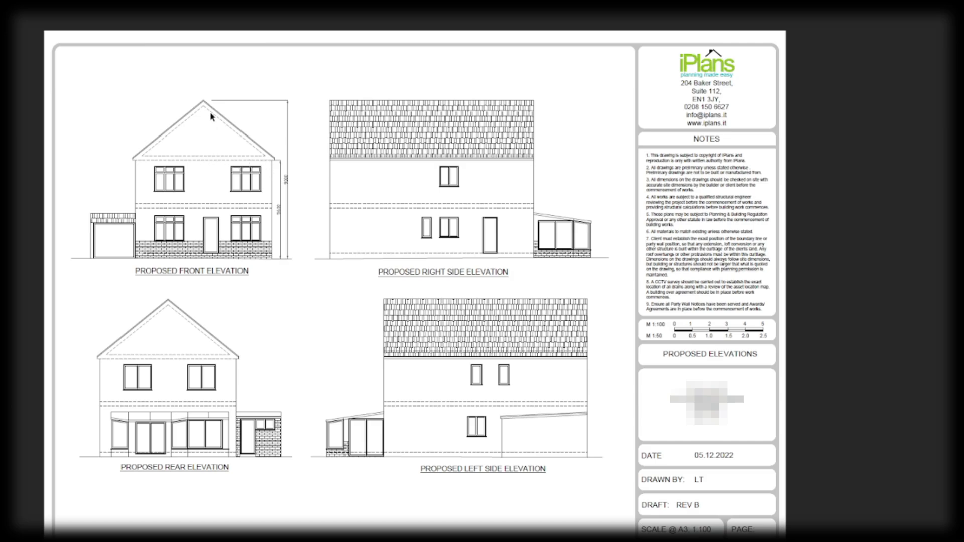
pyautogui.moveTo(215, 123)
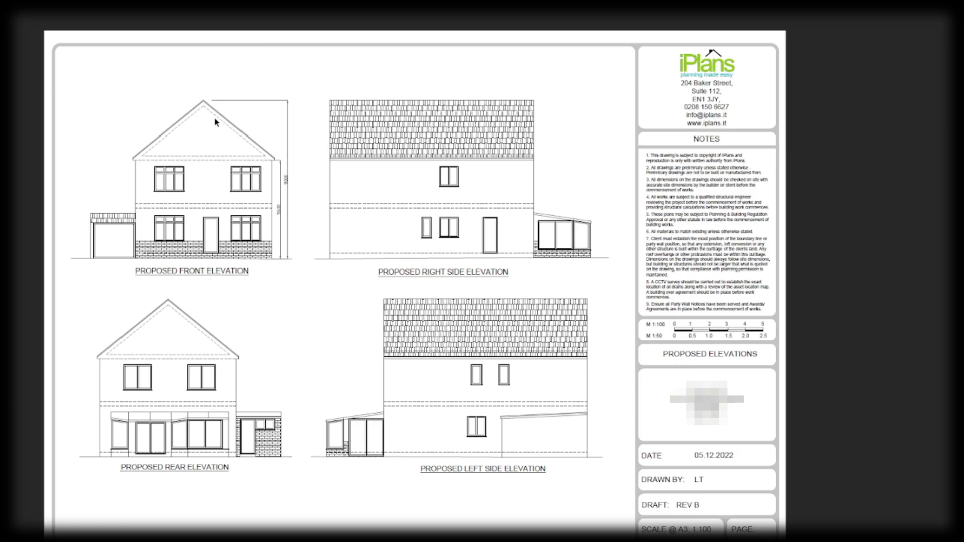
pyautogui.moveTo(173, 131)
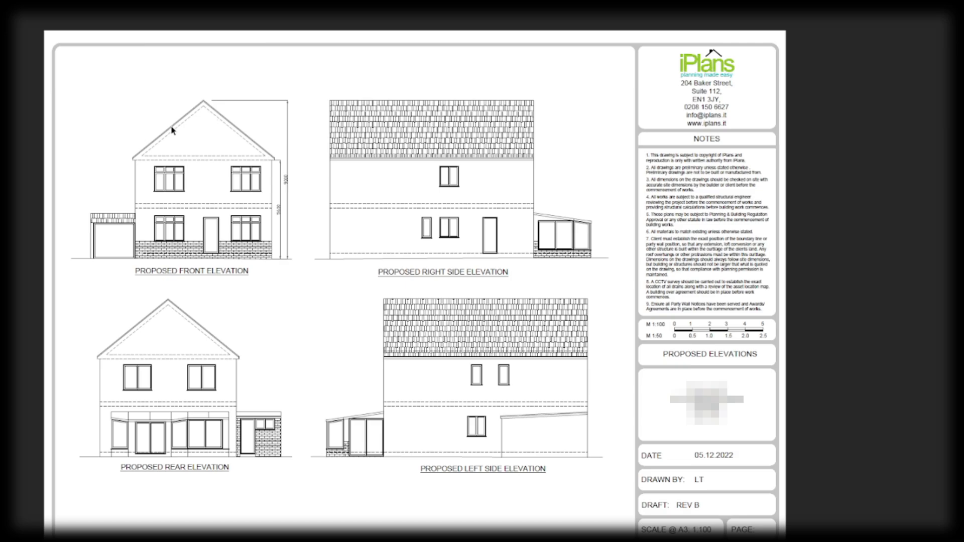
pyautogui.moveTo(182, 128)
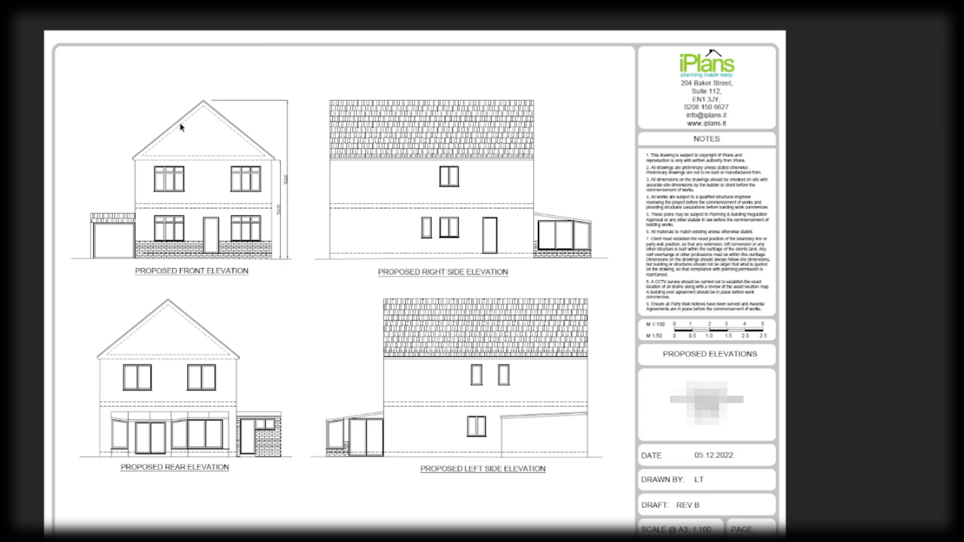
pyautogui.moveTo(164, 141)
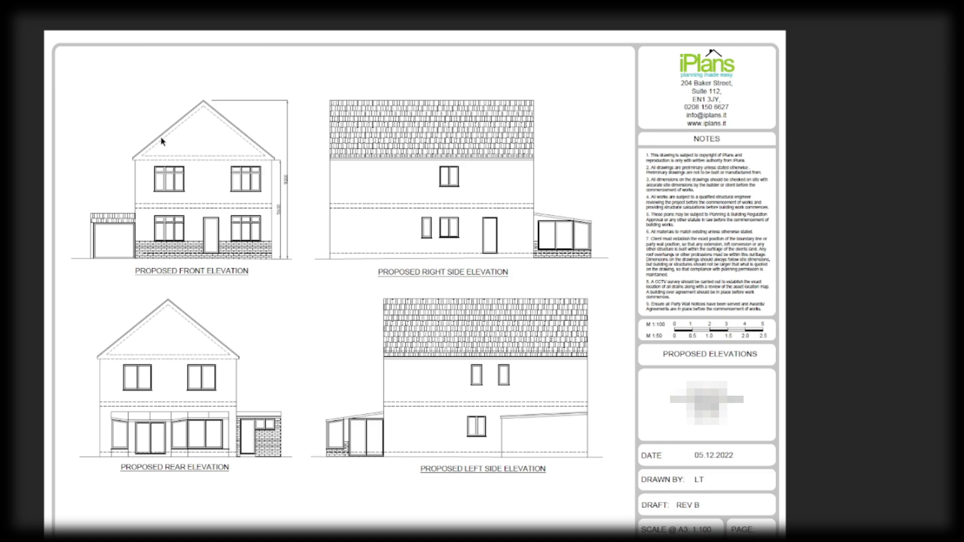
pyautogui.moveTo(217, 144)
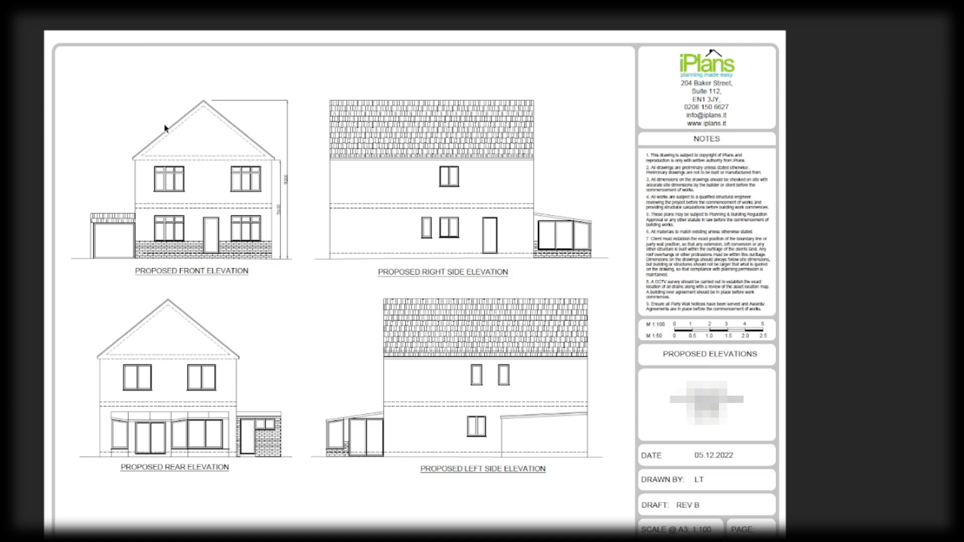
pyautogui.moveTo(218, 158)
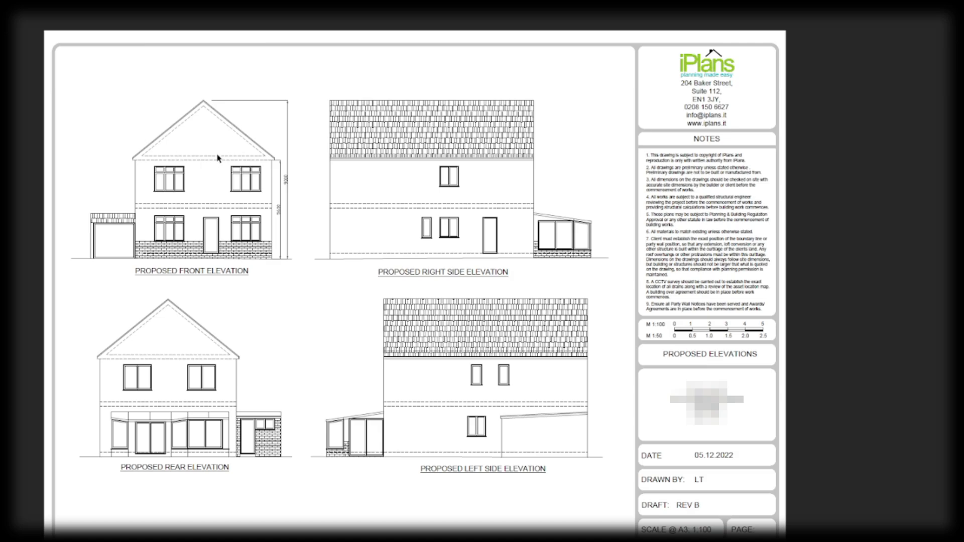
pyautogui.moveTo(229, 155)
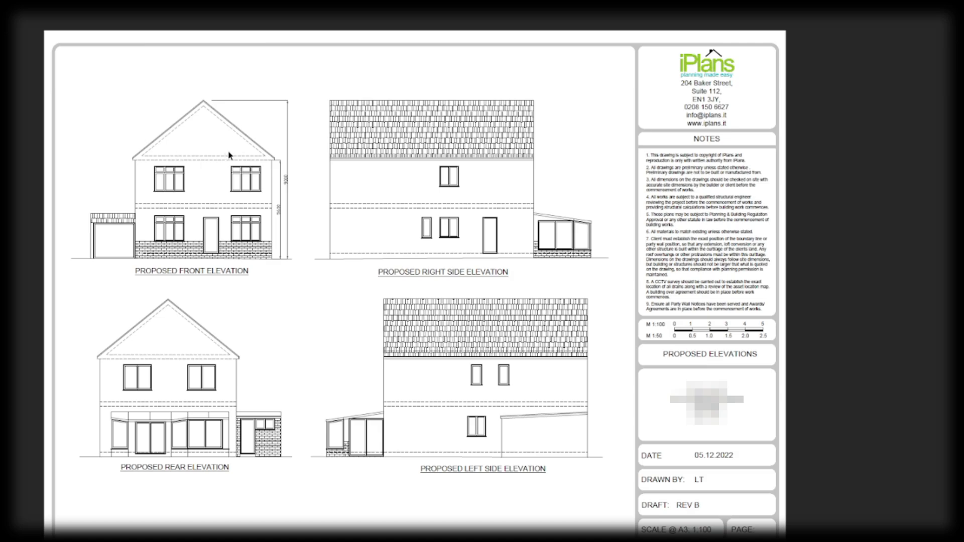
pyautogui.moveTo(237, 154)
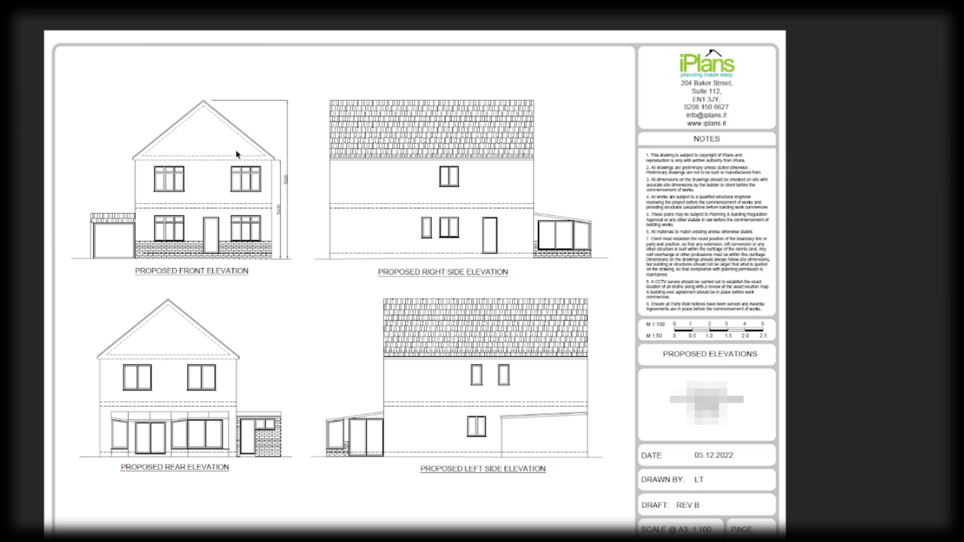
pyautogui.moveTo(300, 141)
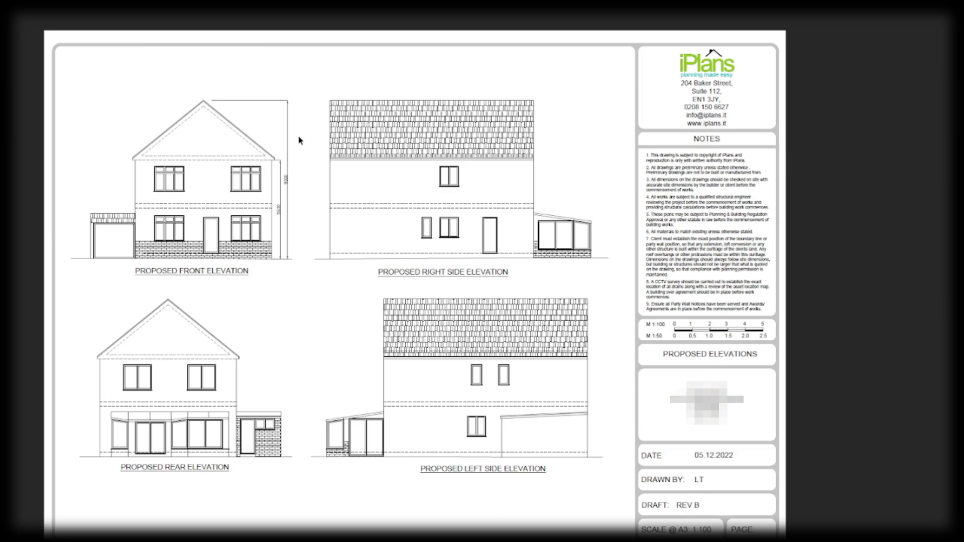
pyautogui.moveTo(537, 146)
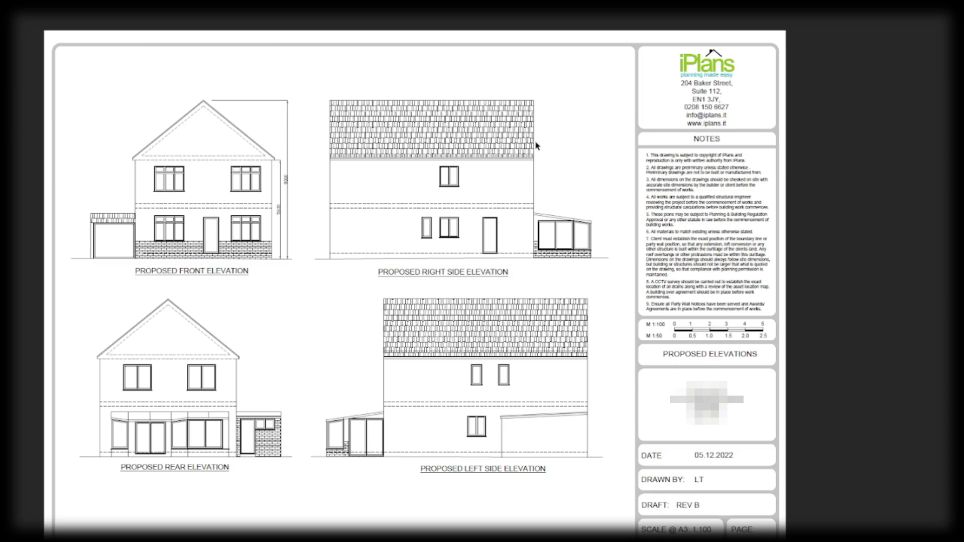
pyautogui.moveTo(411, 139)
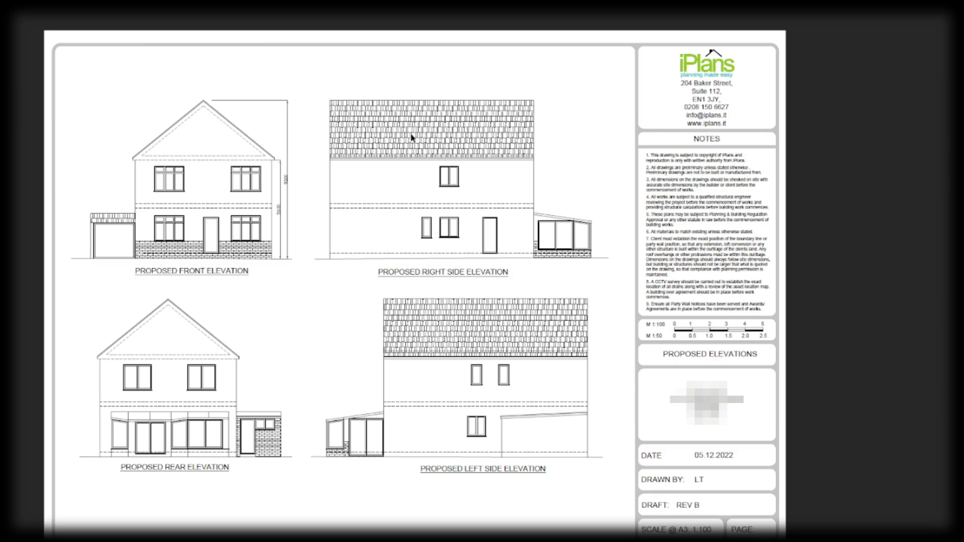
pyautogui.moveTo(379, 160)
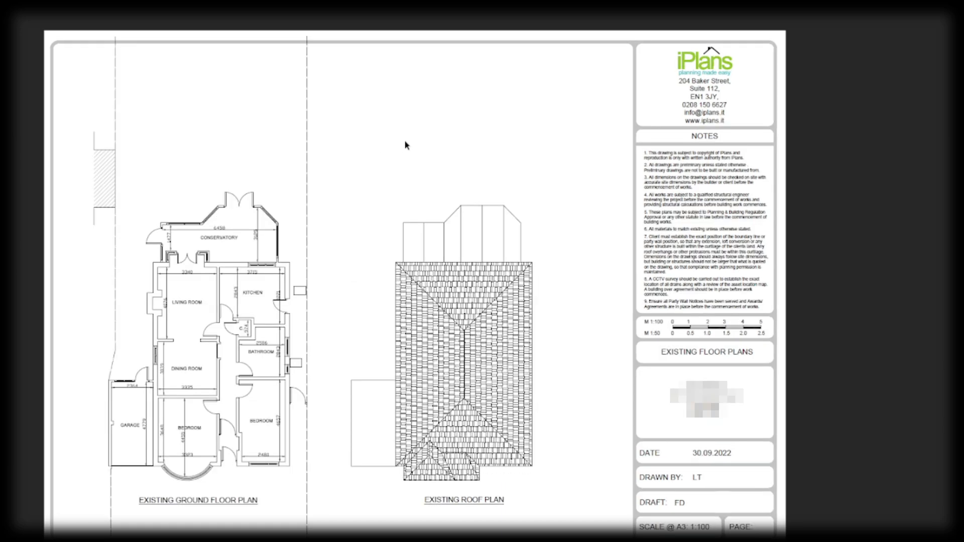
pyautogui.moveTo(312, 256)
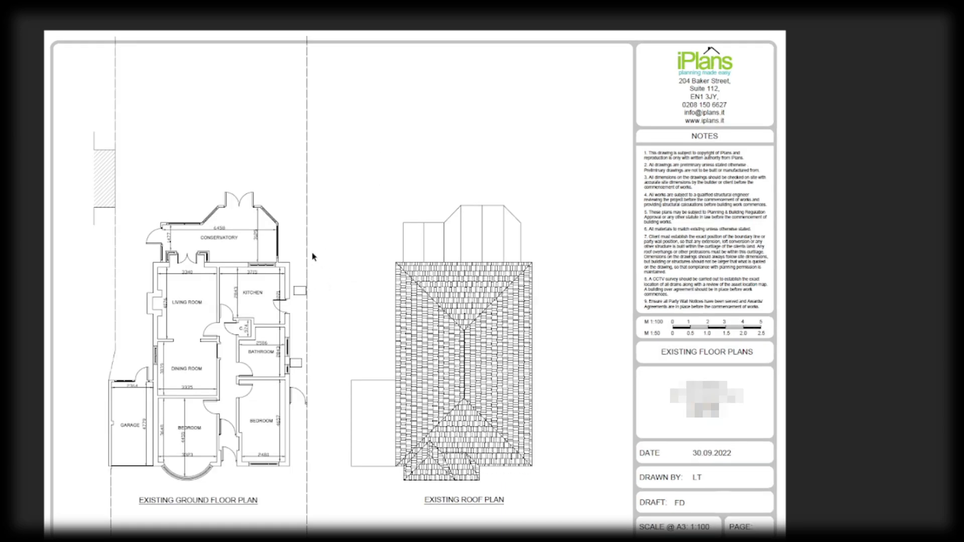
pyautogui.moveTo(382, 276)
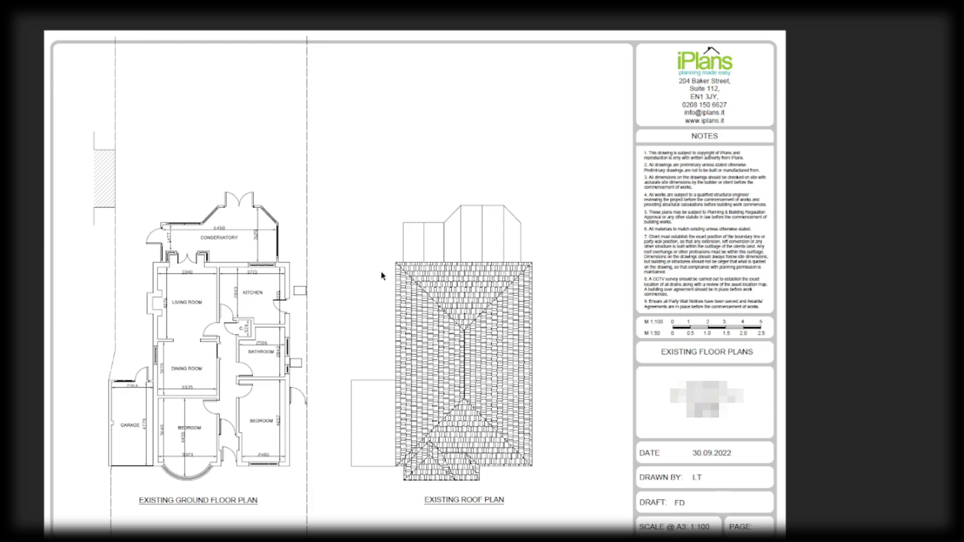
pyautogui.moveTo(220, 310)
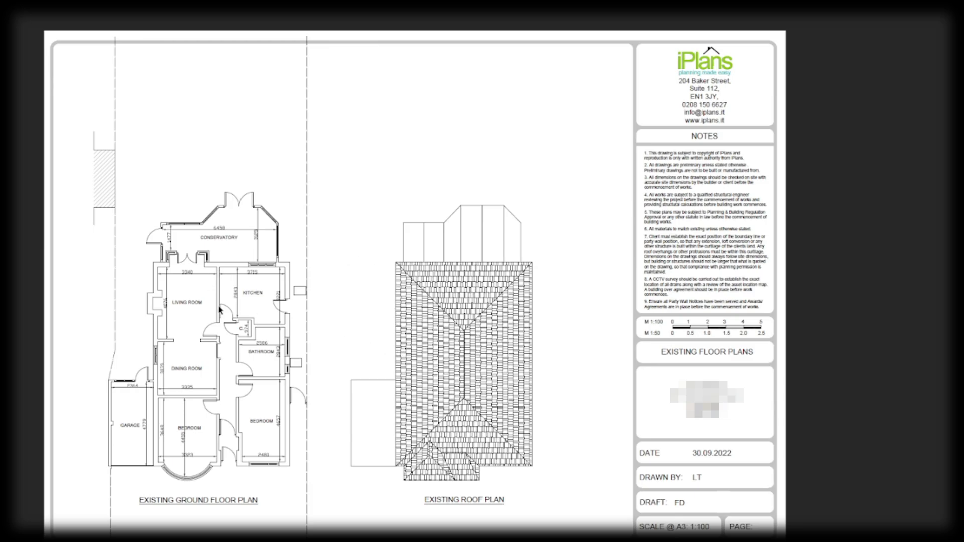
pyautogui.moveTo(234, 300)
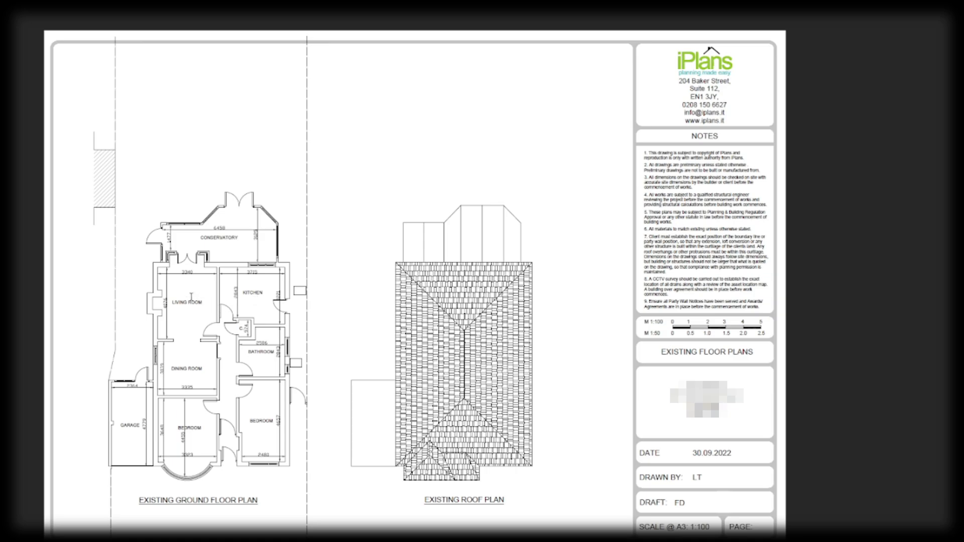
pyautogui.moveTo(278, 269)
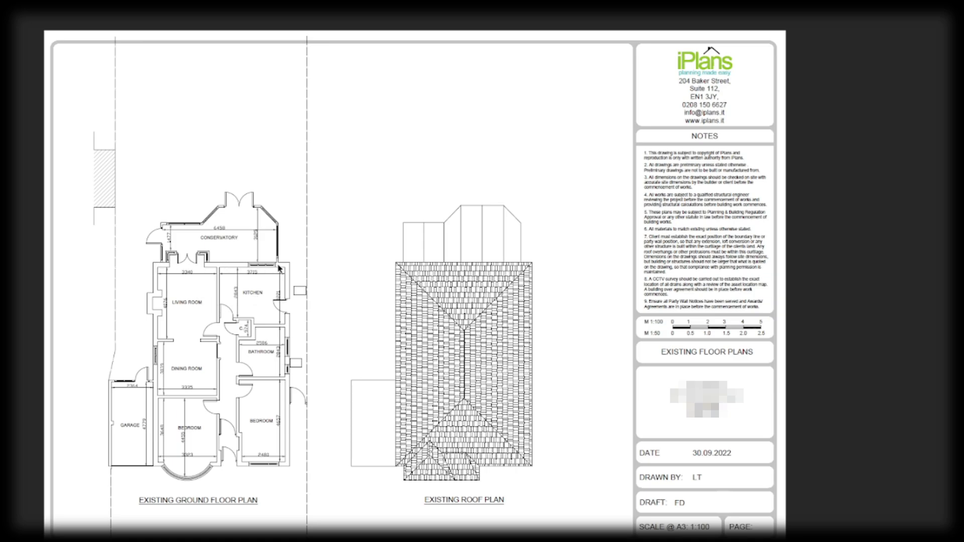
pyautogui.moveTo(264, 224)
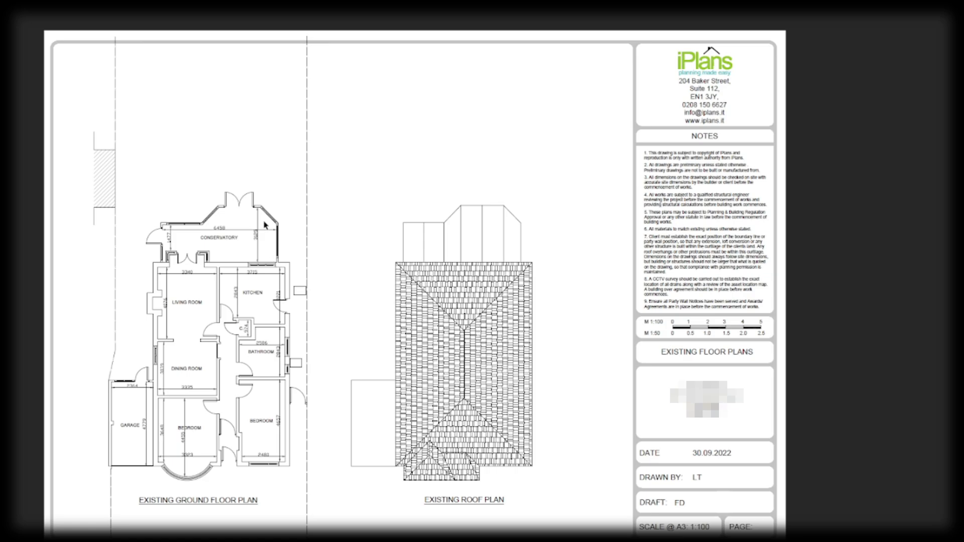
pyautogui.moveTo(205, 268)
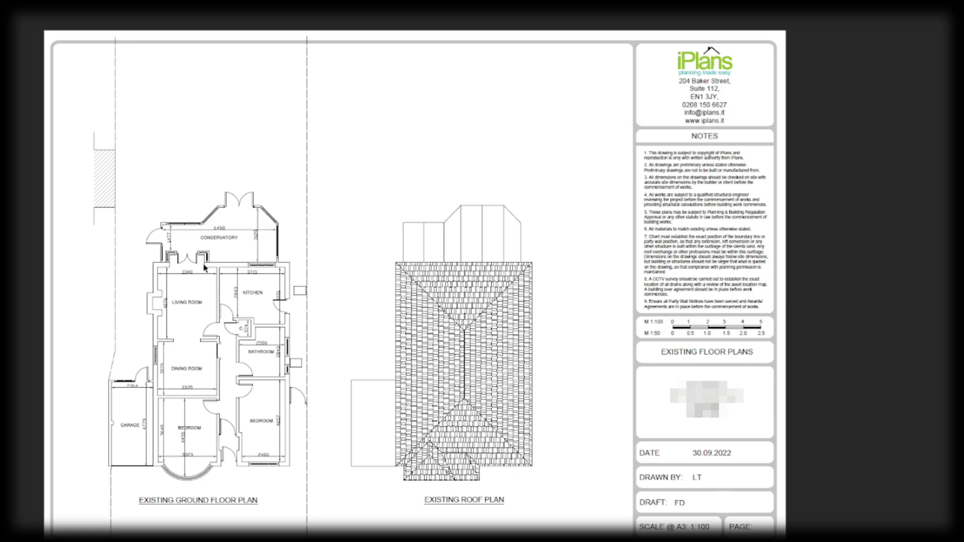
pyautogui.moveTo(255, 281)
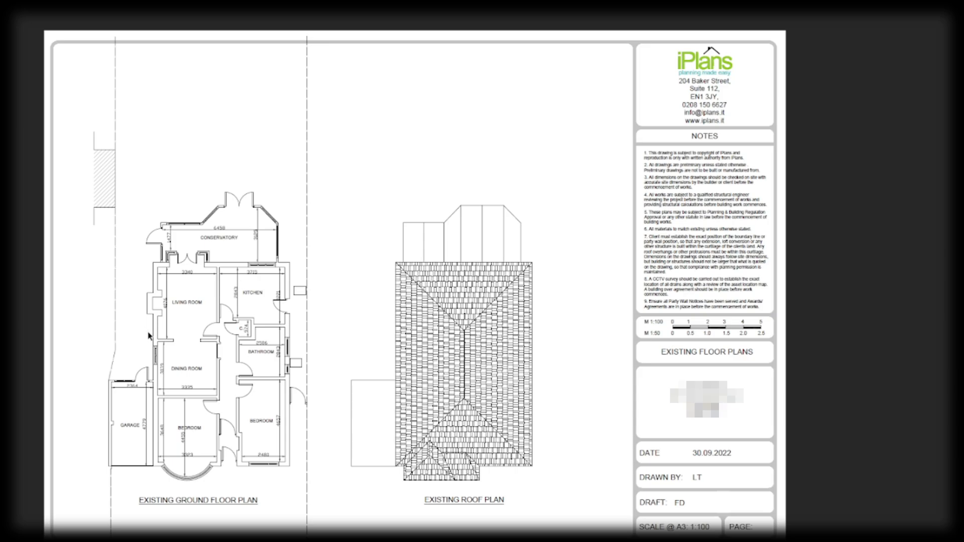
pyautogui.moveTo(275, 243)
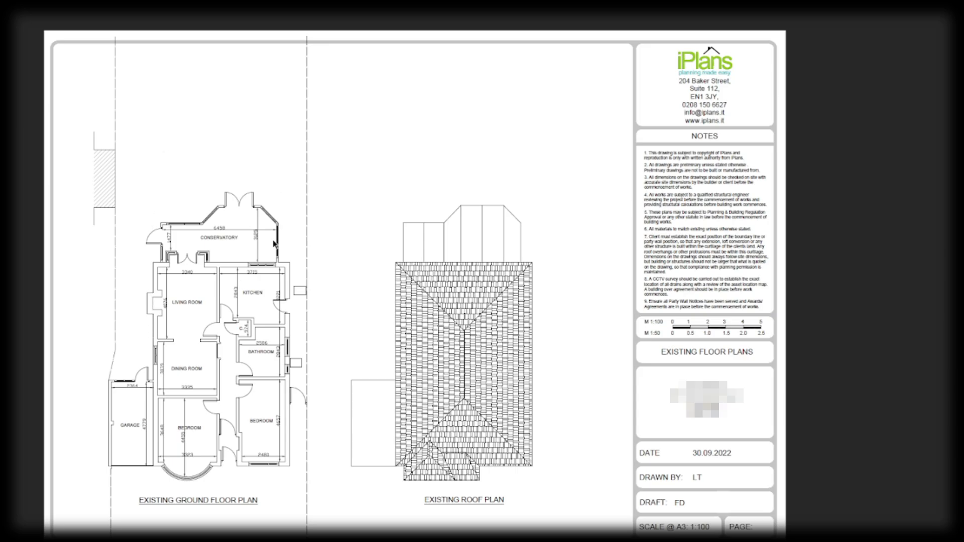
pyautogui.moveTo(288, 240)
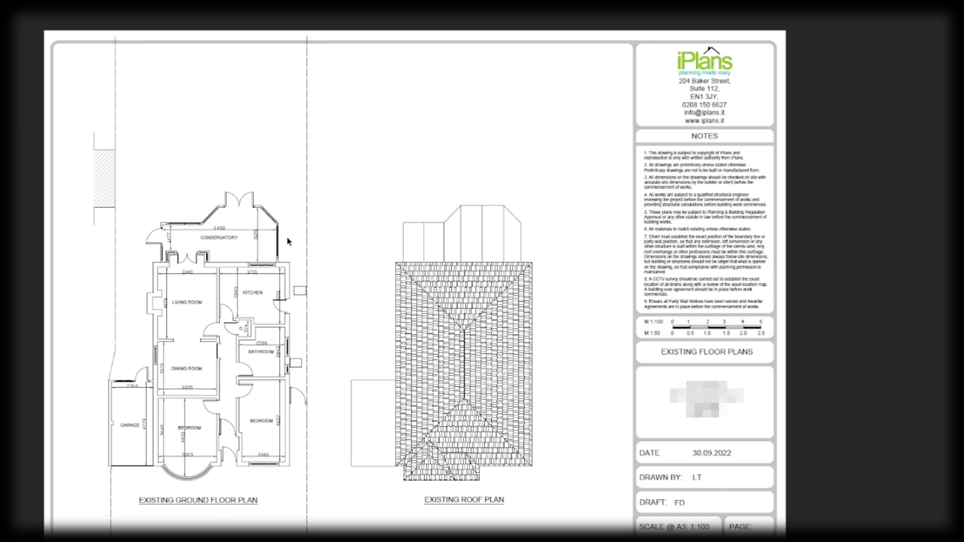
pyautogui.moveTo(232, 347)
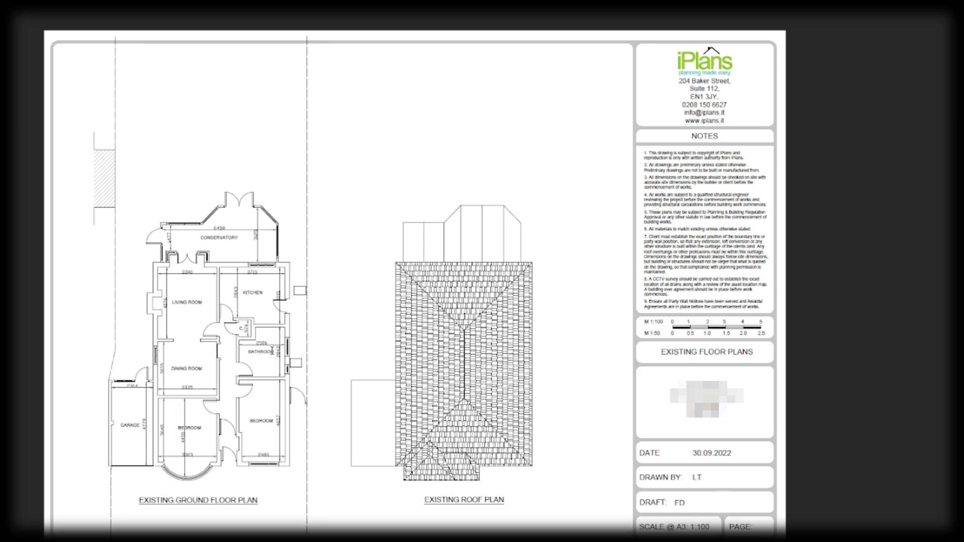
pyautogui.moveTo(199, 344)
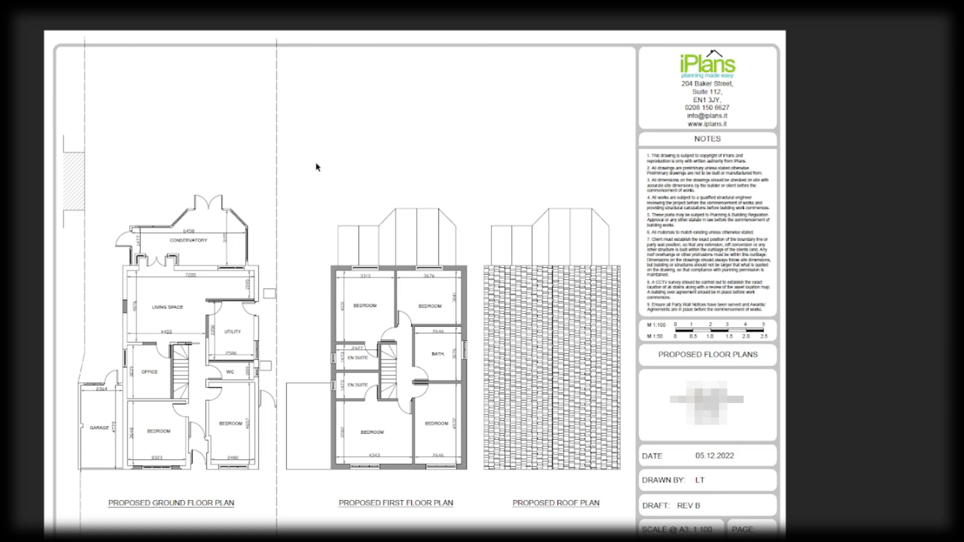
pyautogui.moveTo(173, 388)
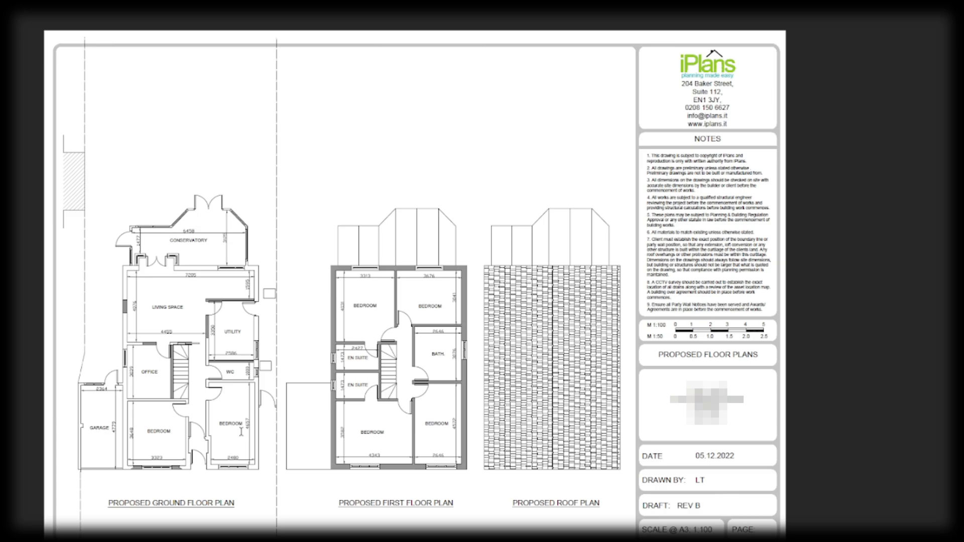
pyautogui.moveTo(162, 439)
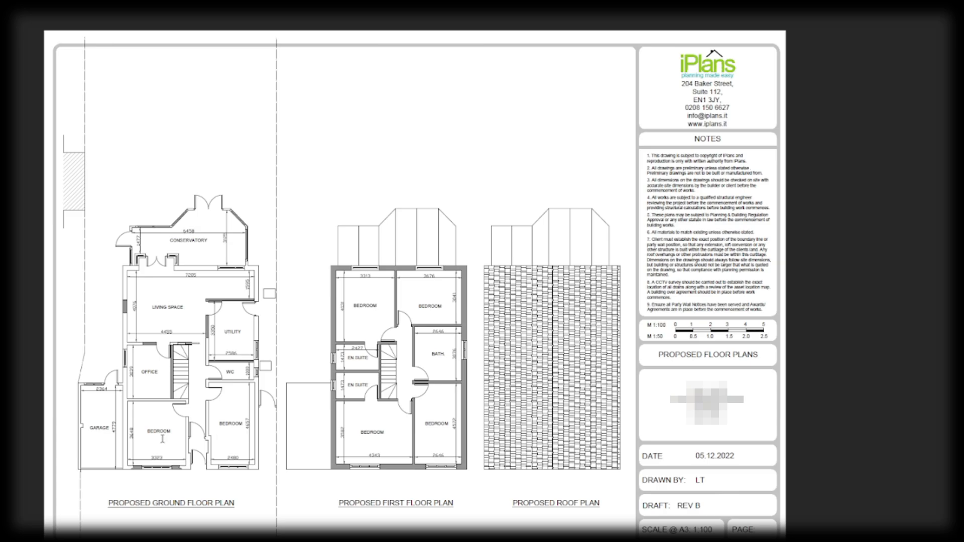
pyautogui.moveTo(224, 393)
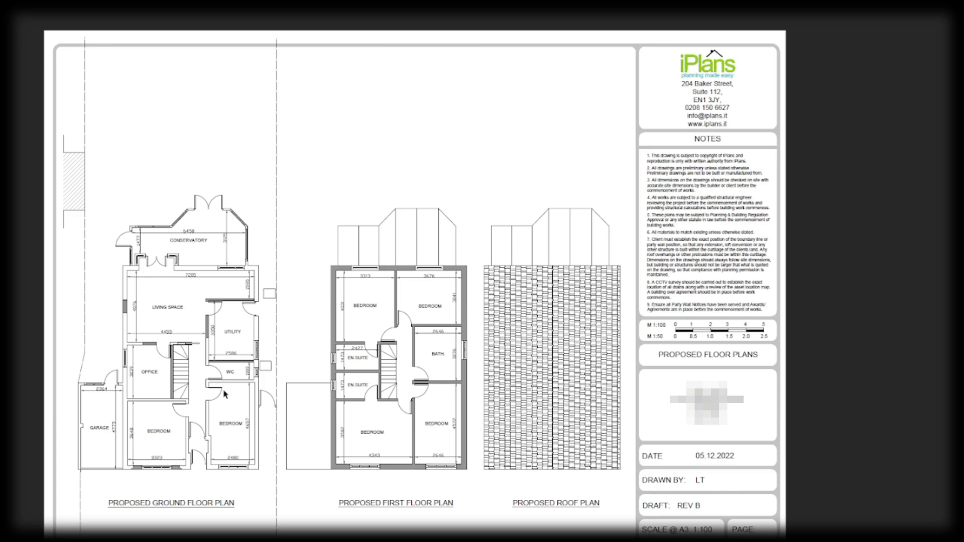
pyautogui.moveTo(212, 400)
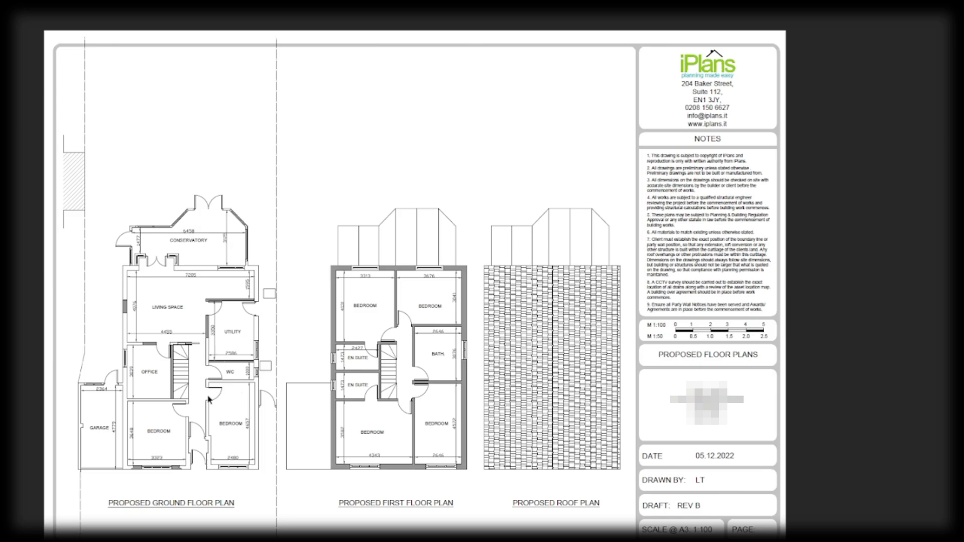
pyautogui.moveTo(482, 394)
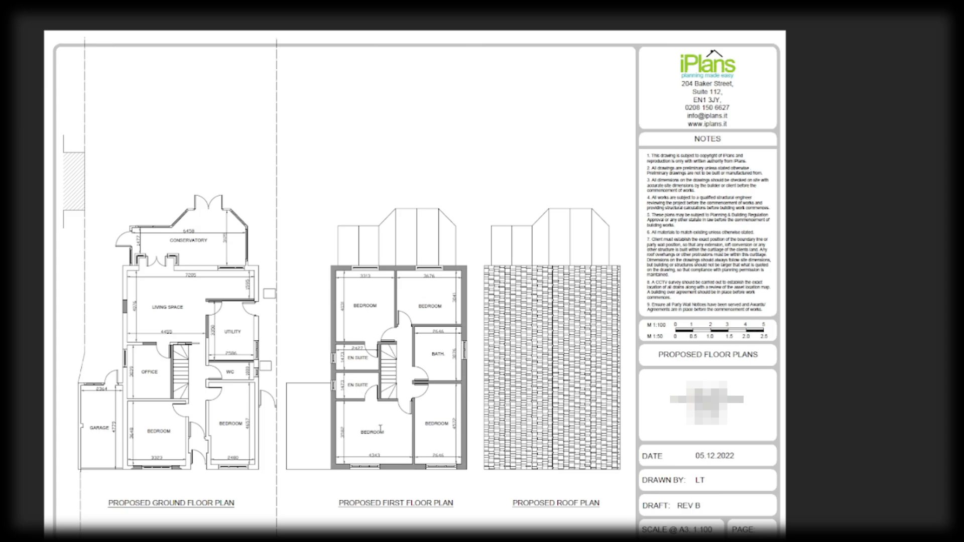
pyautogui.moveTo(394, 422)
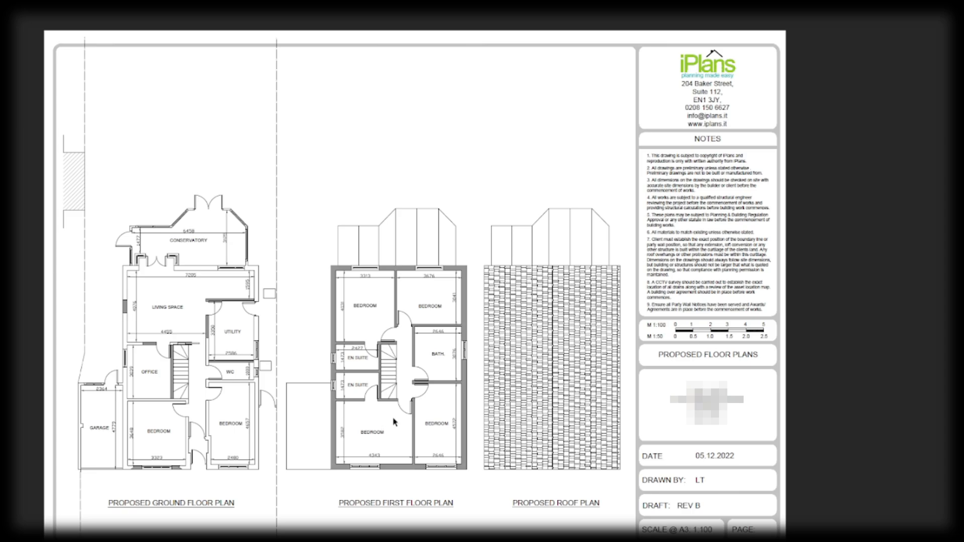
pyautogui.moveTo(179, 376)
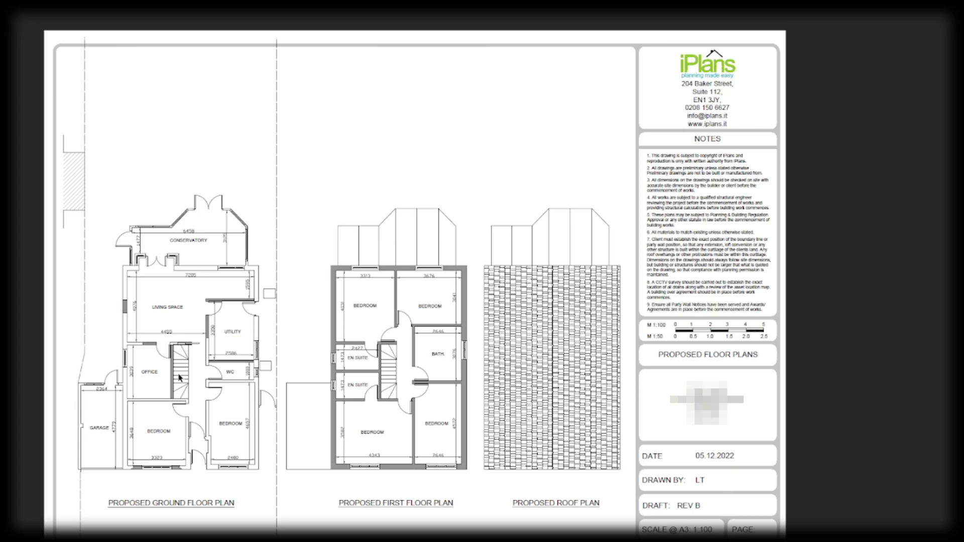
pyautogui.moveTo(430, 333)
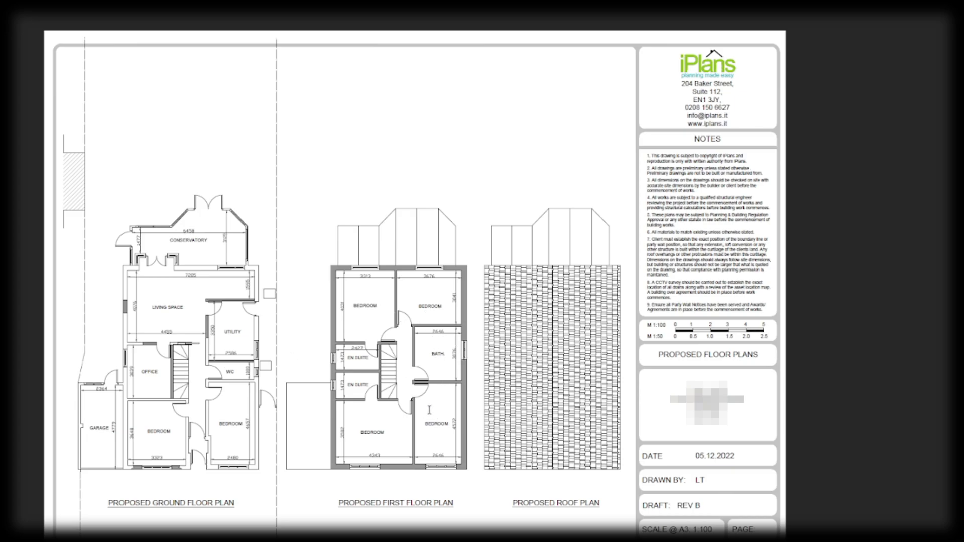
pyautogui.moveTo(424, 413)
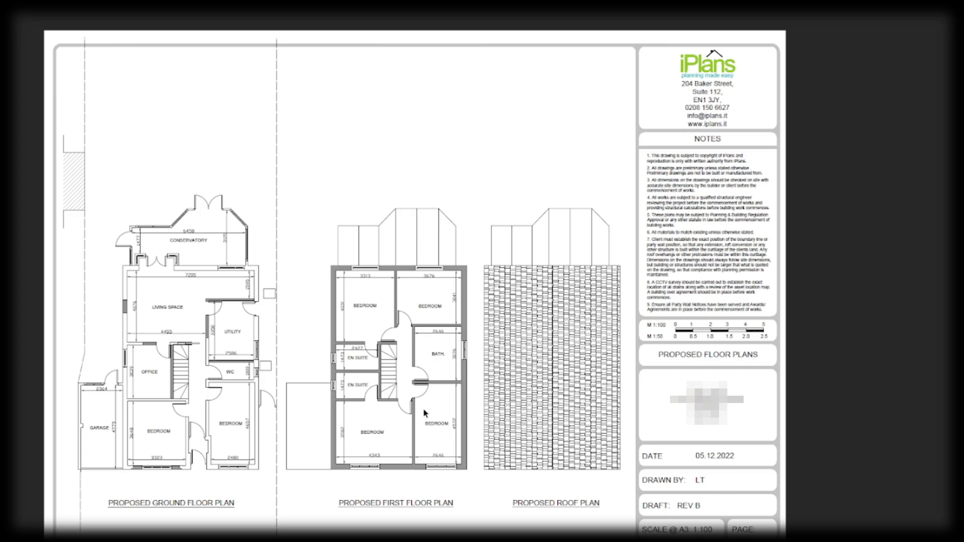
pyautogui.moveTo(400, 423)
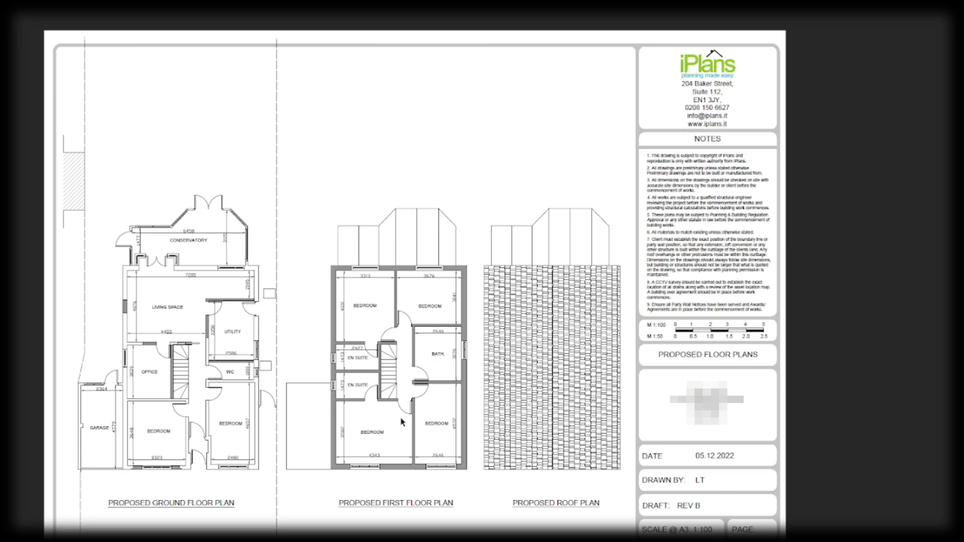
pyautogui.moveTo(448, 413)
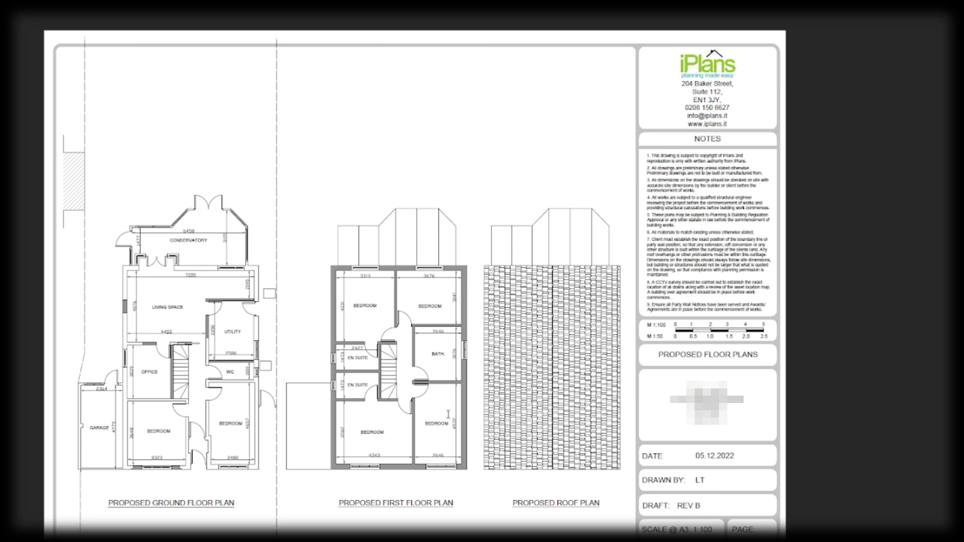
pyautogui.moveTo(394, 350)
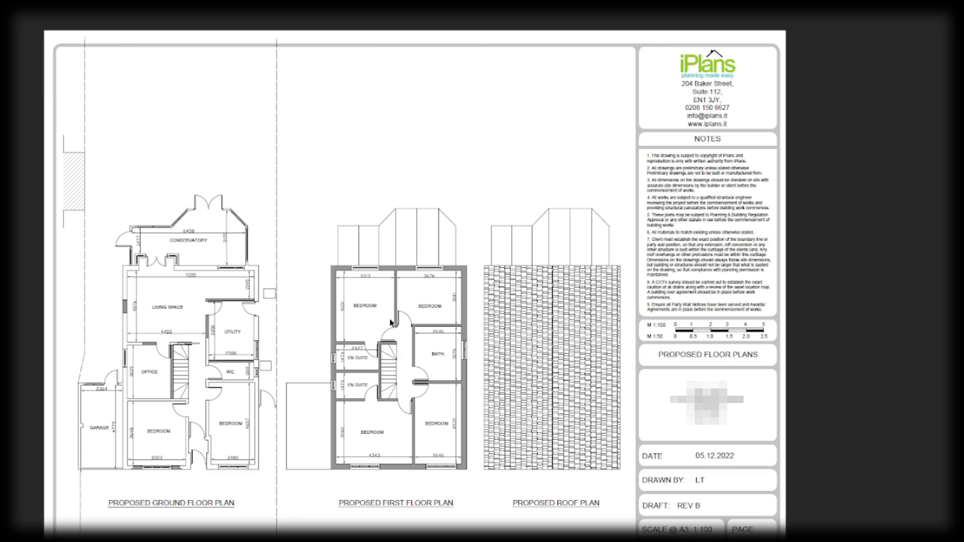
pyautogui.moveTo(423, 315)
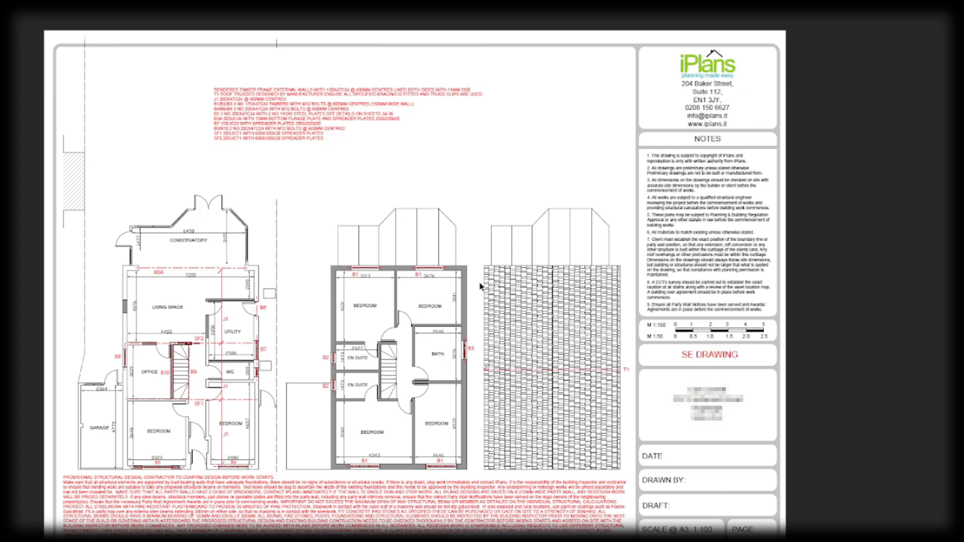
pyautogui.moveTo(484, 172)
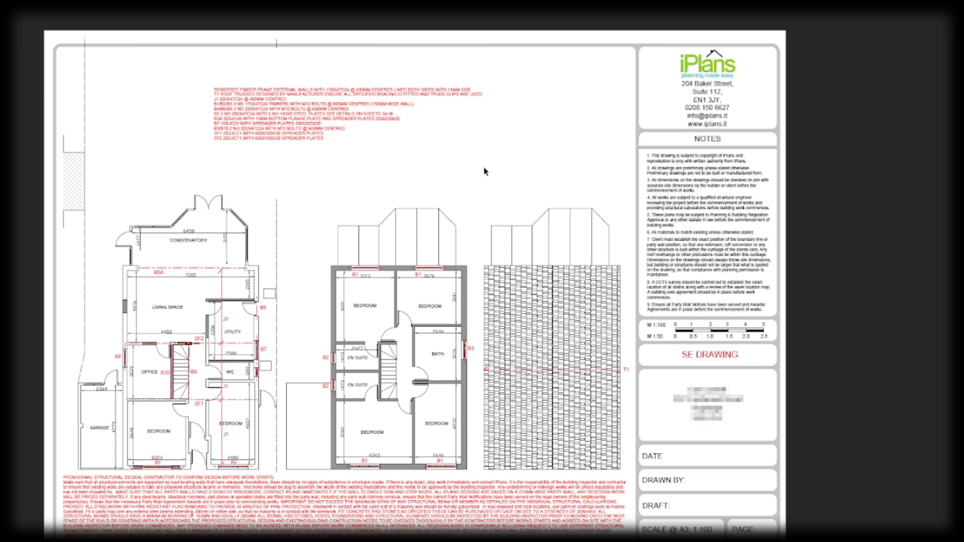
pyautogui.moveTo(343, 233)
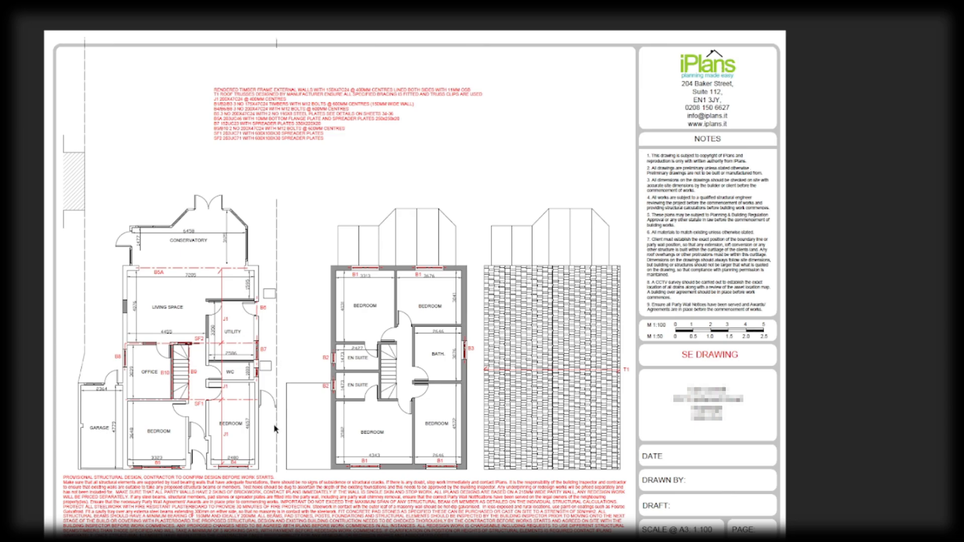
pyautogui.moveTo(300, 435)
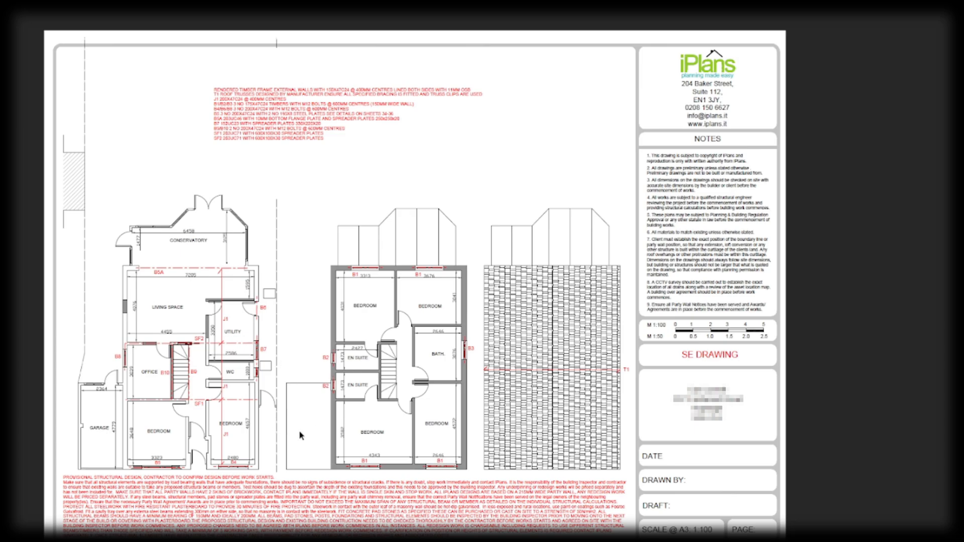
pyautogui.moveTo(138, 416)
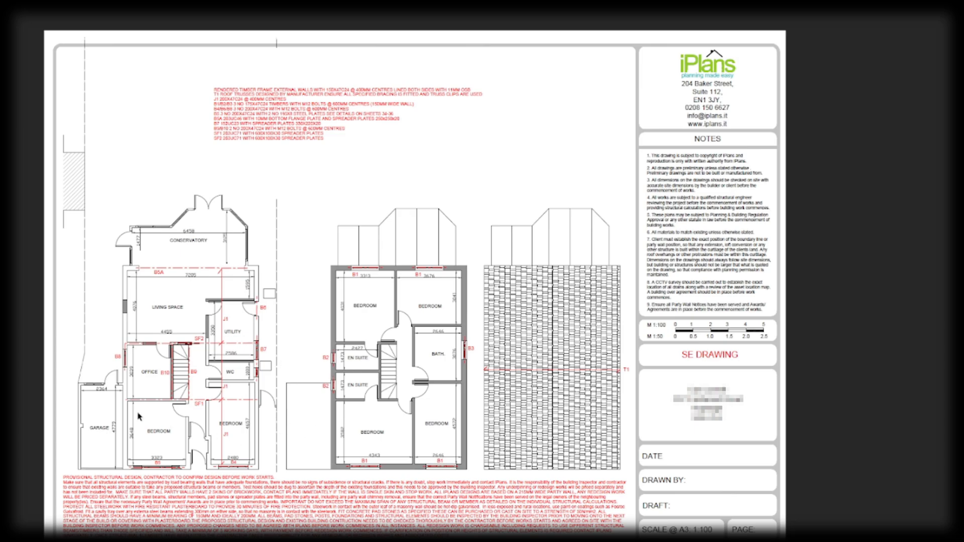
pyautogui.moveTo(147, 314)
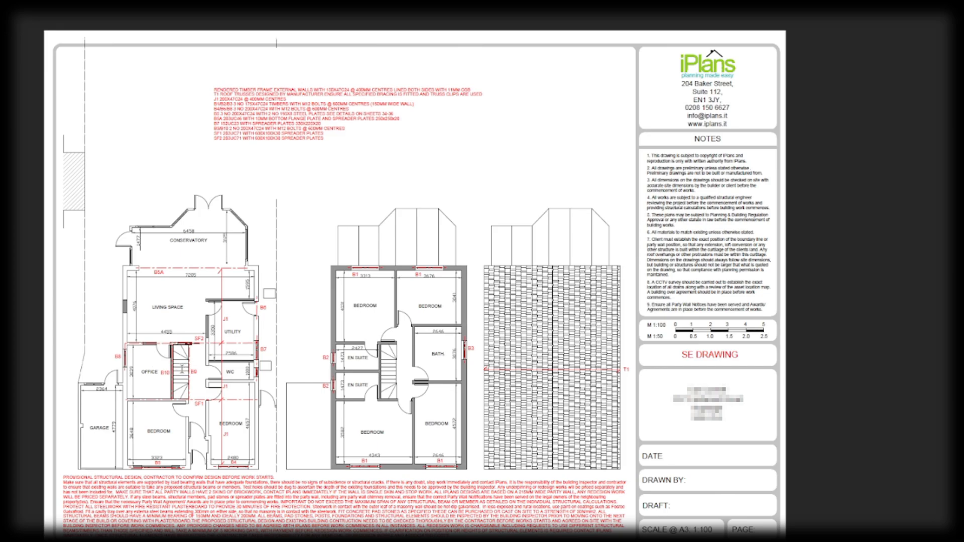
pyautogui.moveTo(142, 336)
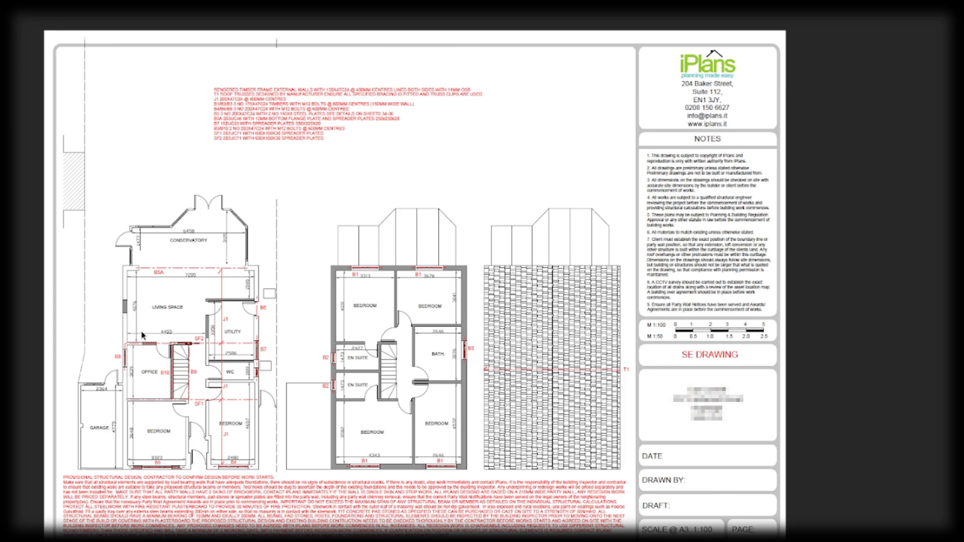
pyautogui.moveTo(142, 260)
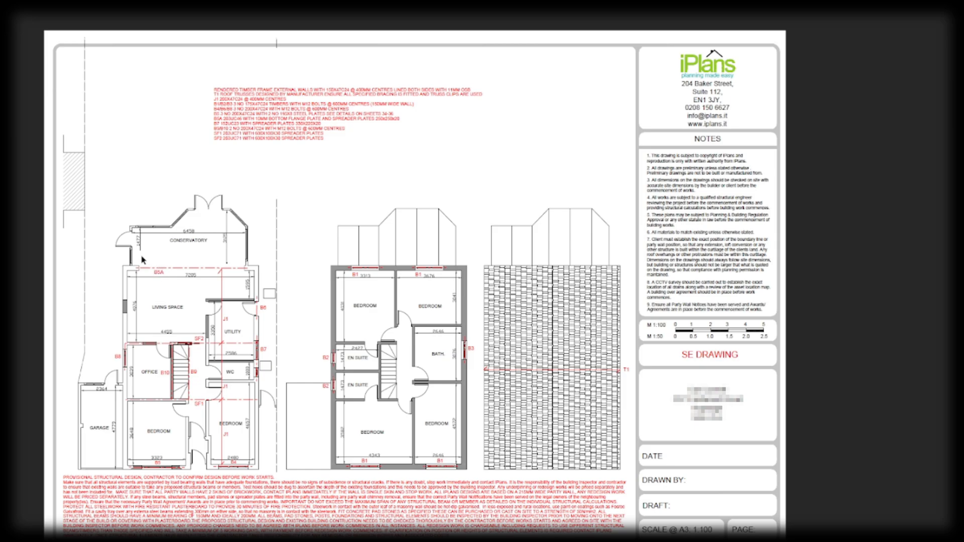
pyautogui.moveTo(133, 275)
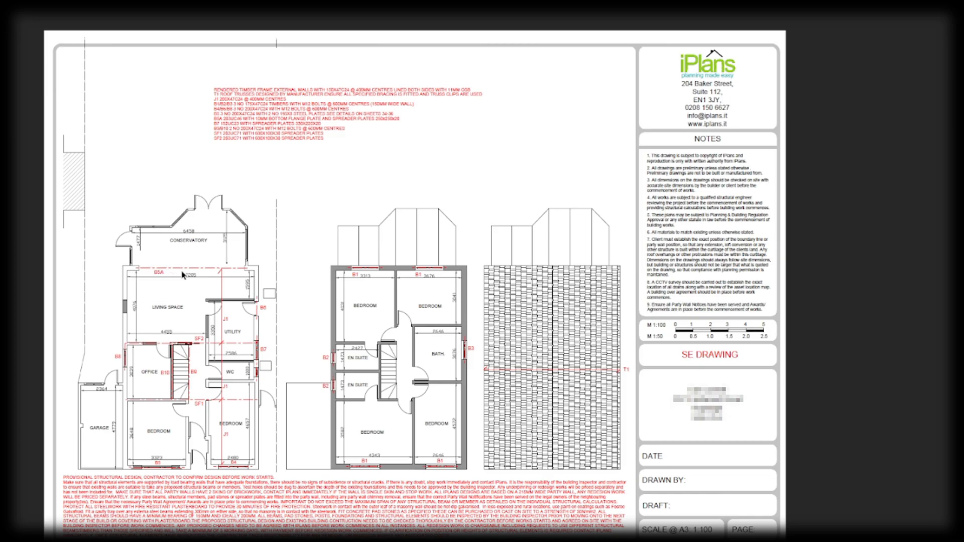
pyautogui.moveTo(176, 359)
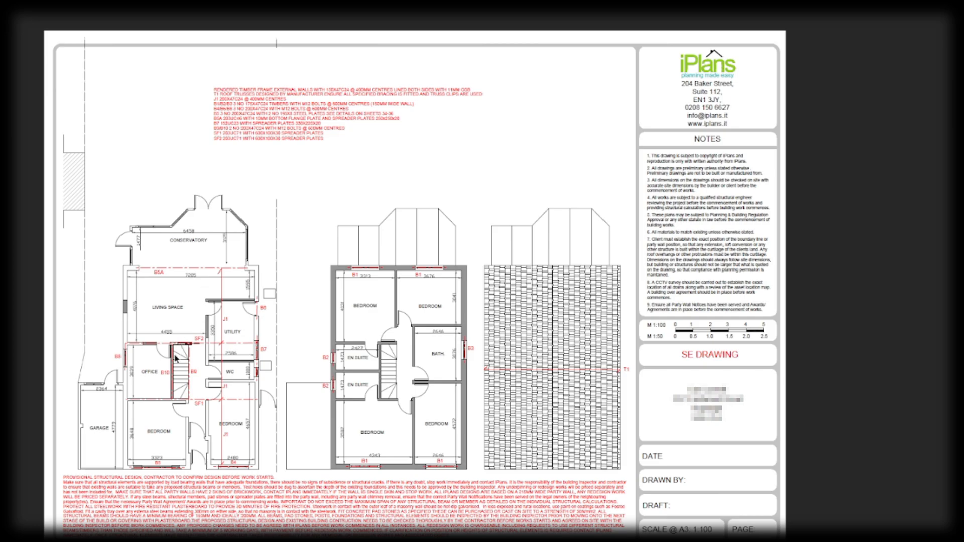
pyautogui.moveTo(146, 354)
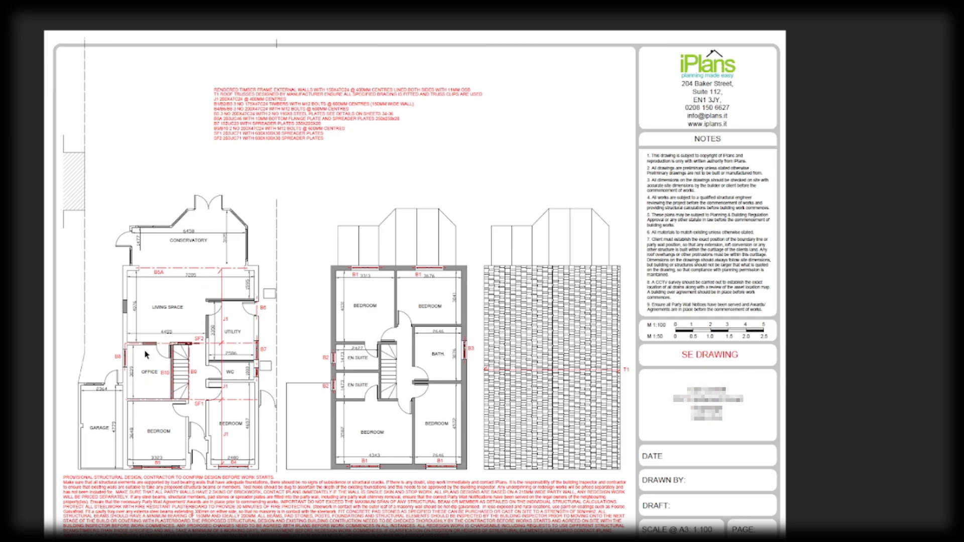
pyautogui.moveTo(149, 406)
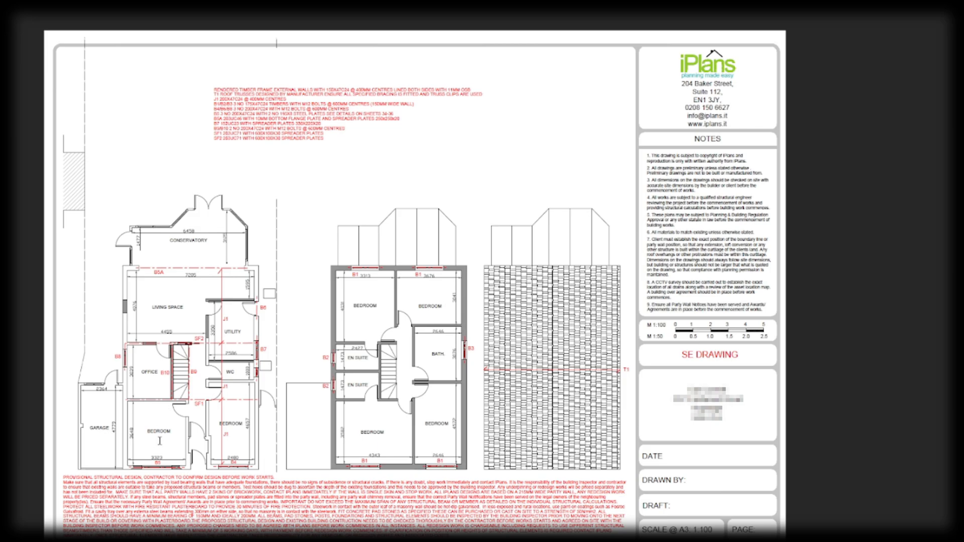
pyautogui.moveTo(153, 347)
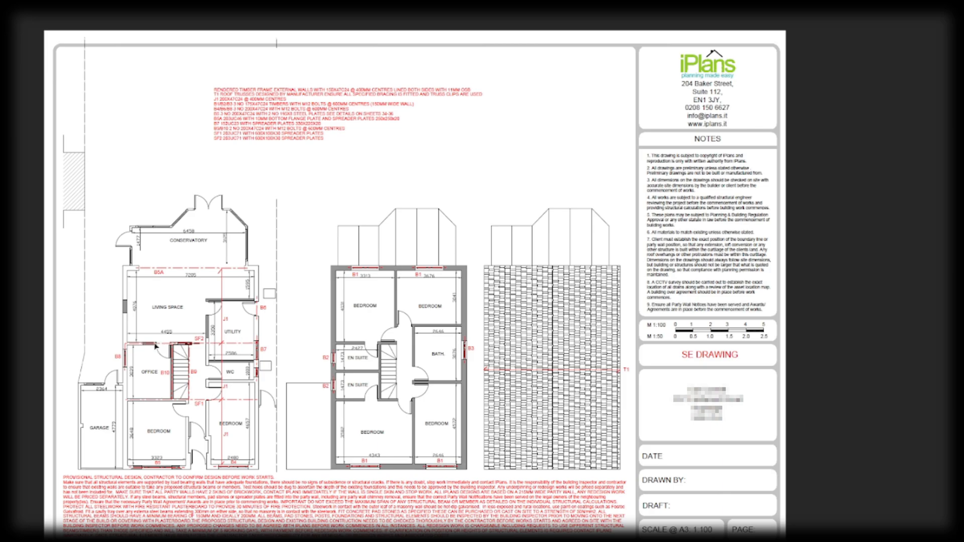
pyautogui.moveTo(197, 269)
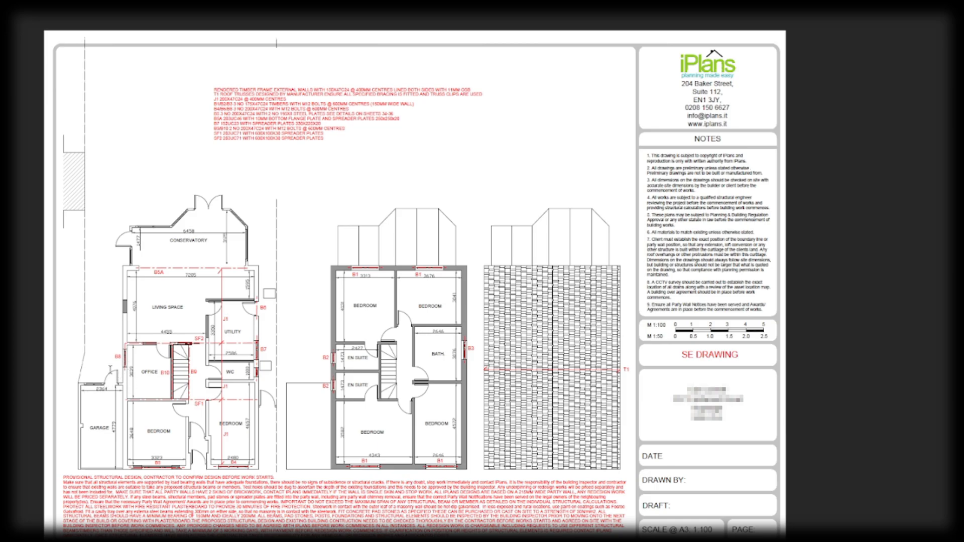
pyautogui.moveTo(224, 371)
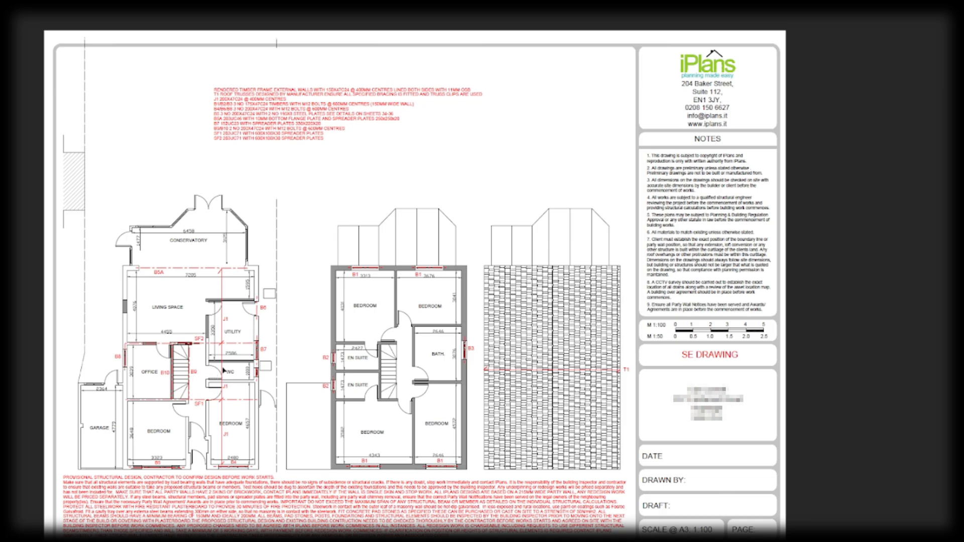
pyautogui.moveTo(374, 287)
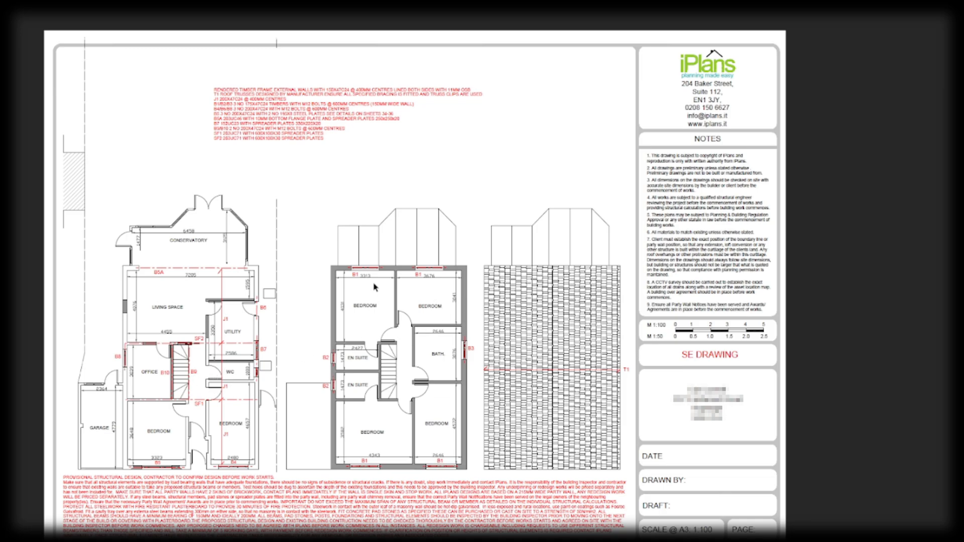
pyautogui.moveTo(439, 280)
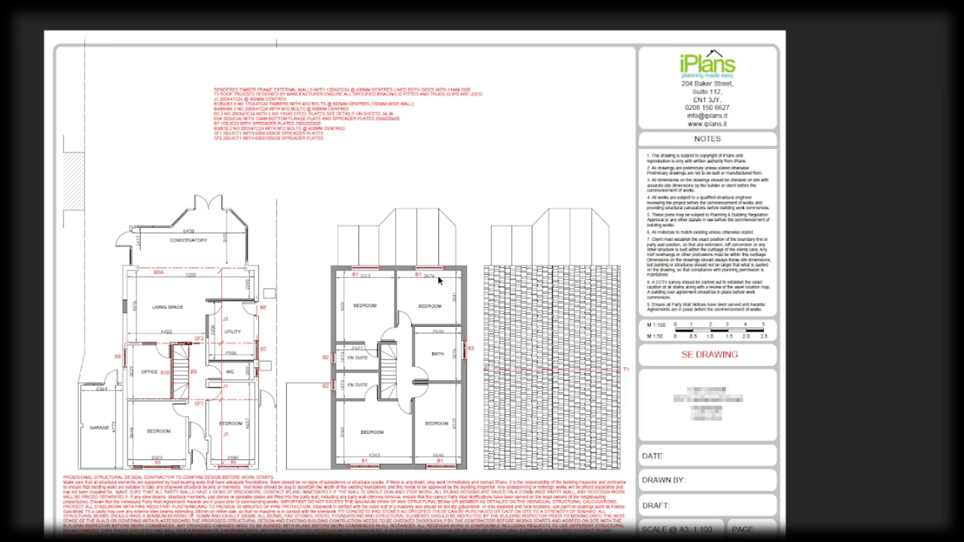
pyautogui.moveTo(478, 372)
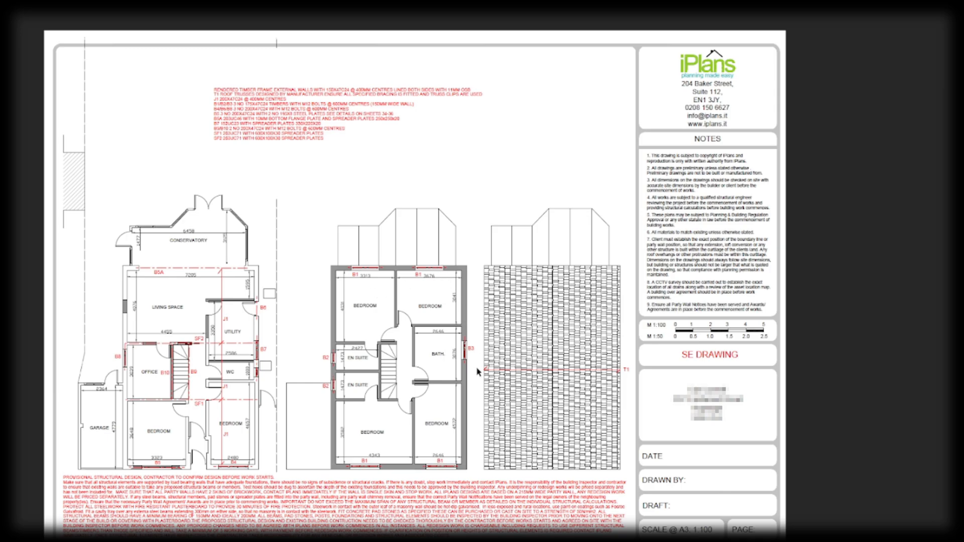
pyautogui.moveTo(477, 355)
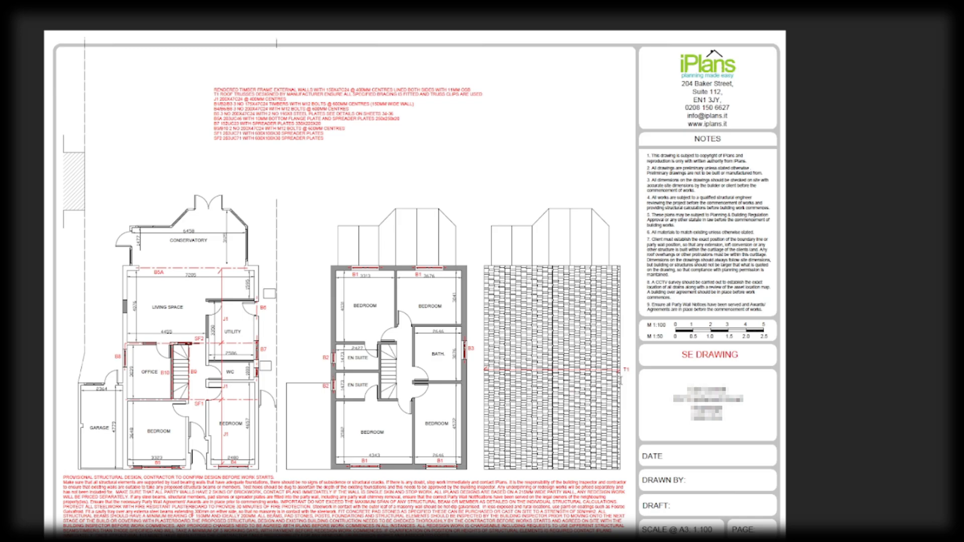
pyautogui.moveTo(626, 388)
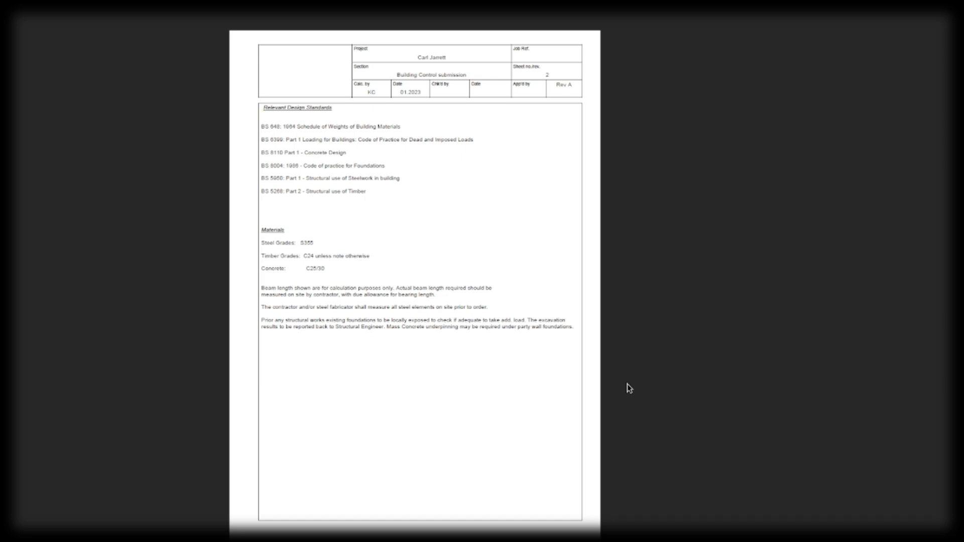
# Page through the beam calculation sheets to the timber beam analysis for B1, B2 and B3.
pyautogui.scroll(-3)
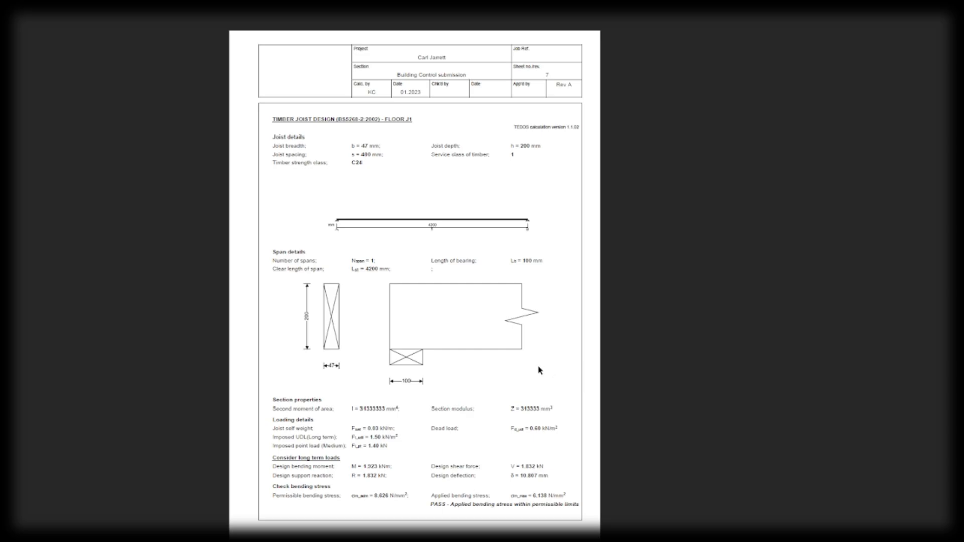
pyautogui.moveTo(383, 374)
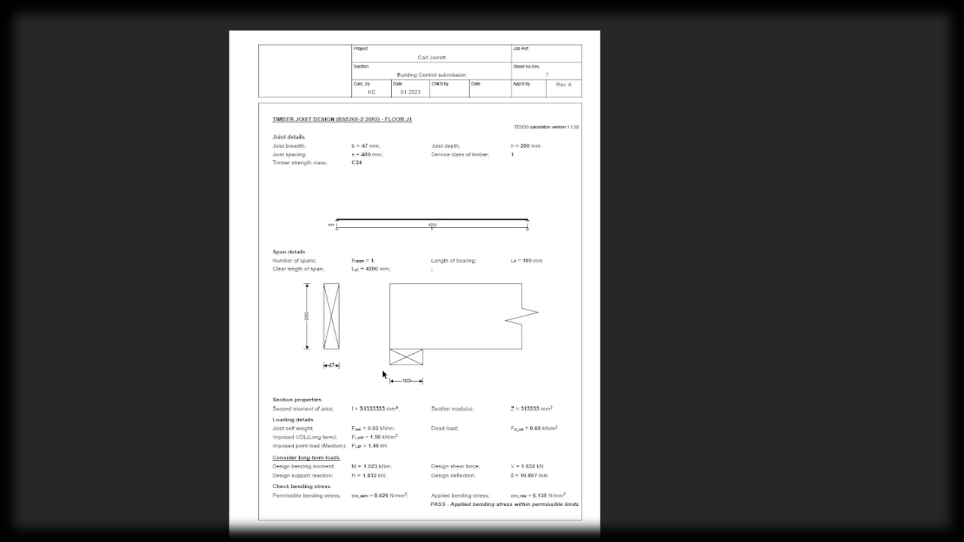
pyautogui.moveTo(410, 356)
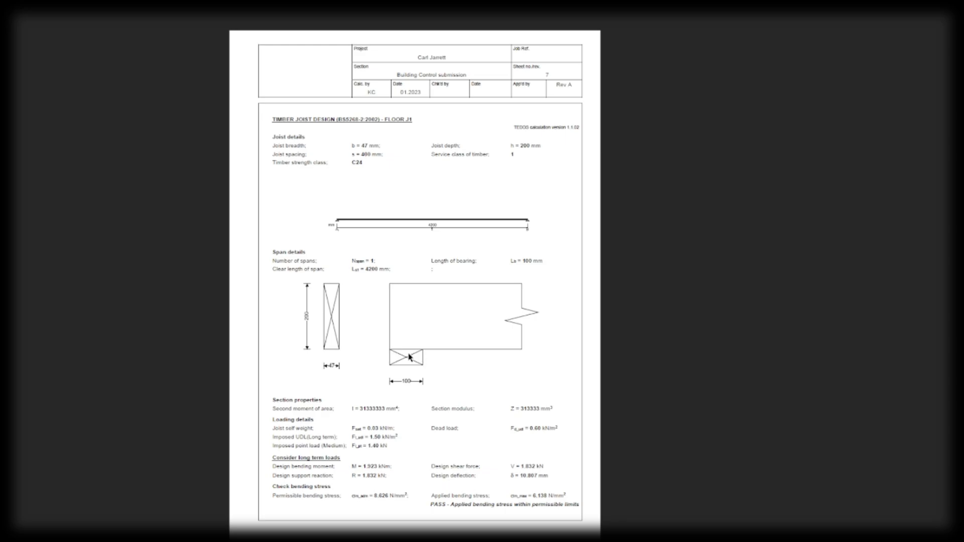
pyautogui.scroll(-3)
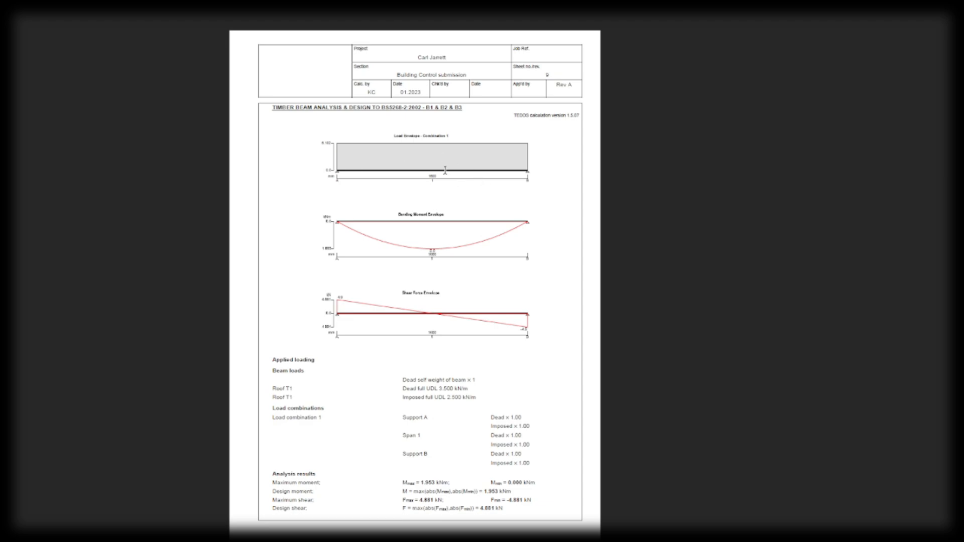
pyautogui.scroll(-3)
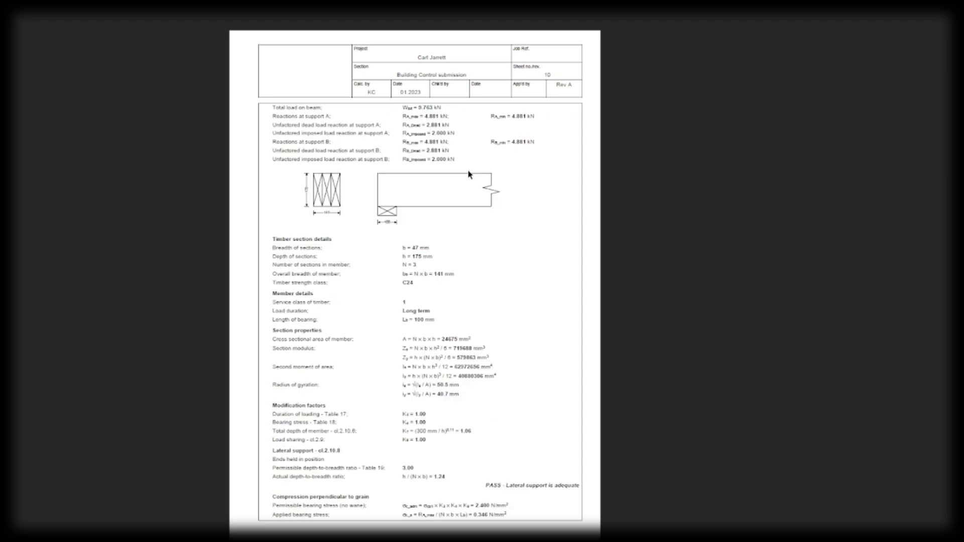
pyautogui.moveTo(354, 218)
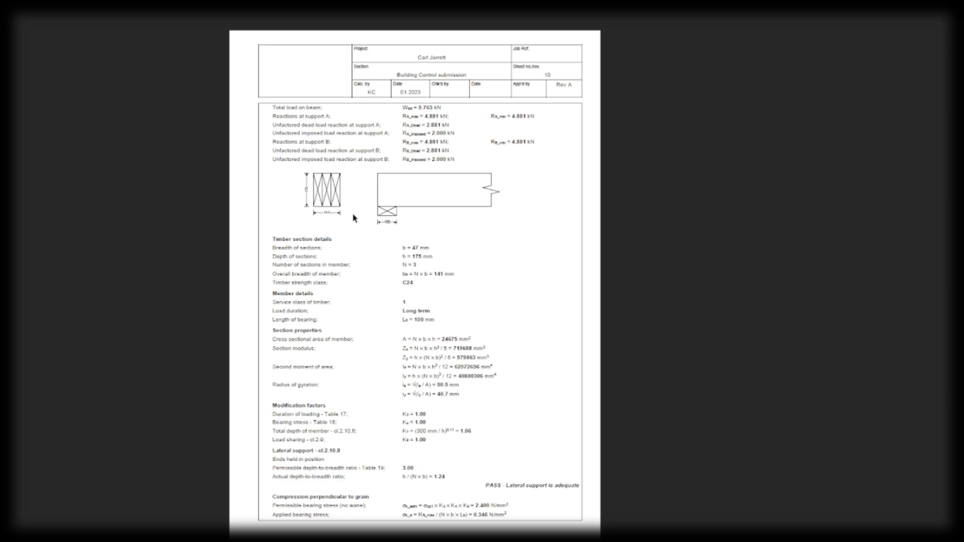
pyautogui.scroll(-3)
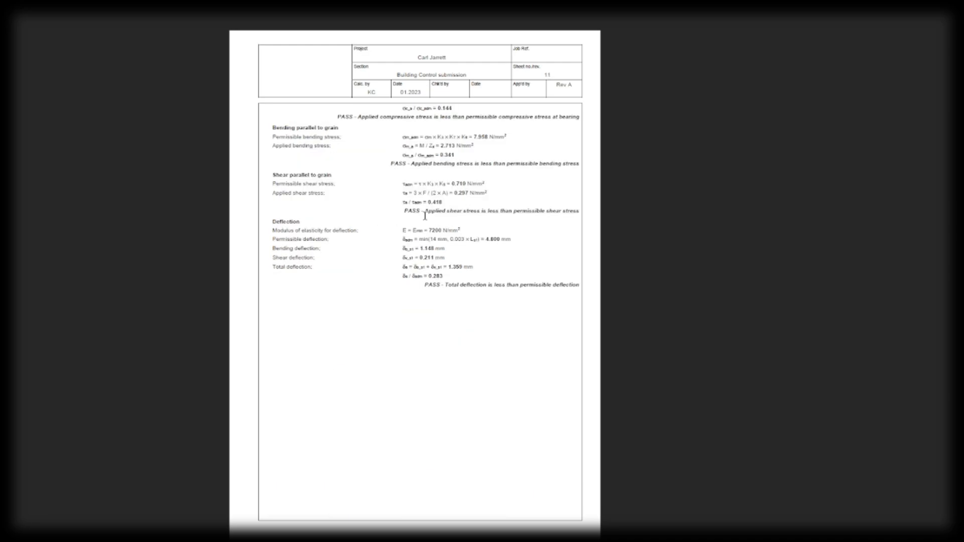
pyautogui.scroll(-3)
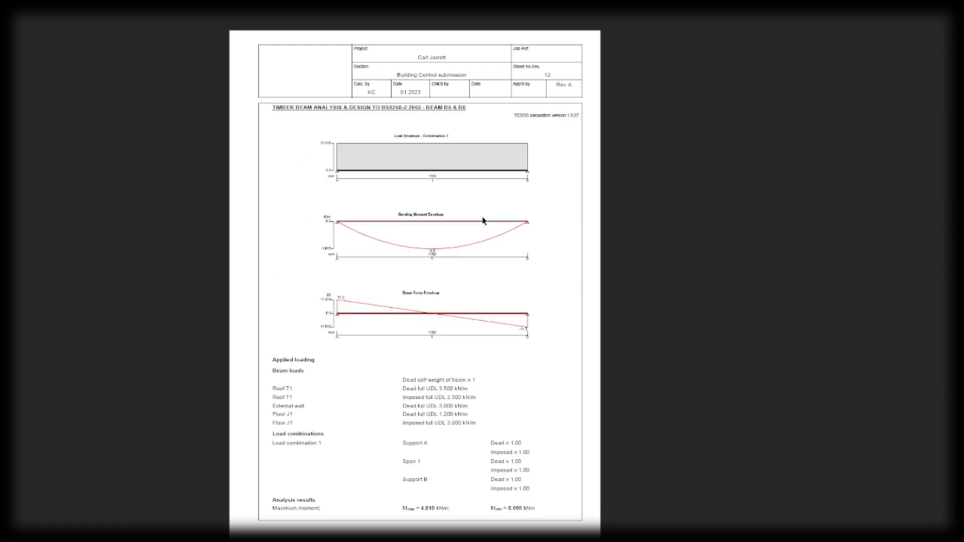
pyautogui.moveTo(473, 204)
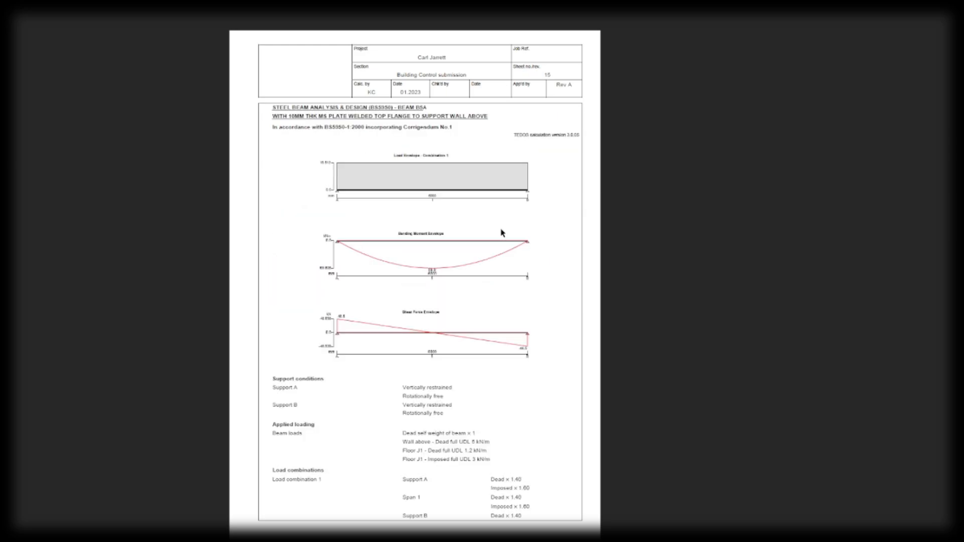
pyautogui.scroll(-3)
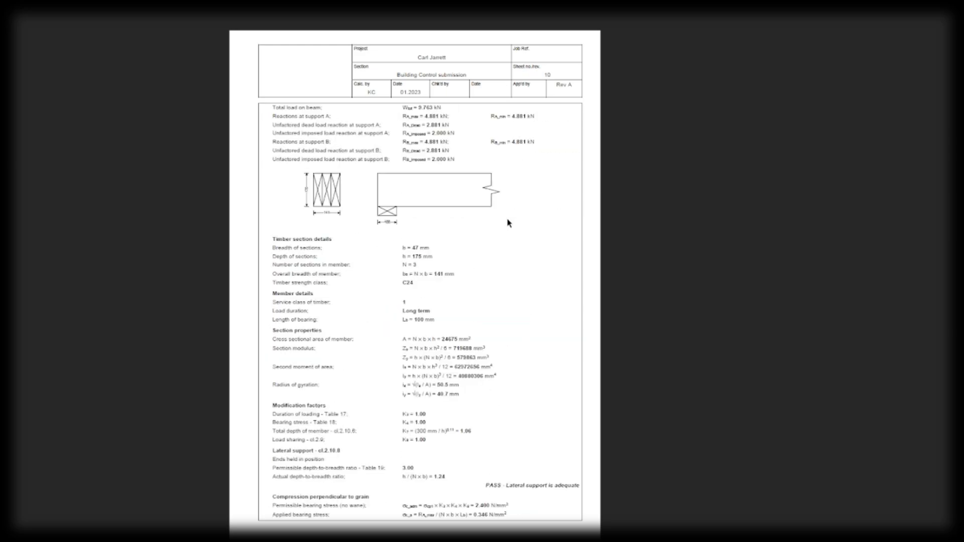
pyautogui.scroll(3)
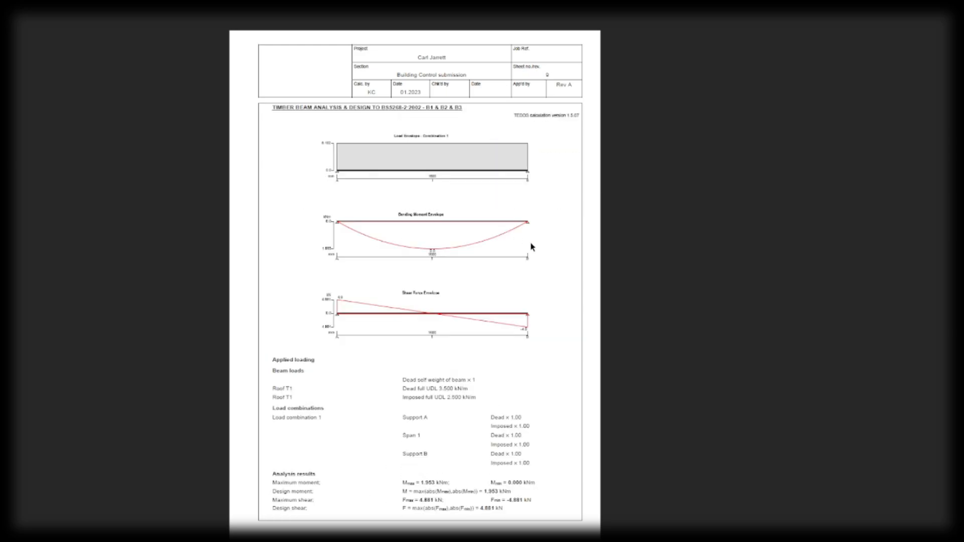
pyautogui.scroll(-3)
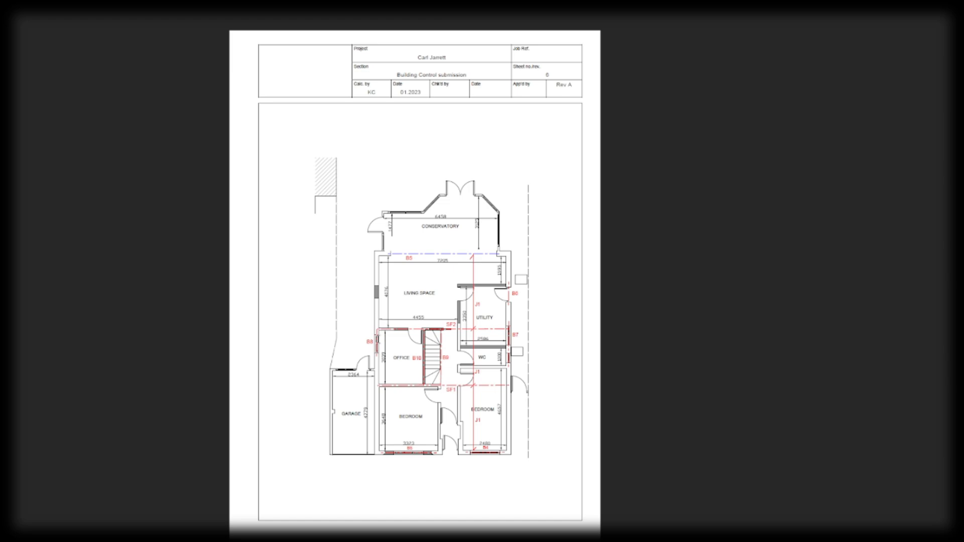
pyautogui.moveTo(396, 344)
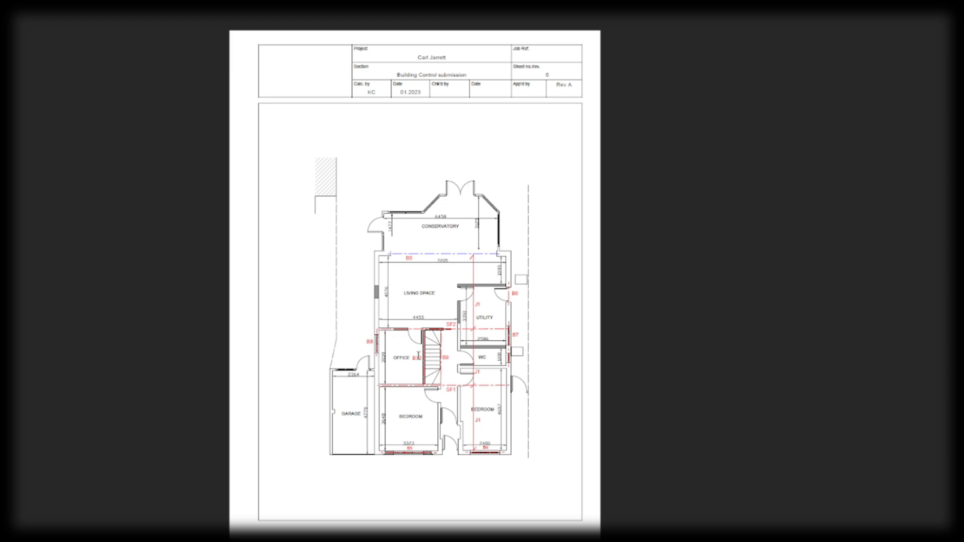
pyautogui.moveTo(372, 309)
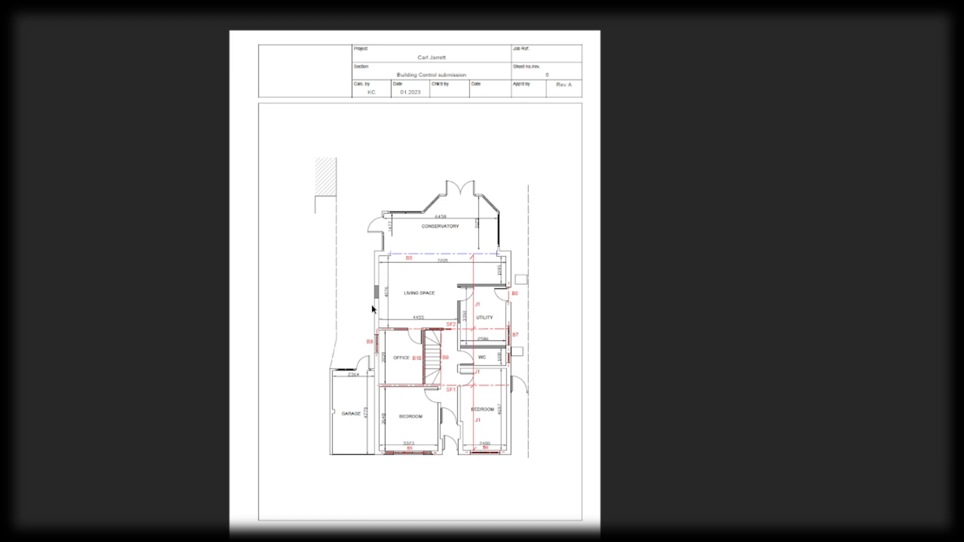
pyautogui.moveTo(398, 498)
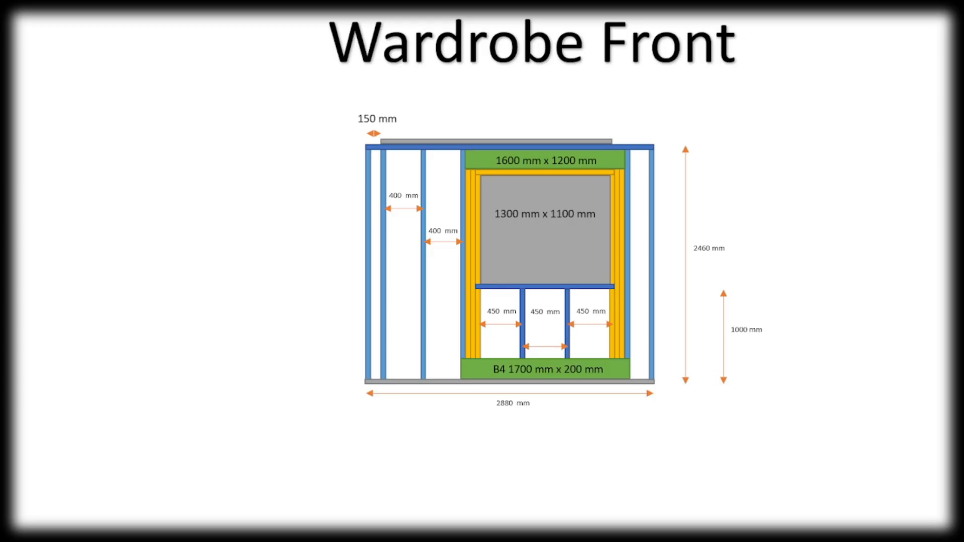
pyautogui.moveTo(937, 343)
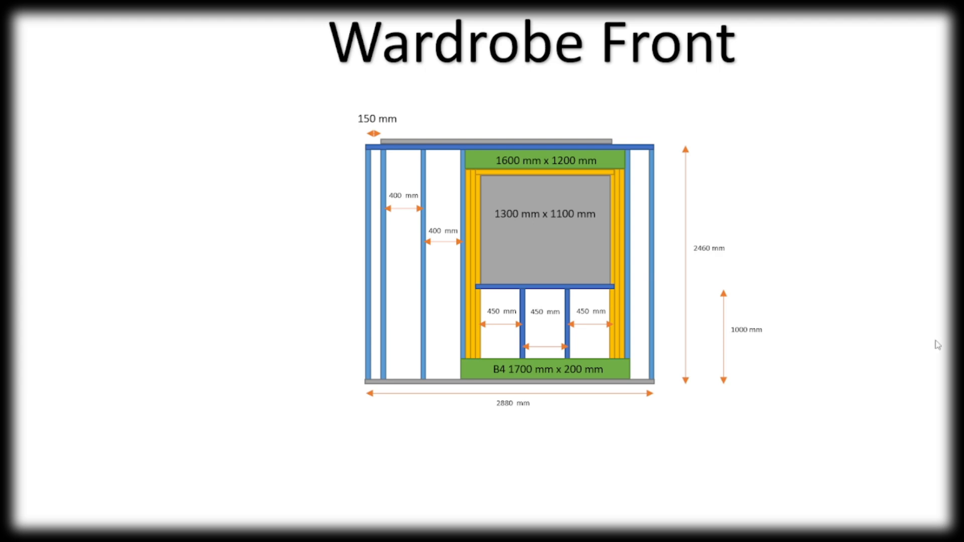
pyautogui.moveTo(938, 333)
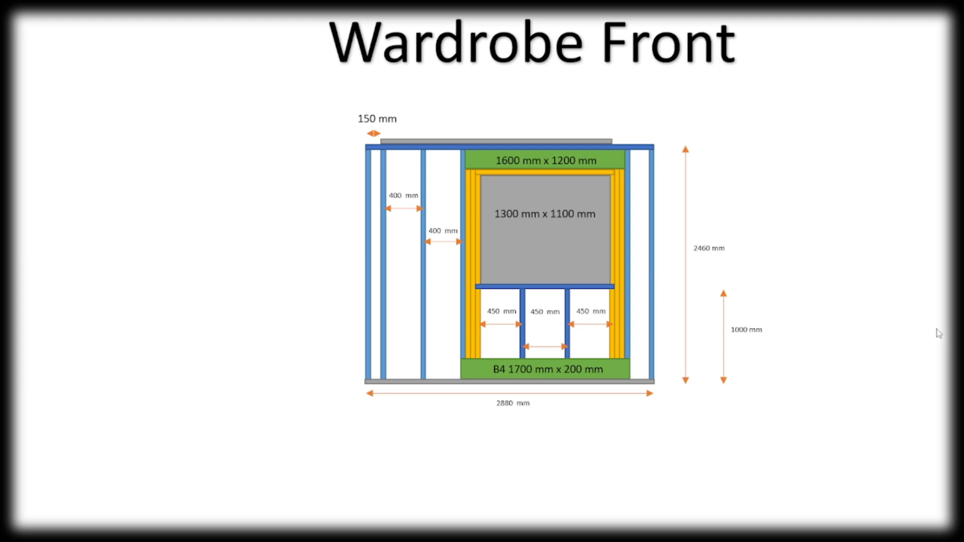
pyautogui.moveTo(905, 311)
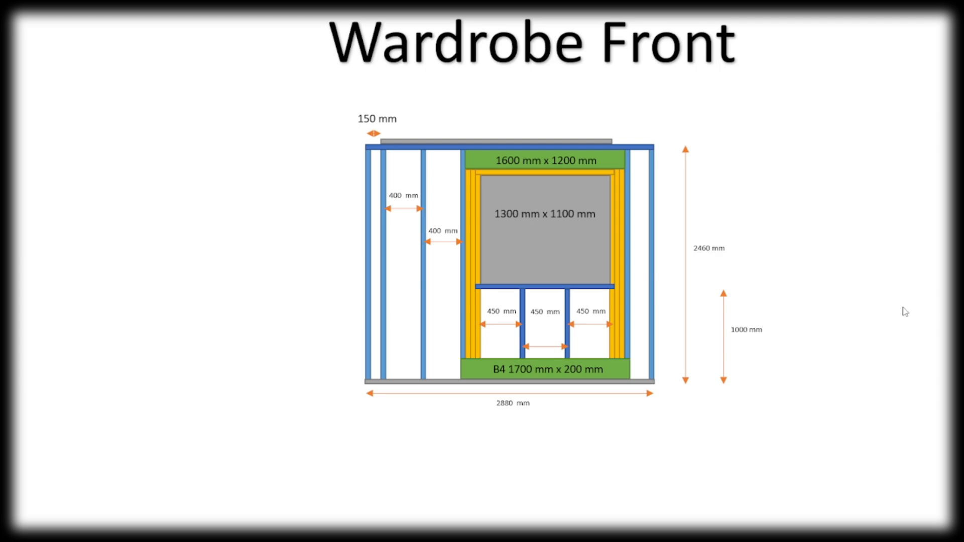
pyautogui.moveTo(580, 380)
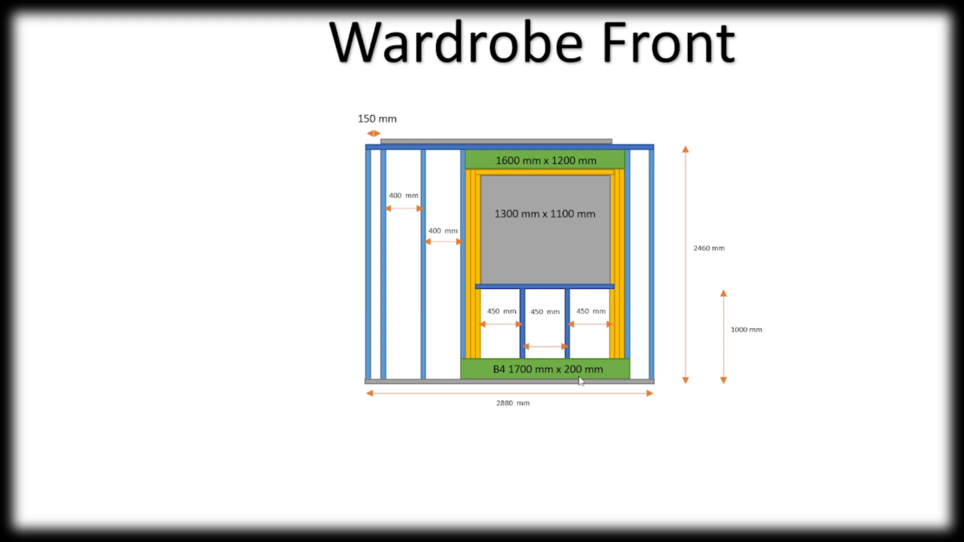
pyautogui.moveTo(532, 431)
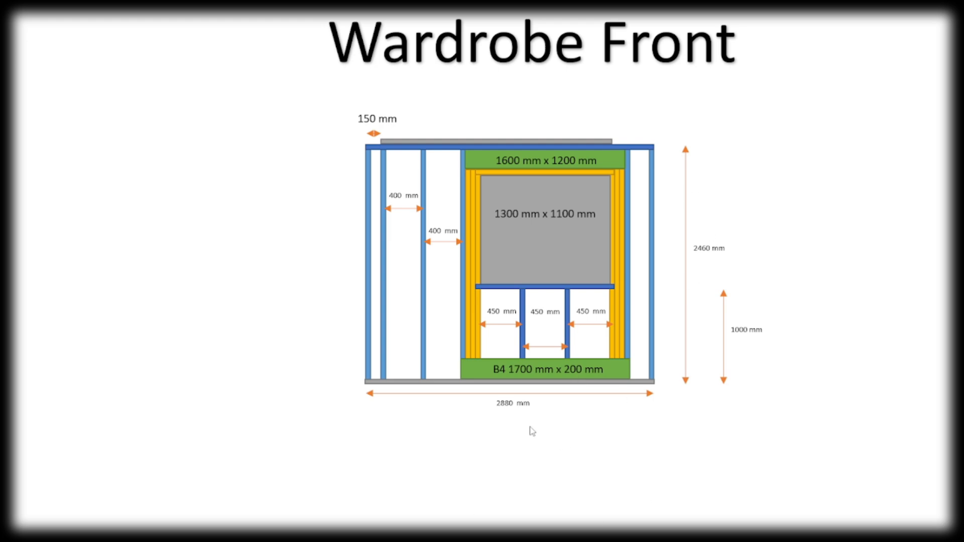
pyautogui.moveTo(572, 434)
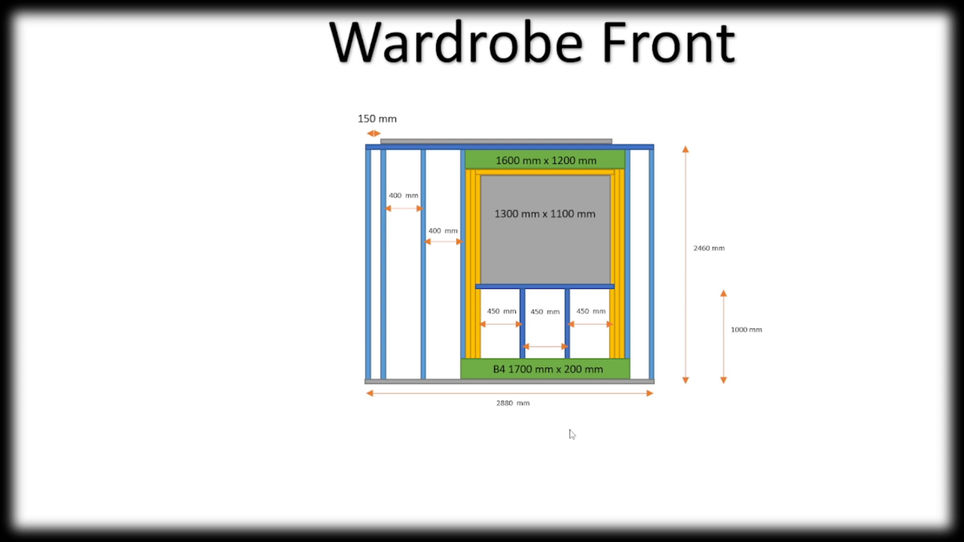
pyautogui.moveTo(578, 435)
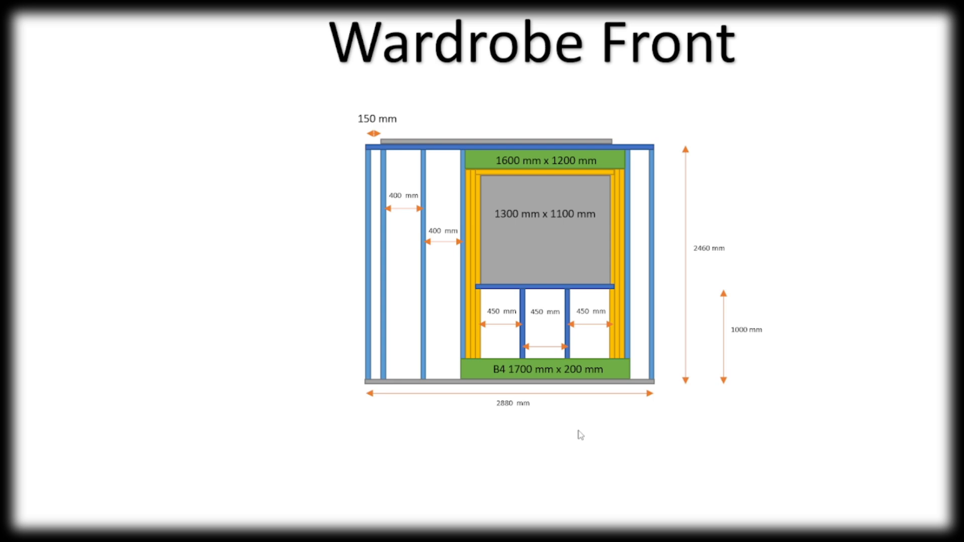
pyautogui.moveTo(379, 301)
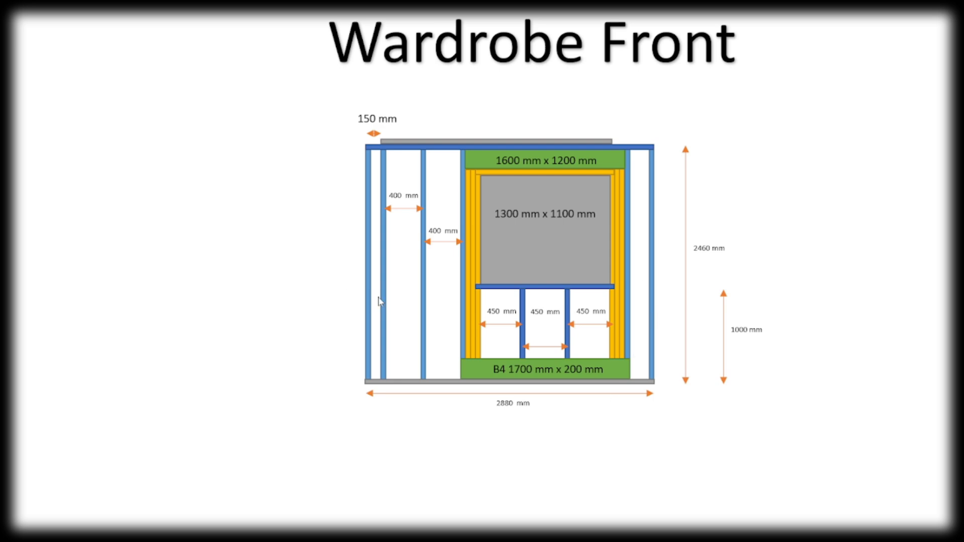
pyautogui.moveTo(324, 295)
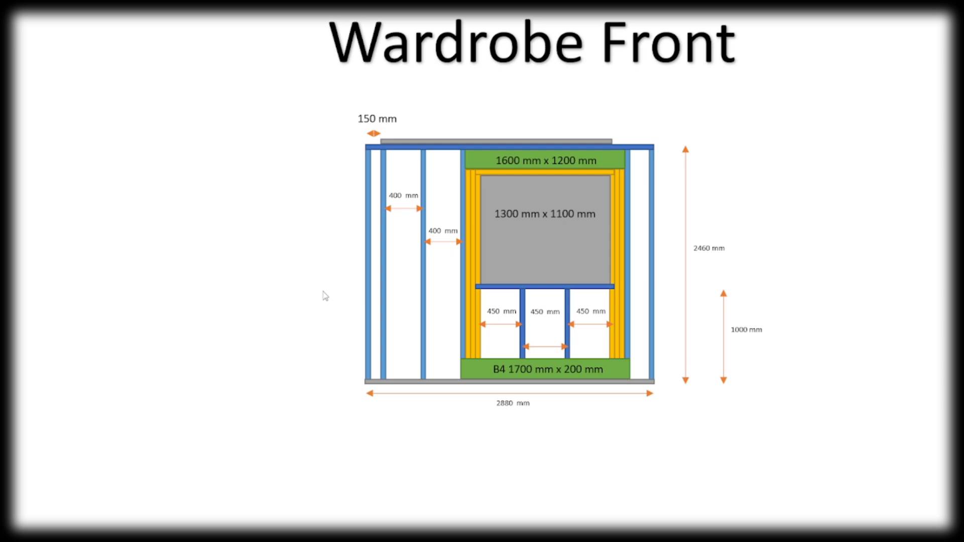
pyautogui.moveTo(393, 318)
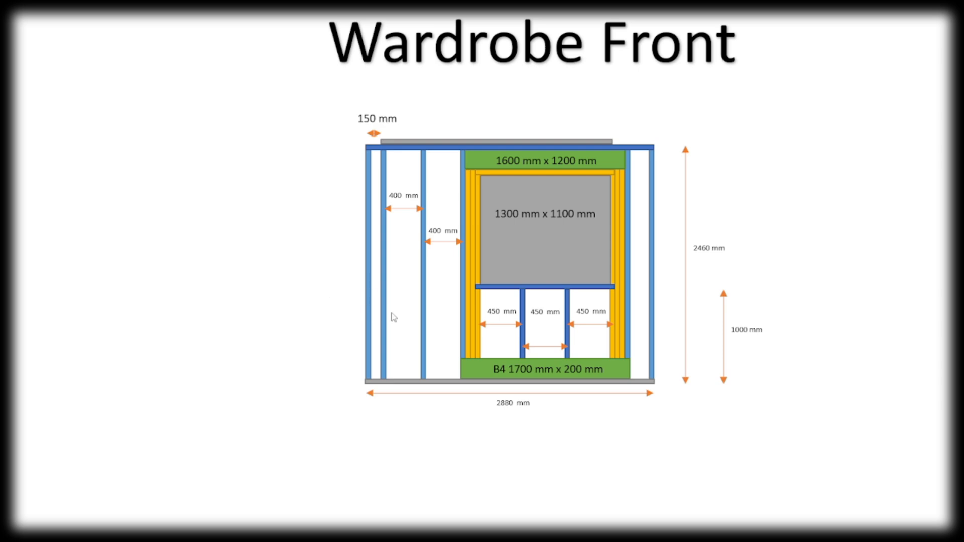
pyautogui.moveTo(519, 161)
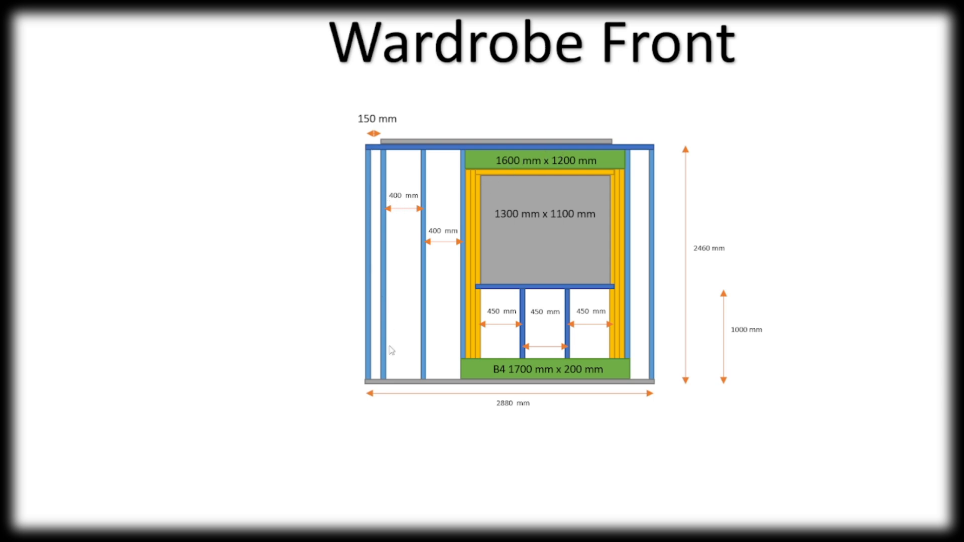
pyautogui.moveTo(402, 190)
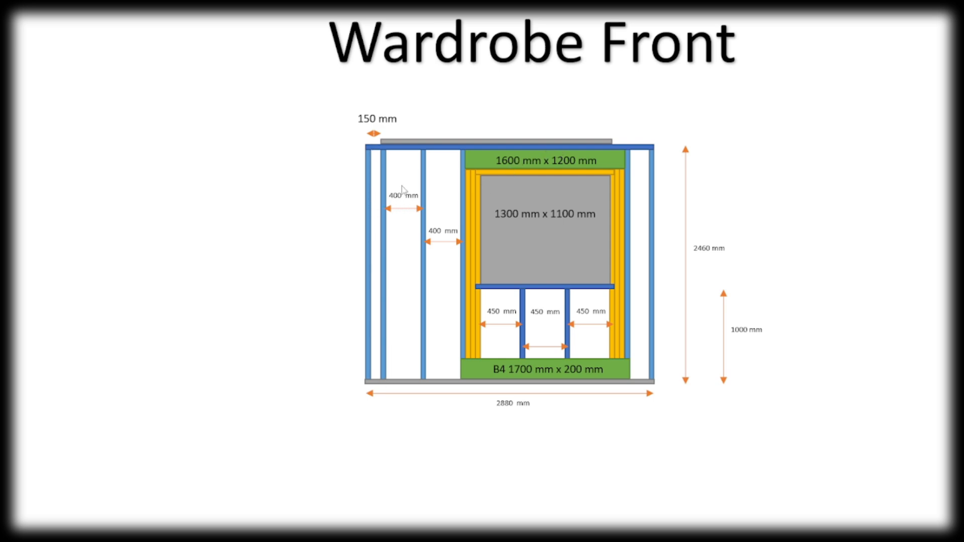
pyautogui.moveTo(442, 208)
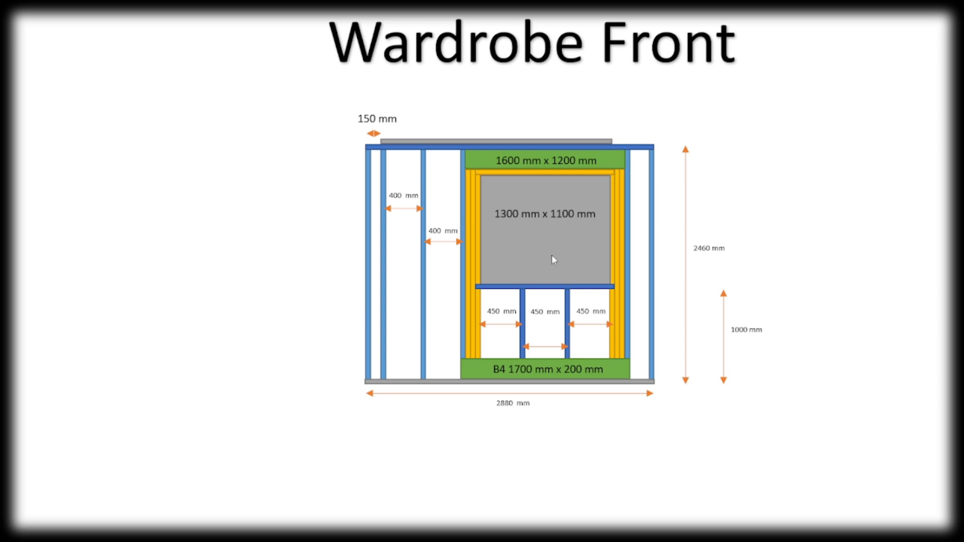
pyautogui.moveTo(480, 193)
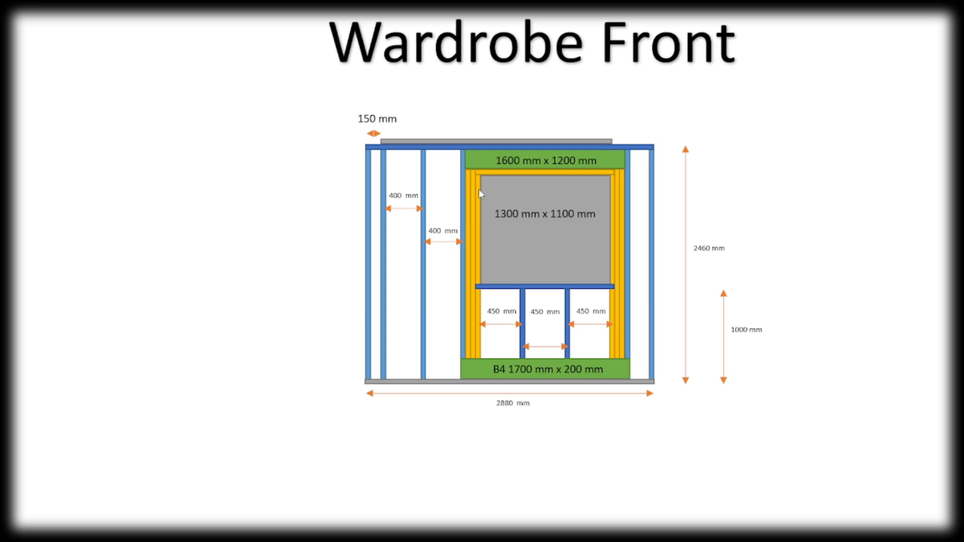
pyautogui.moveTo(475, 239)
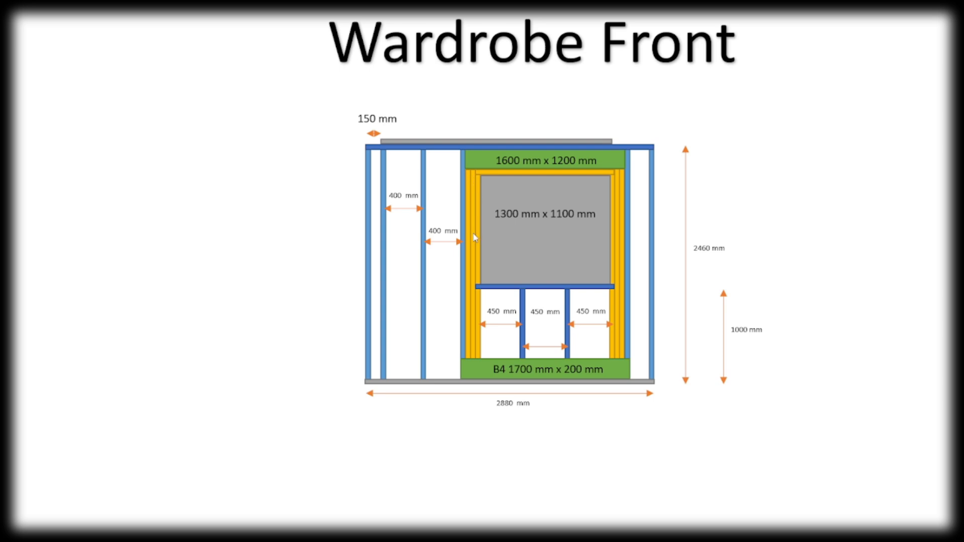
pyautogui.moveTo(492, 210)
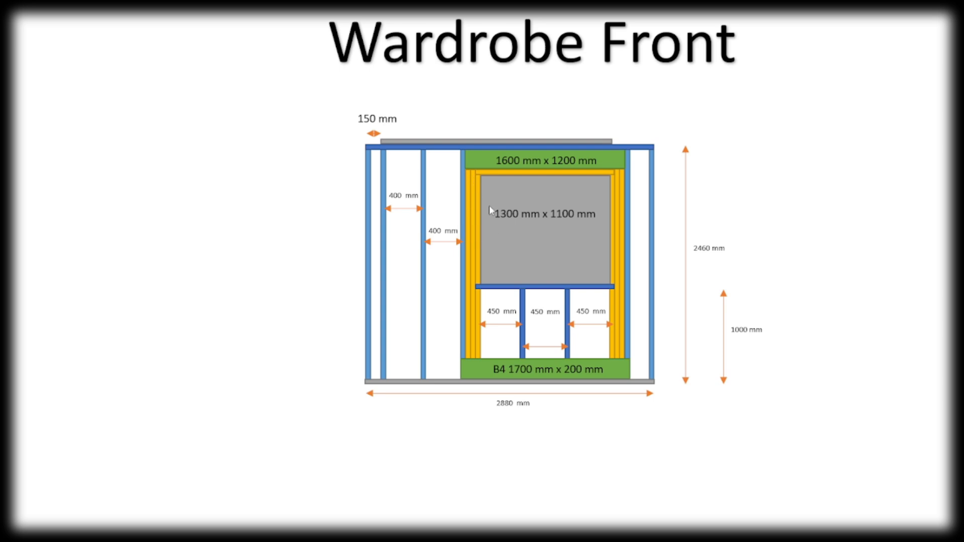
pyautogui.moveTo(623, 172)
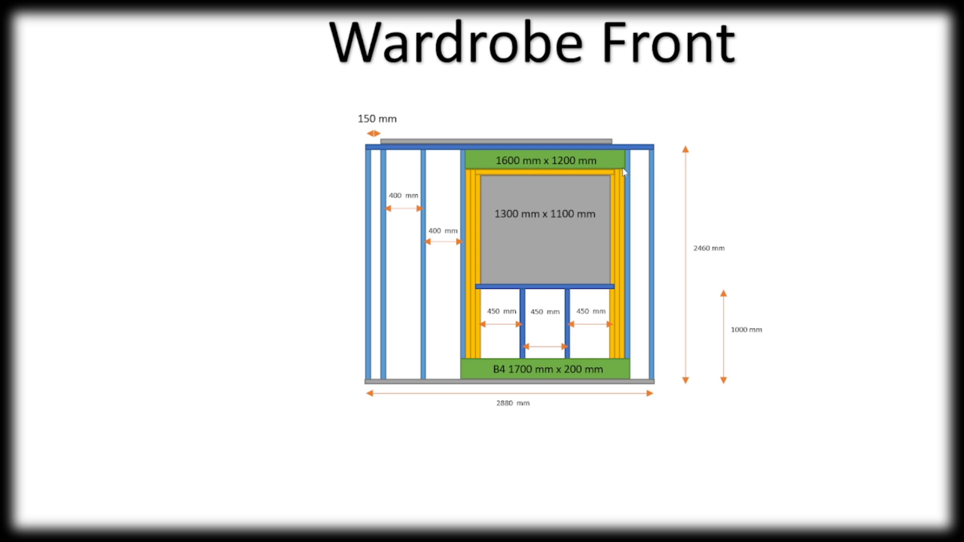
pyautogui.moveTo(595, 255)
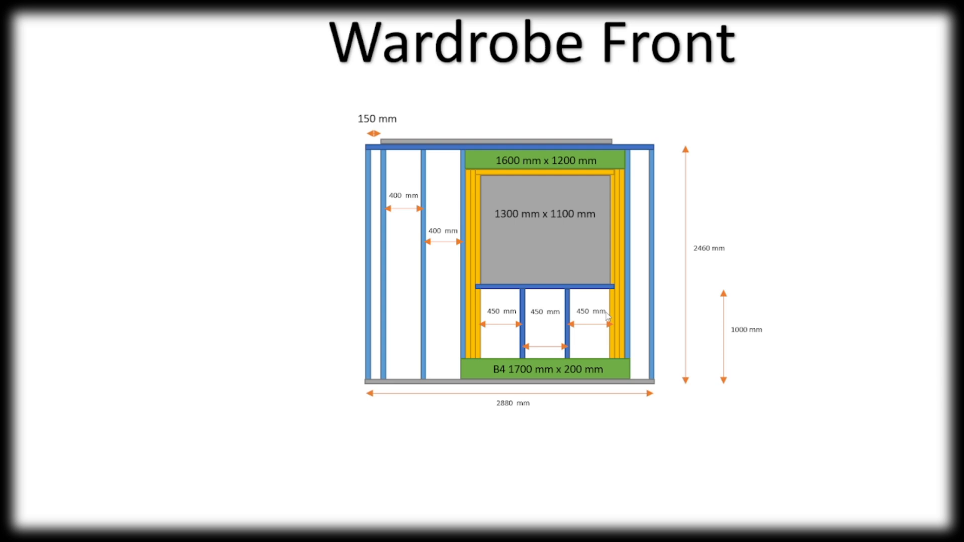
pyautogui.moveTo(577, 302)
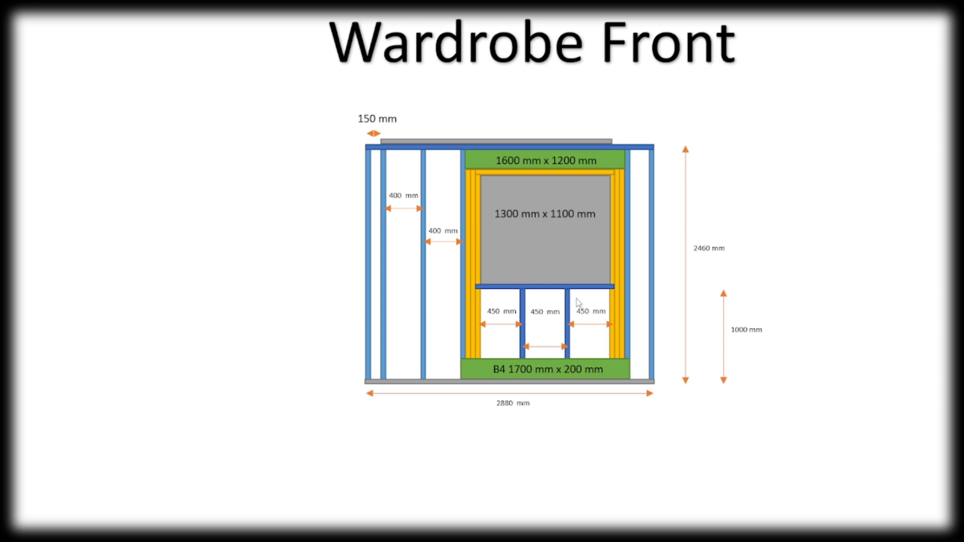
pyautogui.moveTo(581, 404)
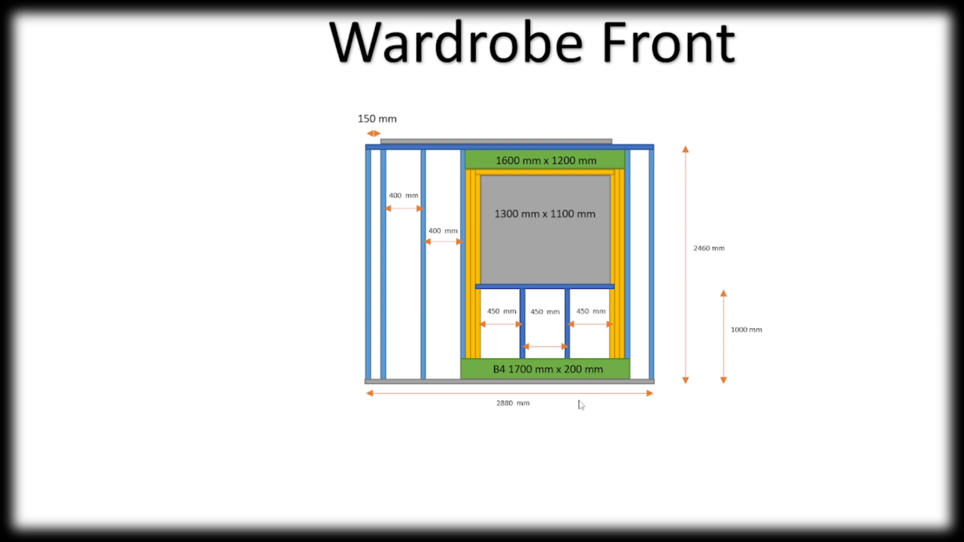
pyautogui.moveTo(644, 423)
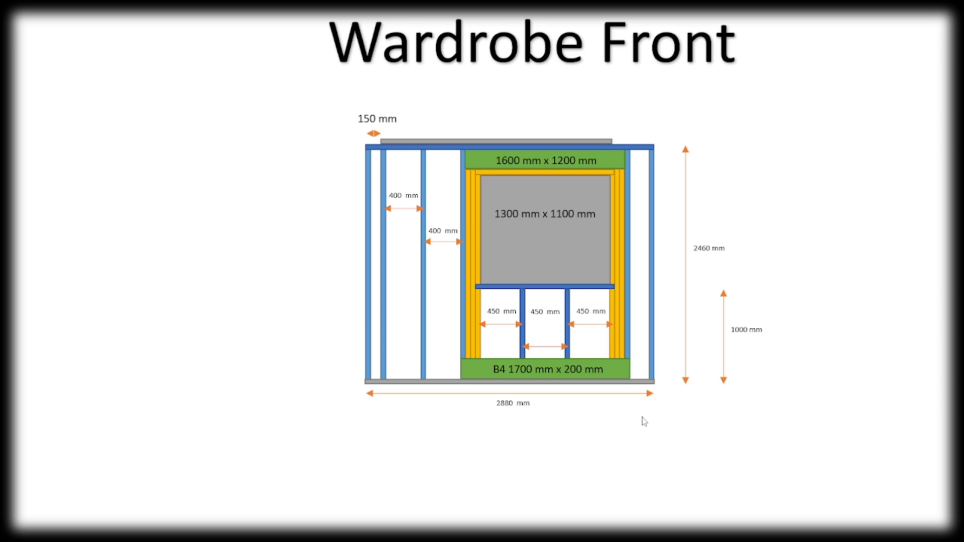
pyautogui.moveTo(375, 265)
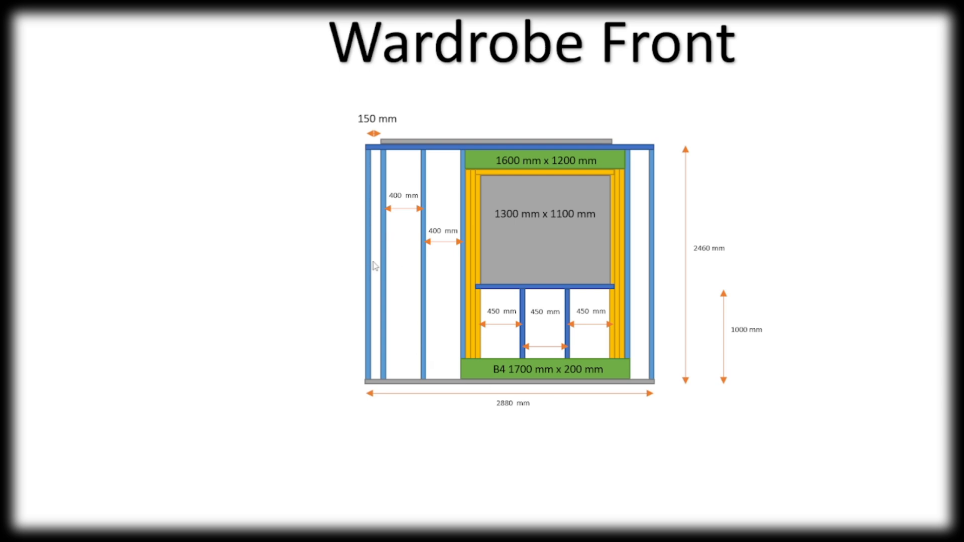
pyautogui.moveTo(421, 404)
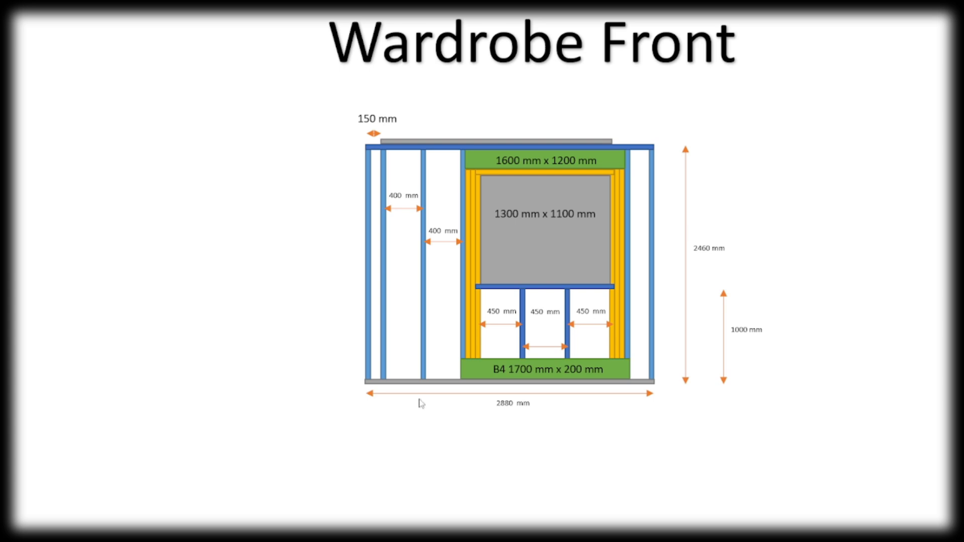
pyautogui.moveTo(311, 328)
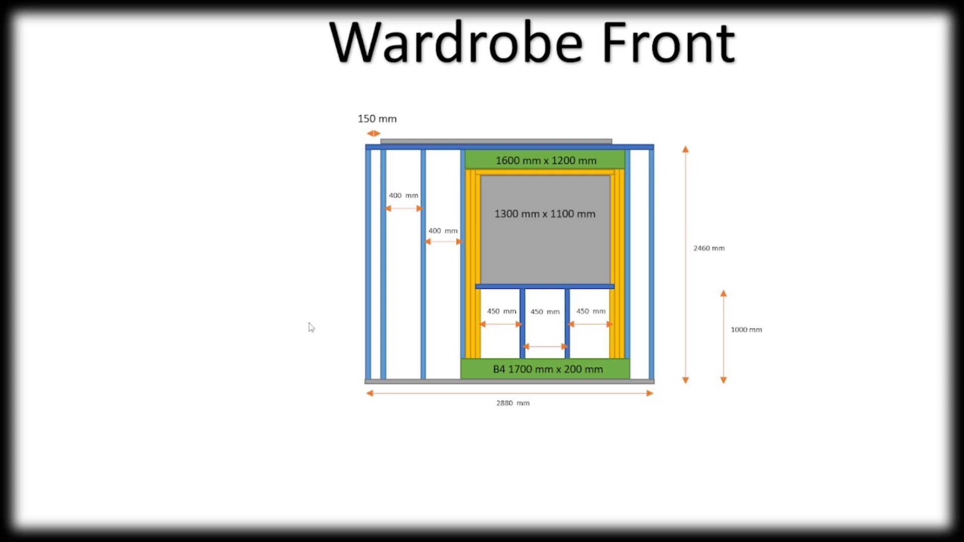
pyautogui.moveTo(119, 193)
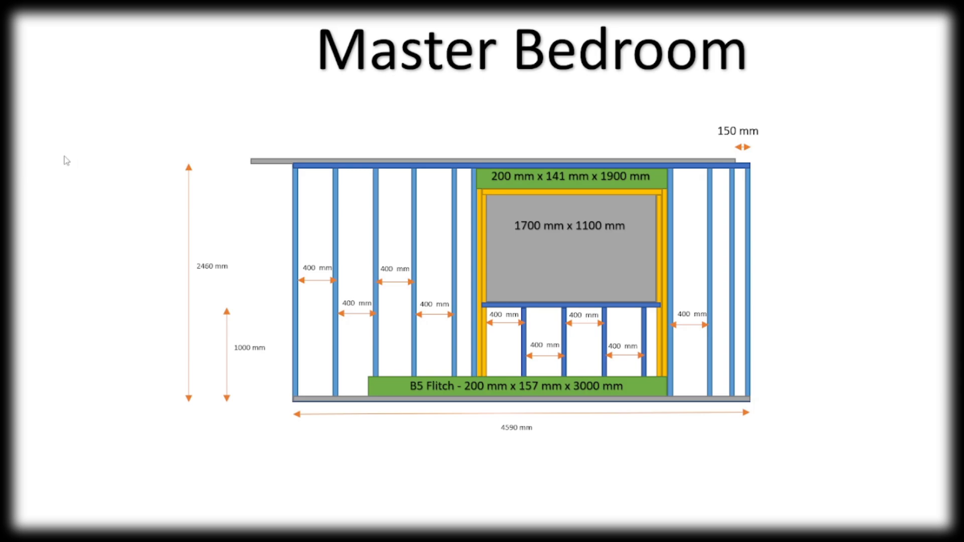
pyautogui.press('Right')
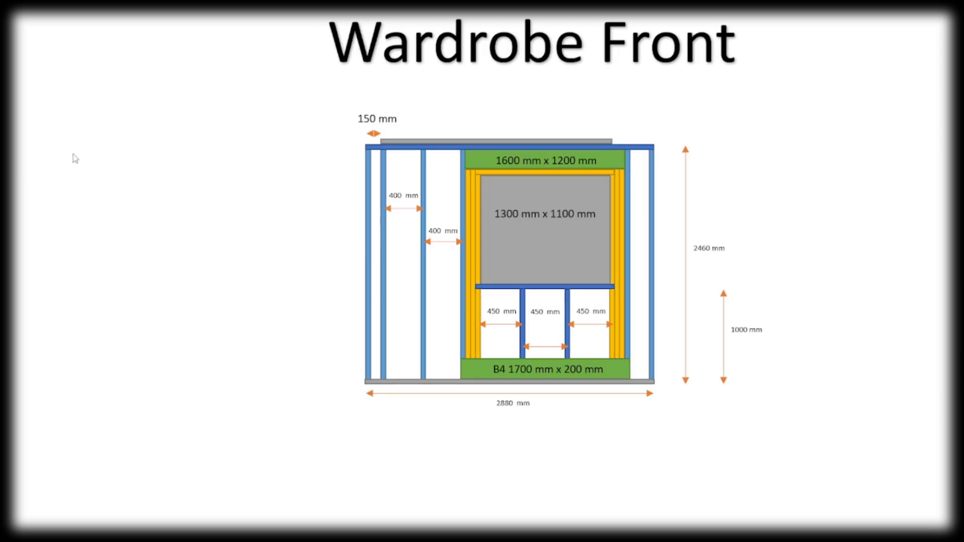
pyautogui.press('right')
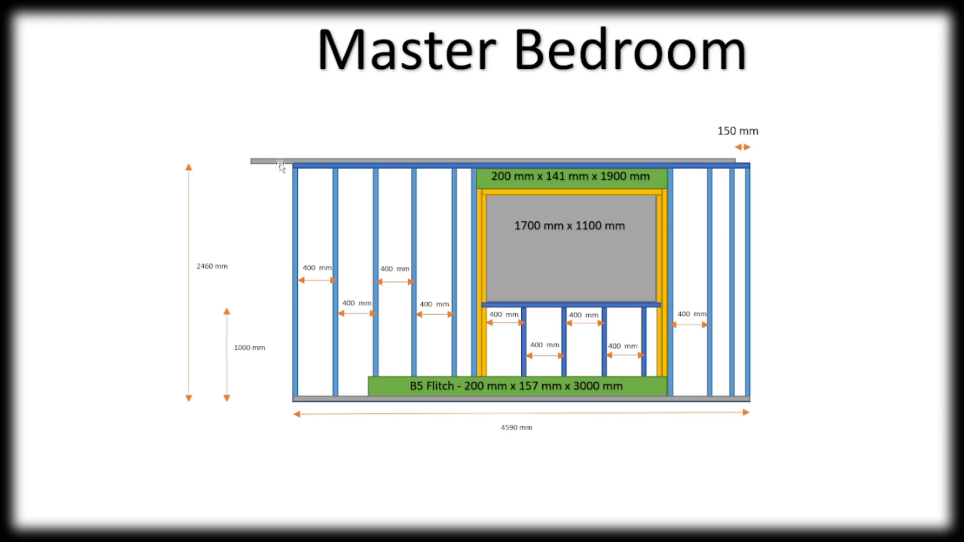
pyautogui.moveTo(464, 398)
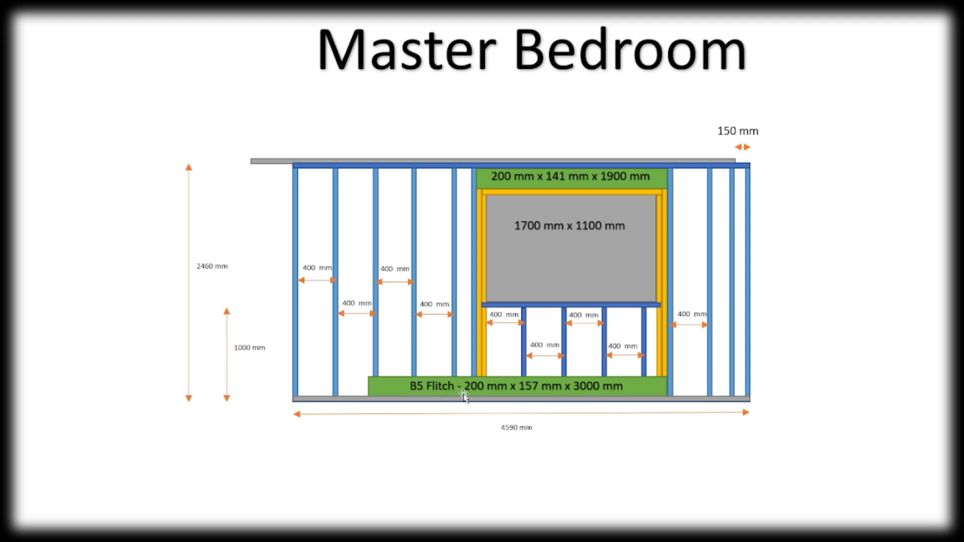
pyautogui.moveTo(532, 397)
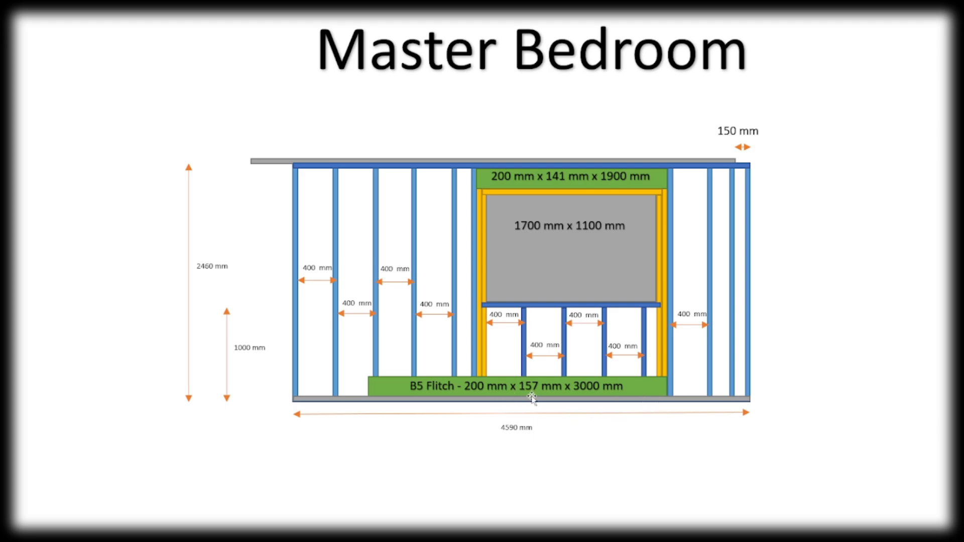
pyautogui.moveTo(518, 397)
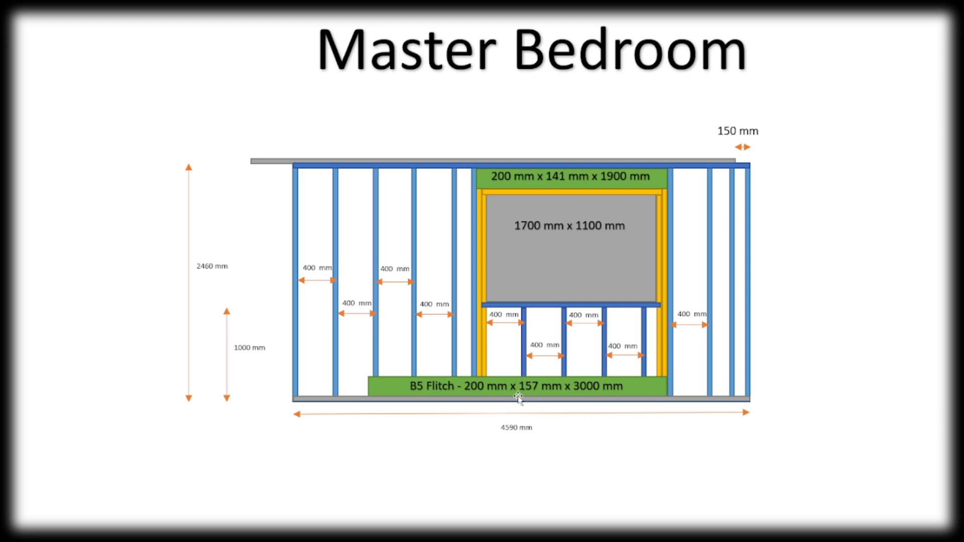
pyautogui.moveTo(588, 186)
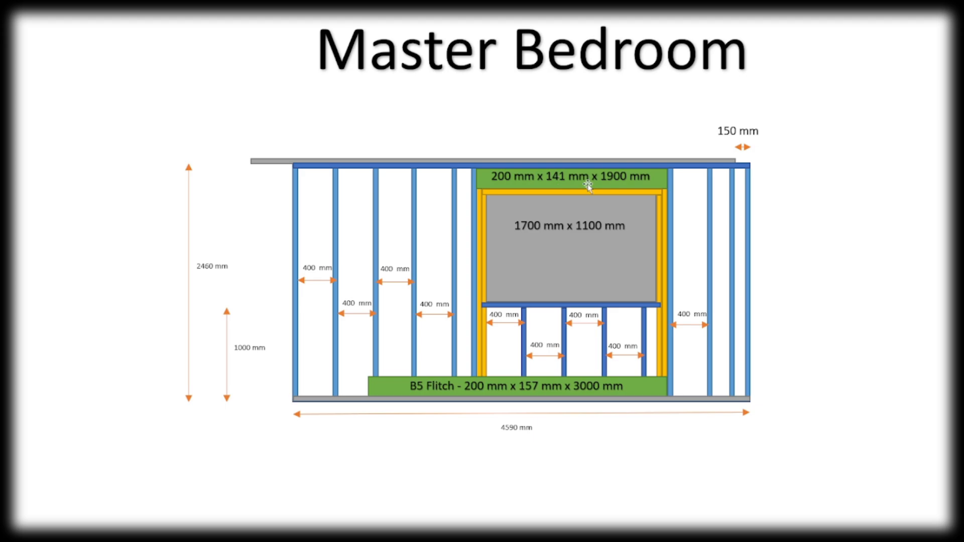
pyautogui.moveTo(589, 217)
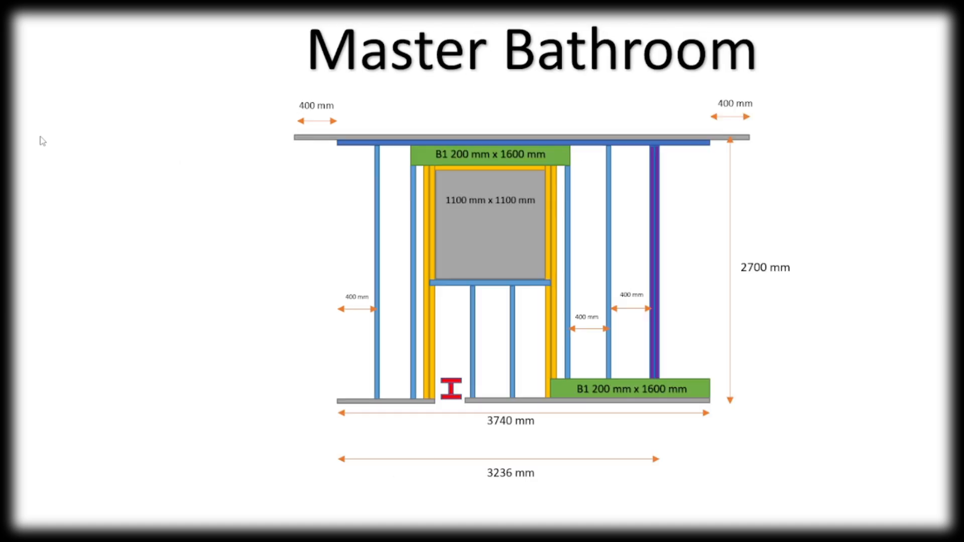
pyautogui.moveTo(514, 379)
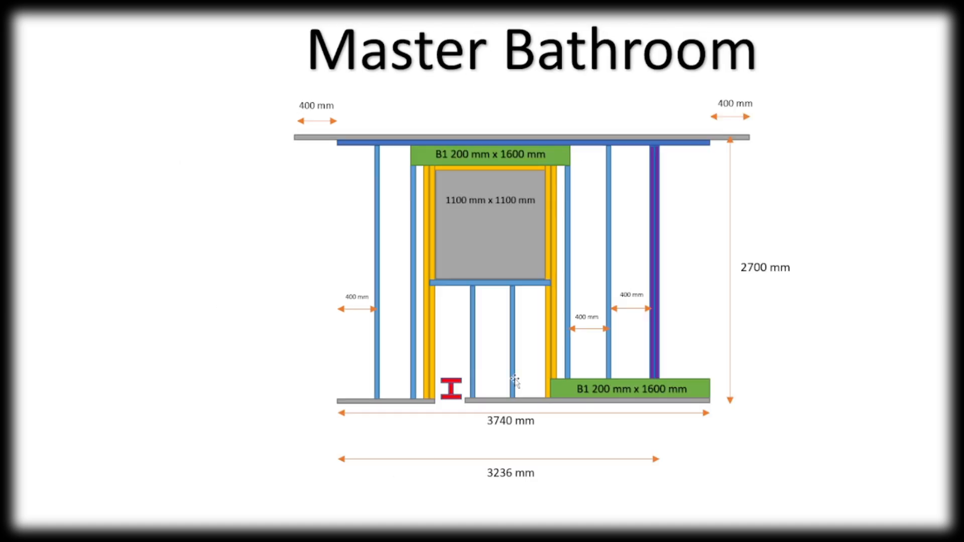
pyautogui.moveTo(455, 408)
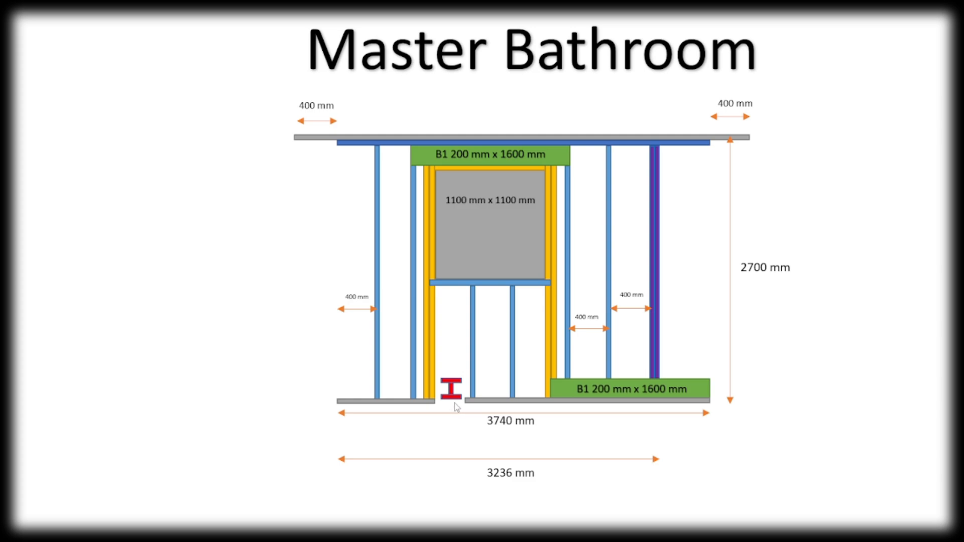
pyautogui.moveTo(488, 437)
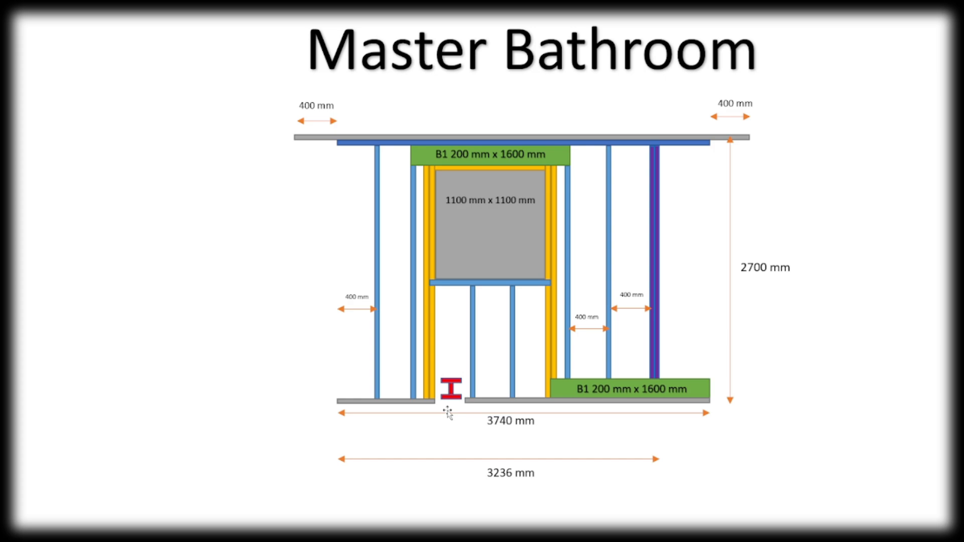
pyautogui.moveTo(267, 347)
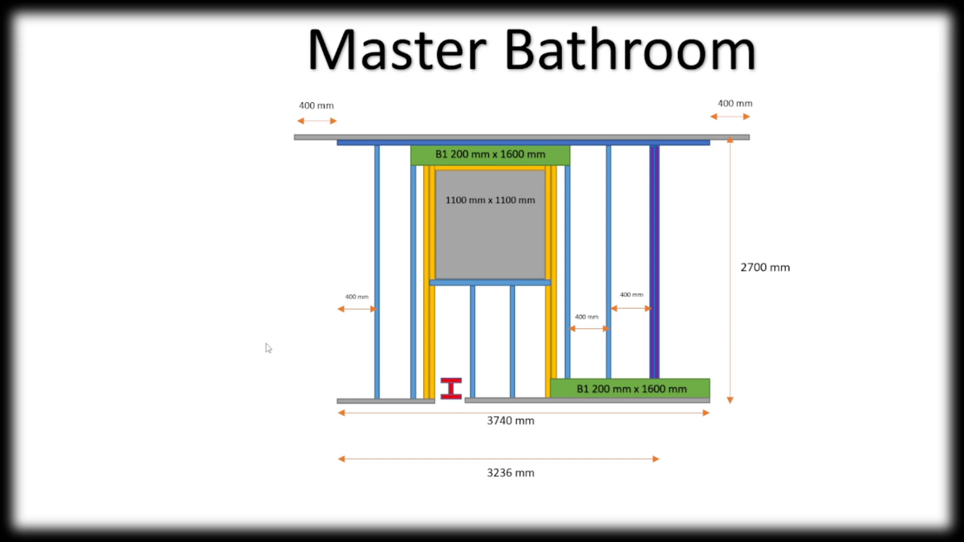
pyautogui.moveTo(554, 297)
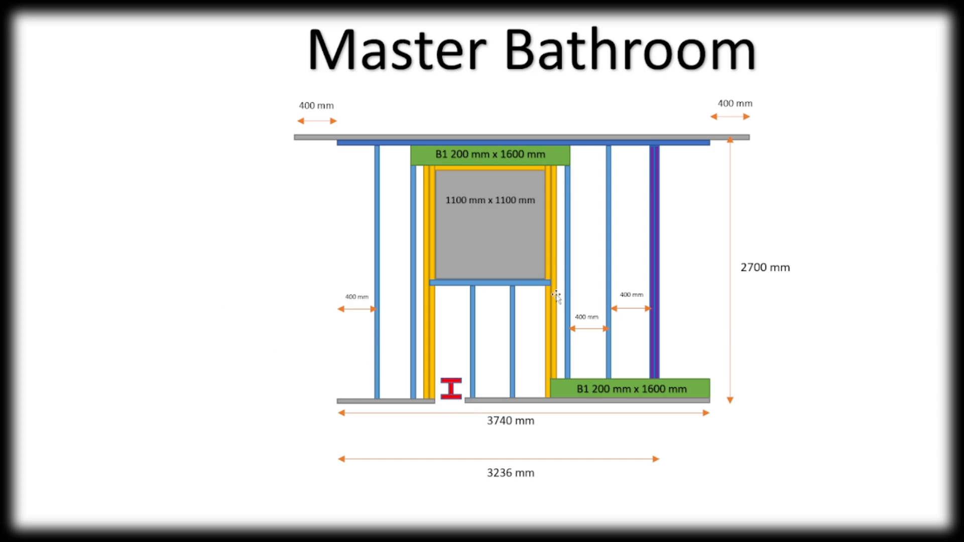
pyautogui.moveTo(419, 400)
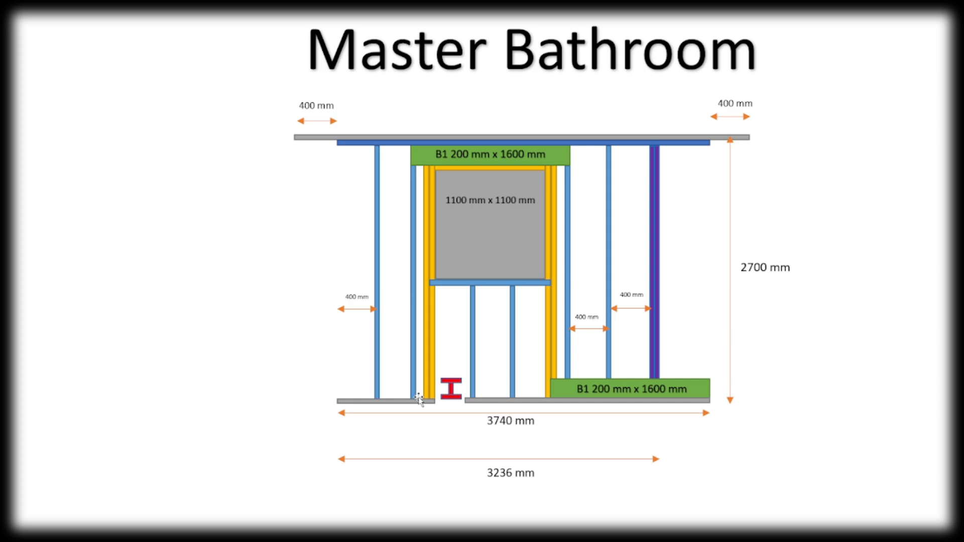
pyautogui.moveTo(426, 399)
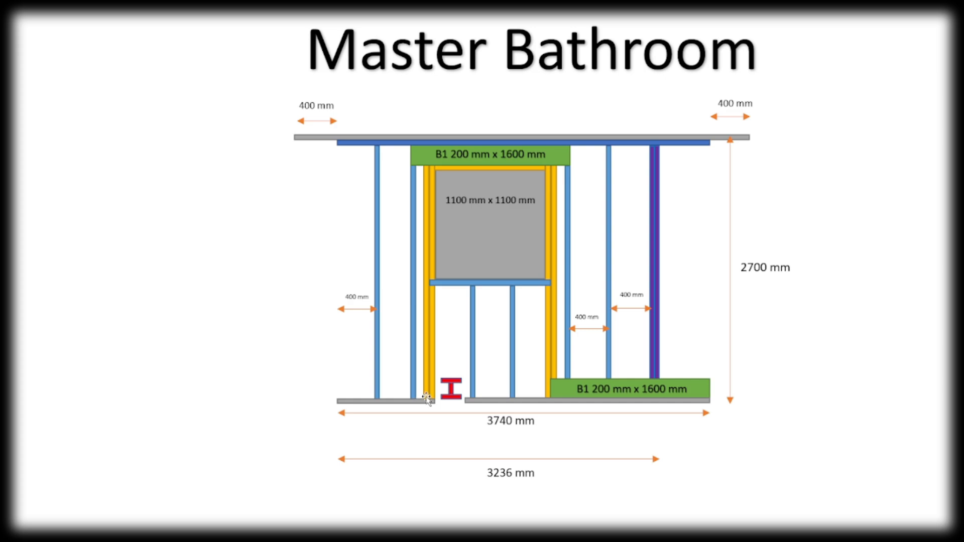
pyautogui.moveTo(434, 406)
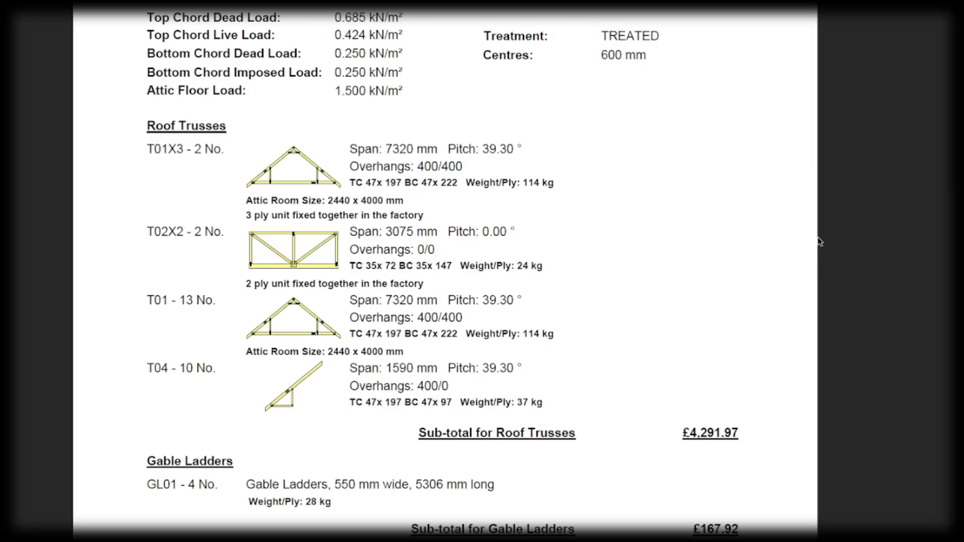
pyautogui.moveTo(762, 208)
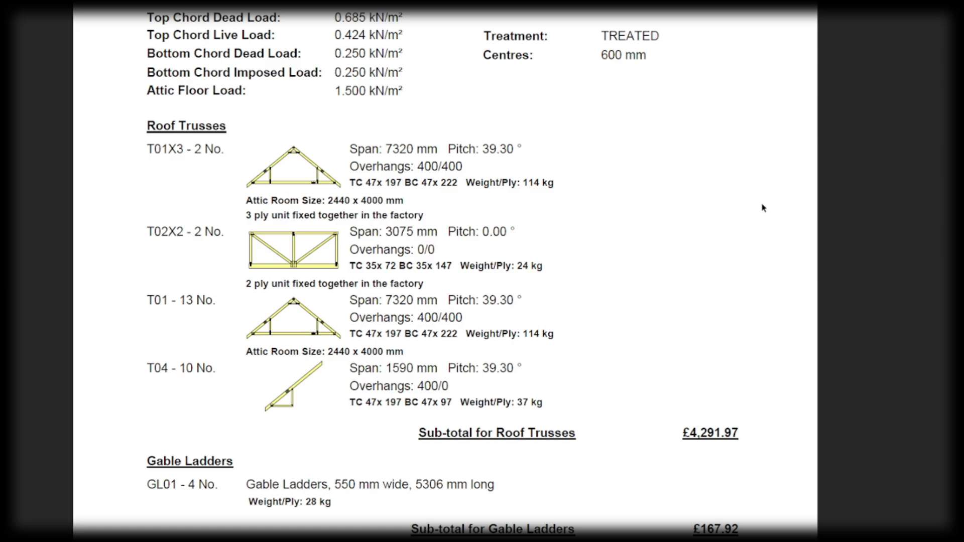
pyautogui.moveTo(767, 210)
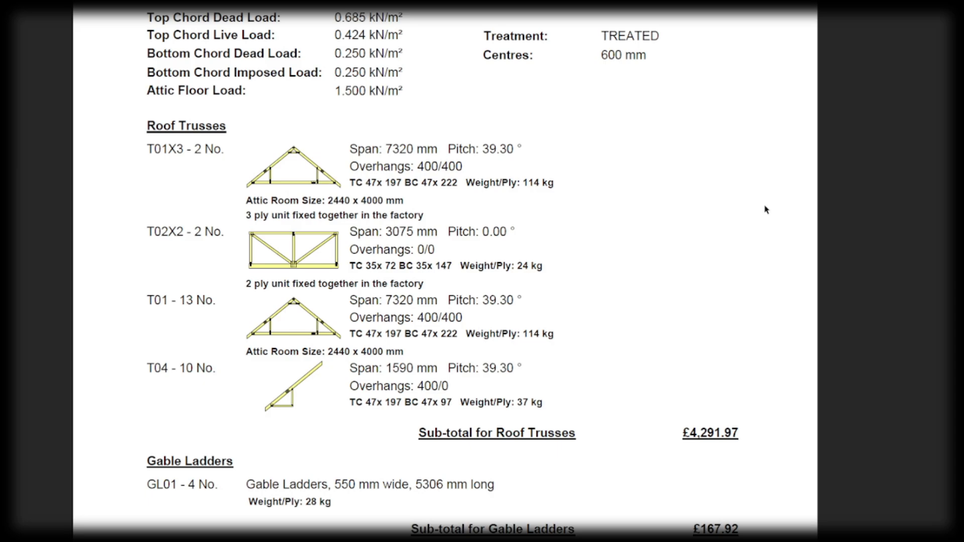
pyautogui.moveTo(700, 170)
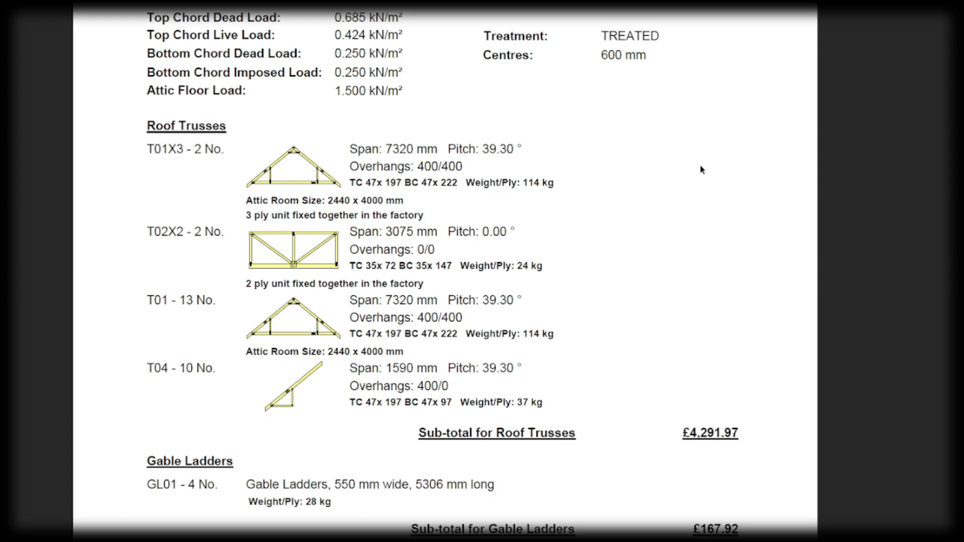
pyautogui.moveTo(641, 161)
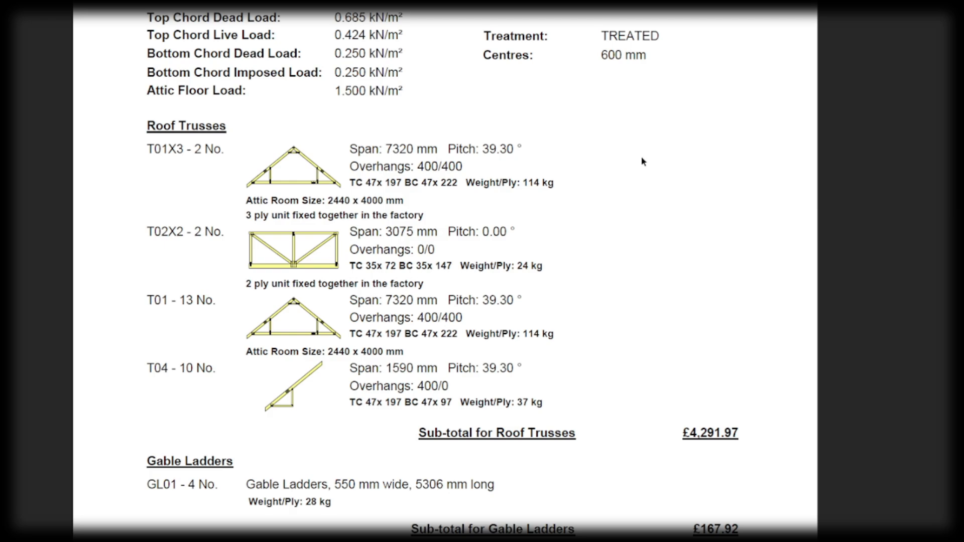
pyautogui.moveTo(145, 167)
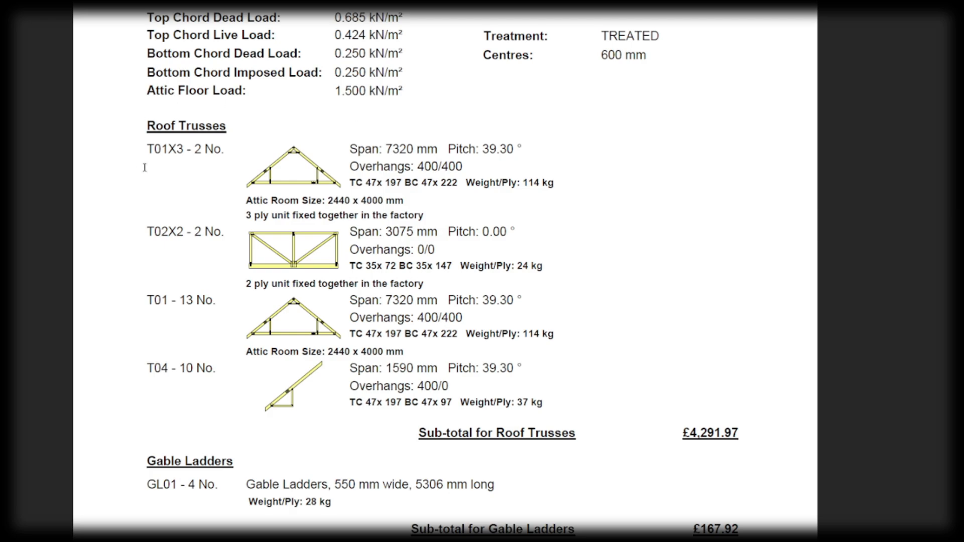
pyautogui.moveTo(356, 193)
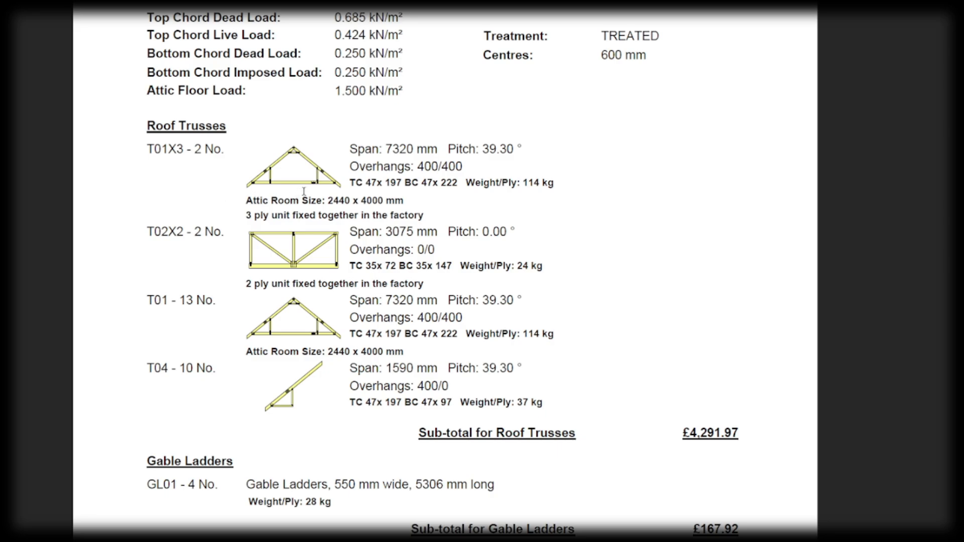
pyautogui.moveTo(324, 193)
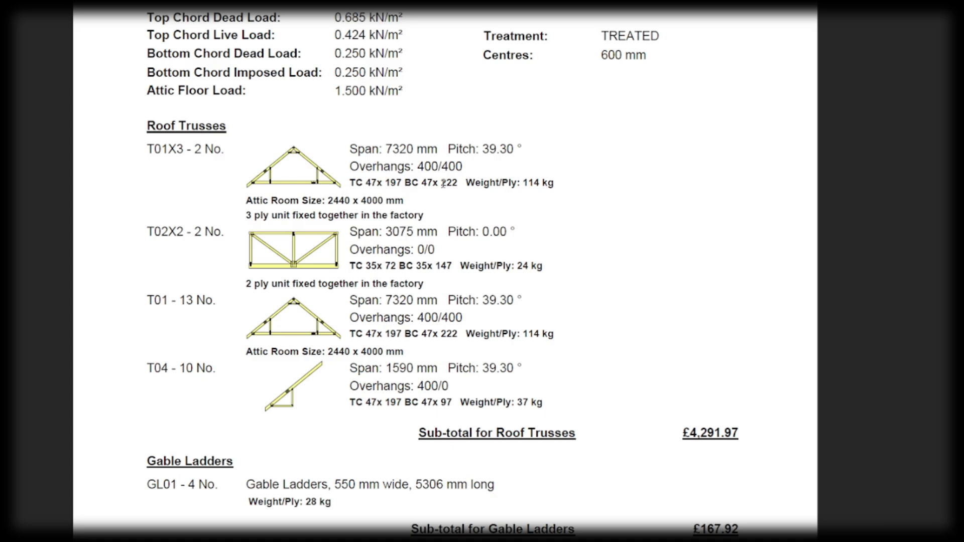
pyautogui.moveTo(349, 140)
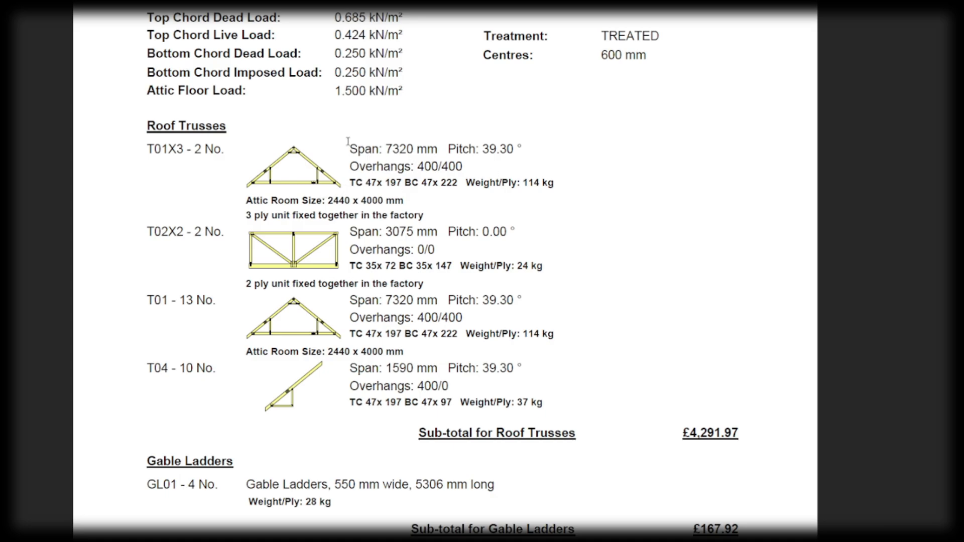
pyautogui.moveTo(389, 150)
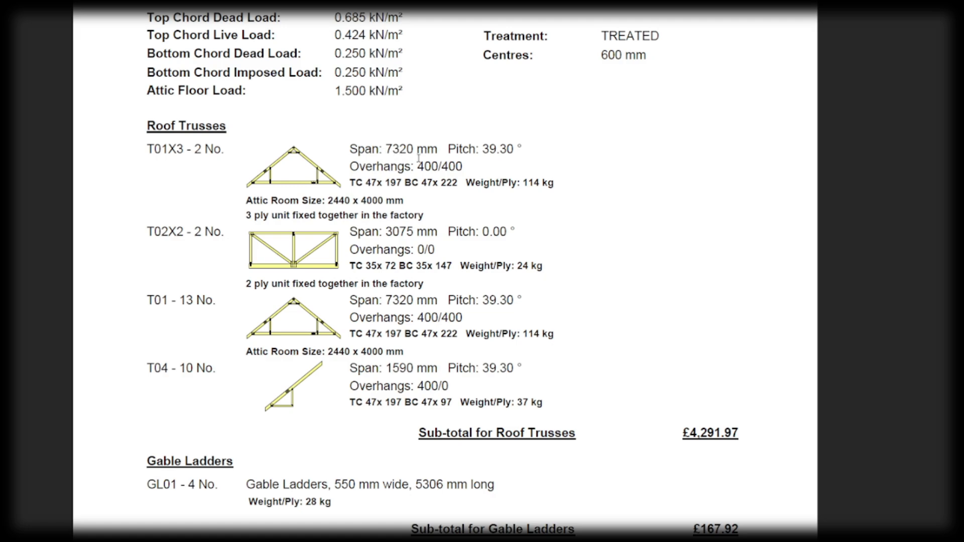
pyautogui.moveTo(513, 156)
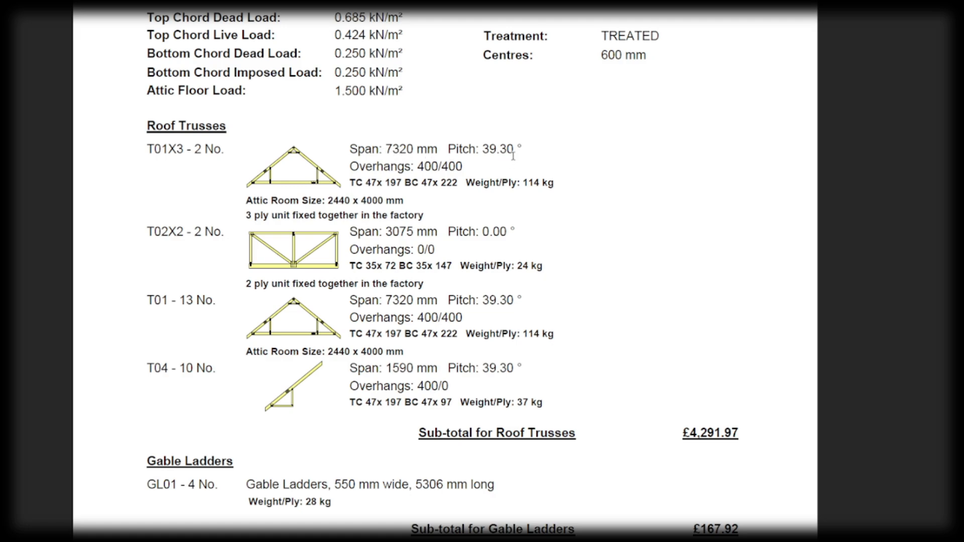
pyautogui.moveTo(469, 157)
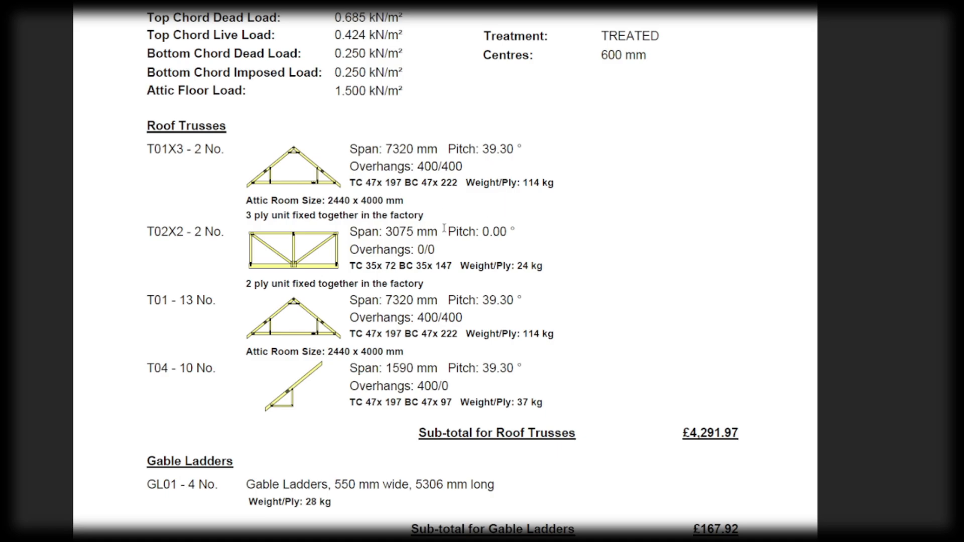
pyautogui.moveTo(289, 241)
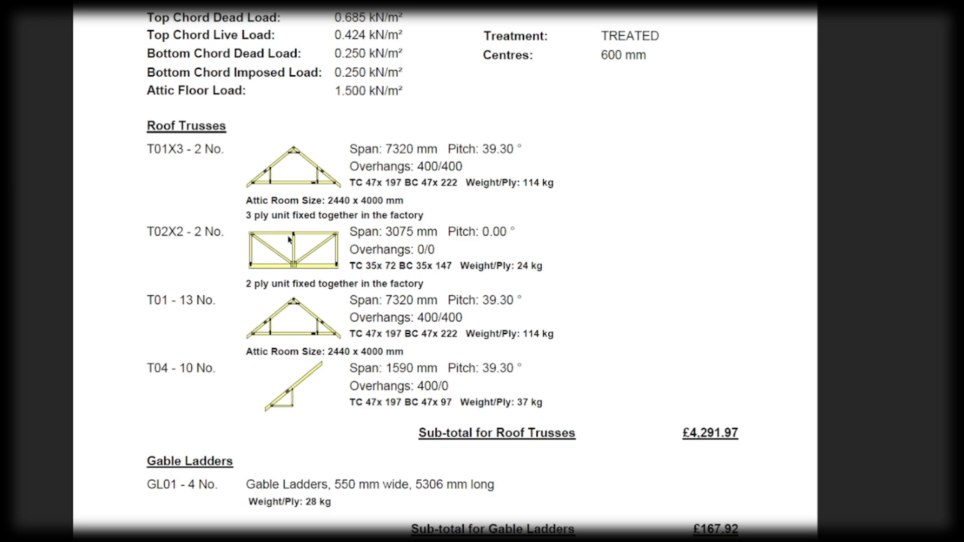
pyautogui.moveTo(314, 262)
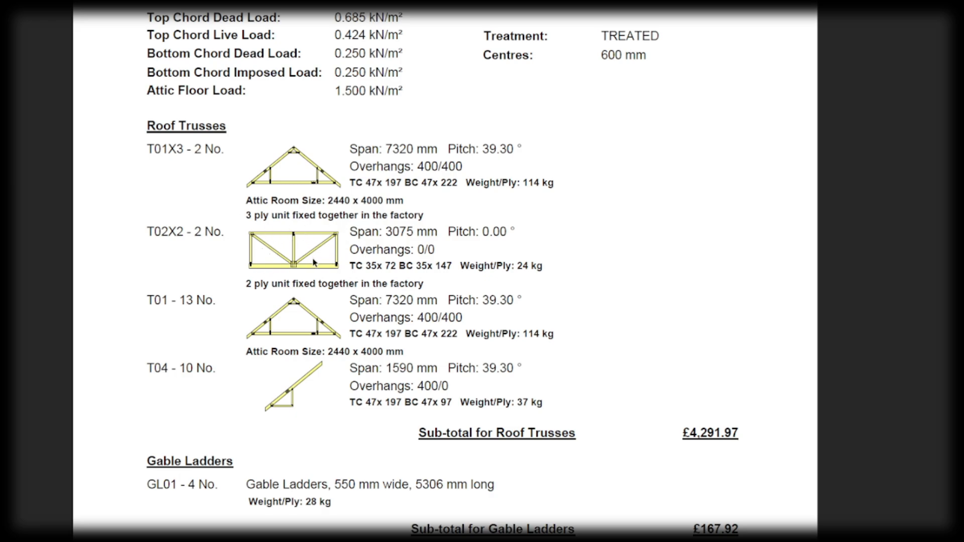
pyautogui.moveTo(298, 251)
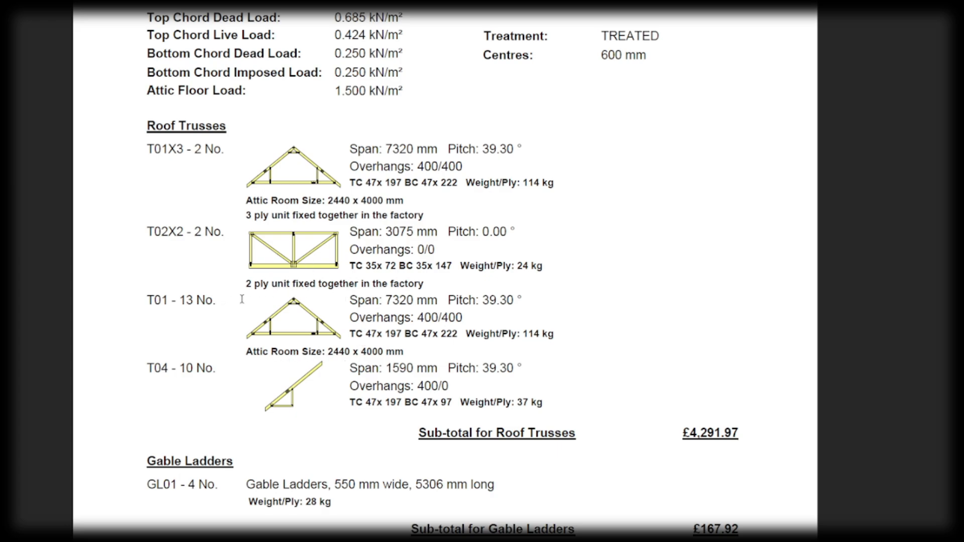
pyautogui.moveTo(356, 337)
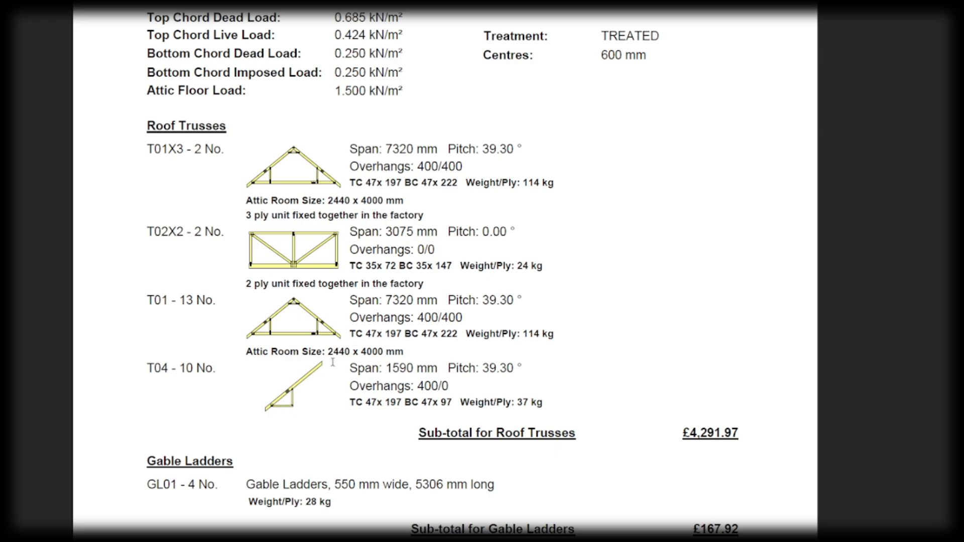
pyautogui.moveTo(315, 377)
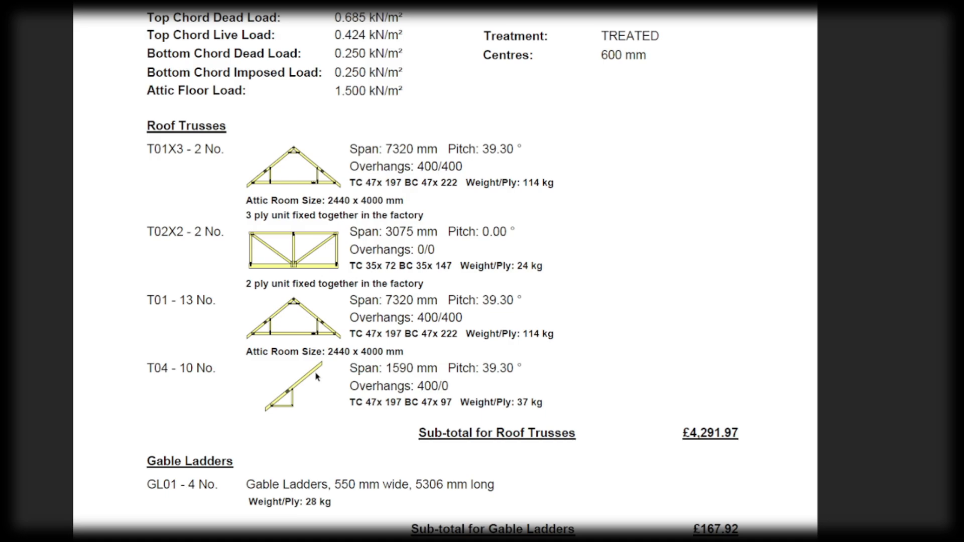
pyautogui.moveTo(417, 272)
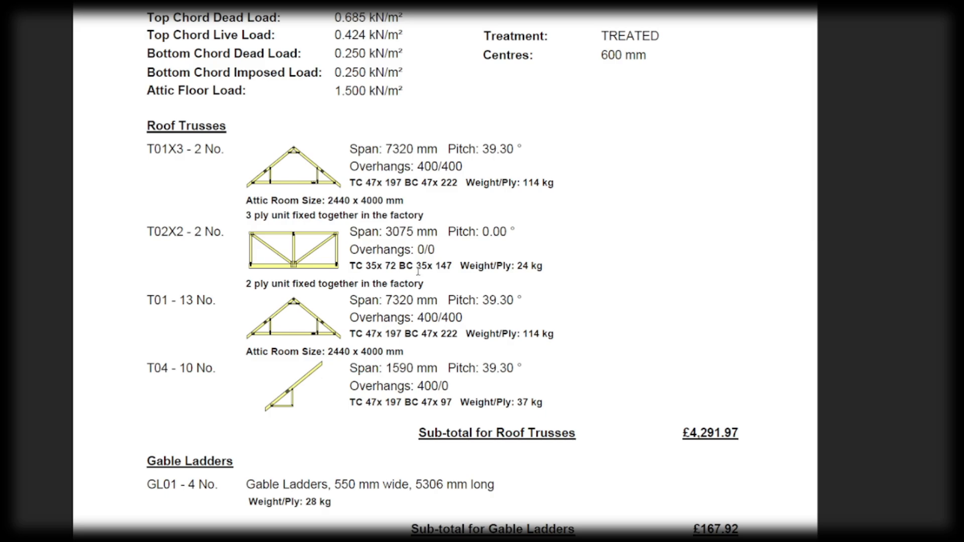
pyautogui.scroll(-3)
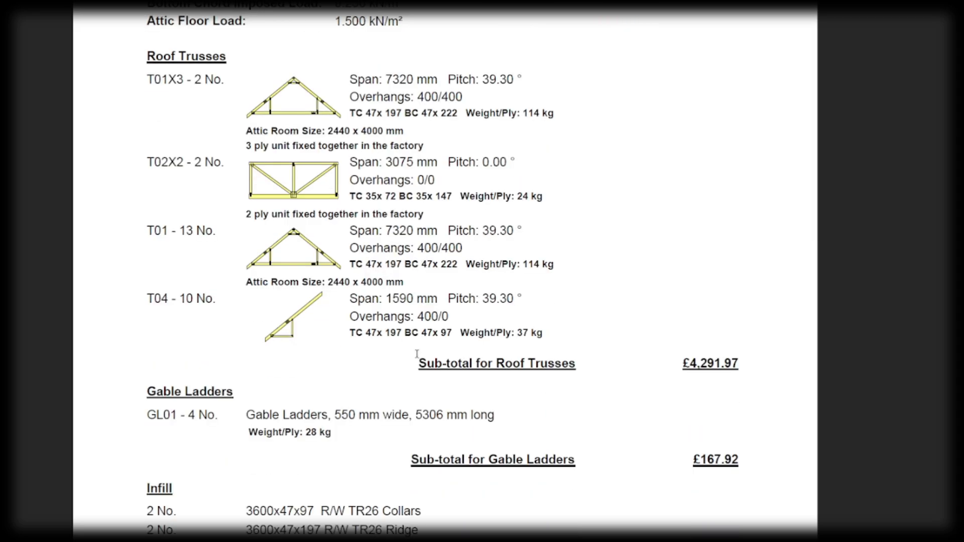
pyautogui.moveTo(247, 397)
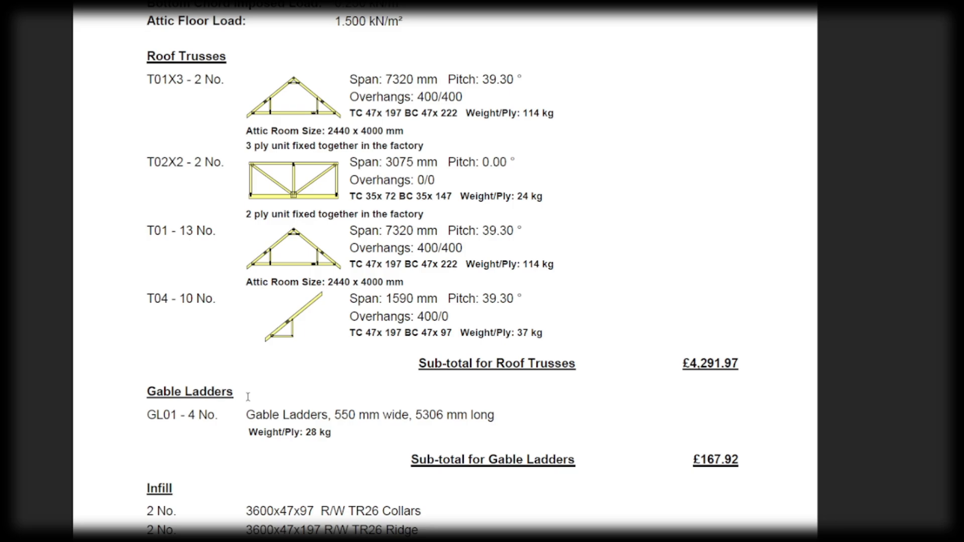
pyautogui.scroll(-3)
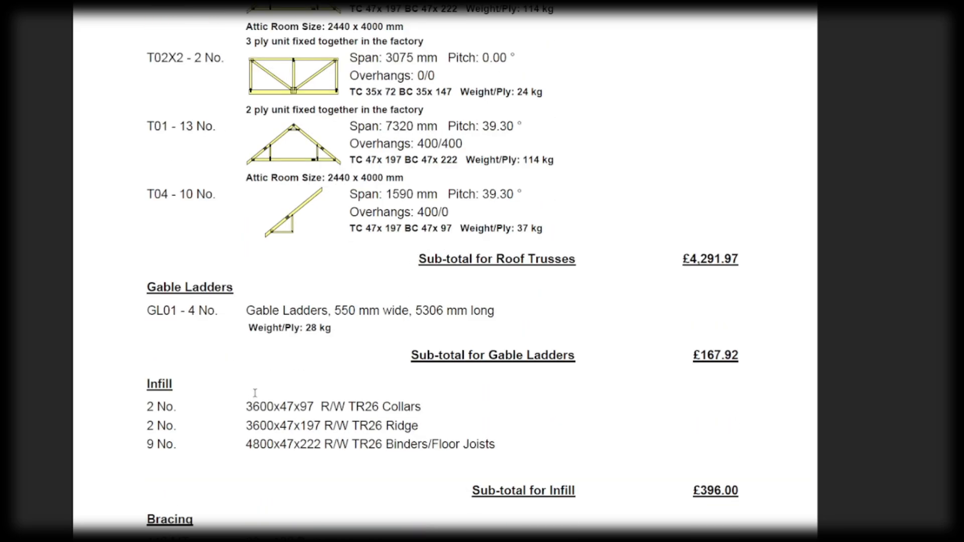
pyautogui.scroll(-3)
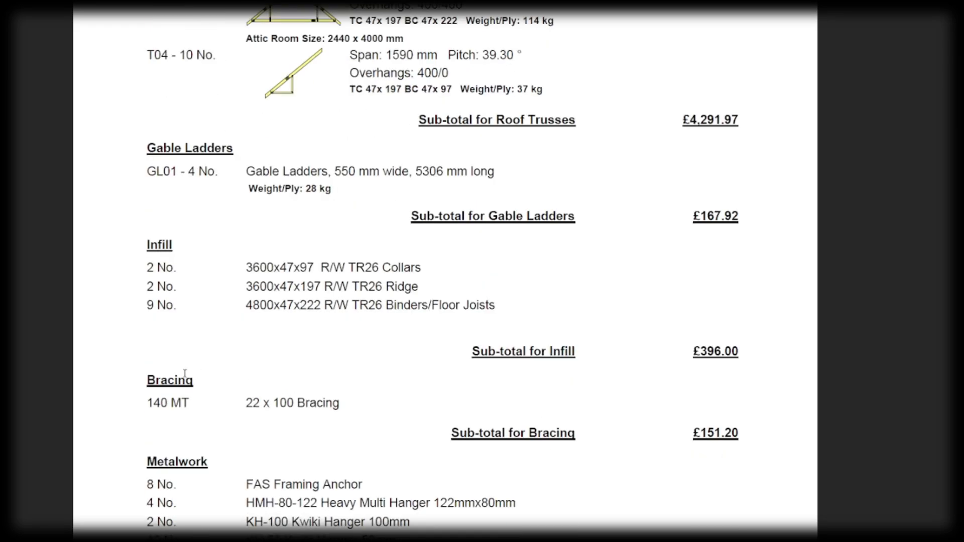
pyautogui.scroll(-3)
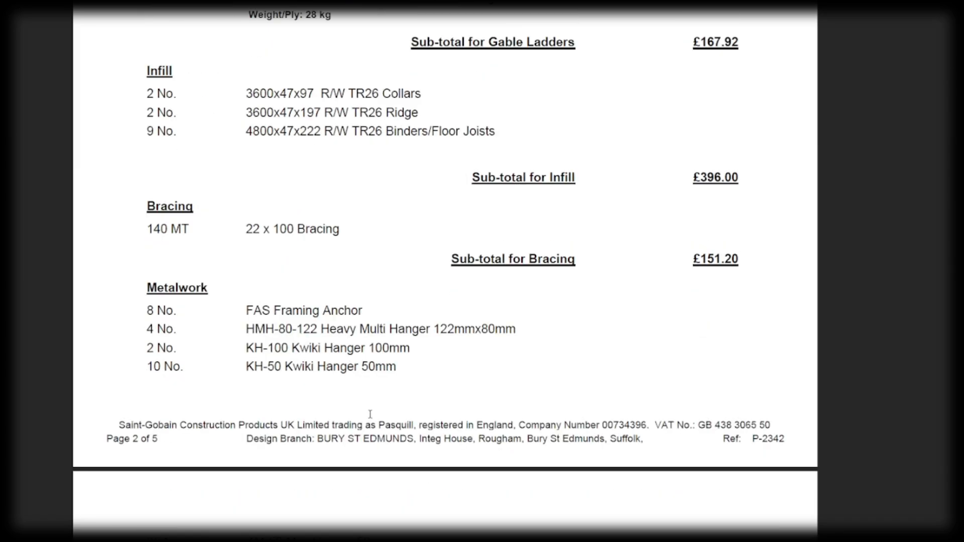
pyautogui.scroll(-3)
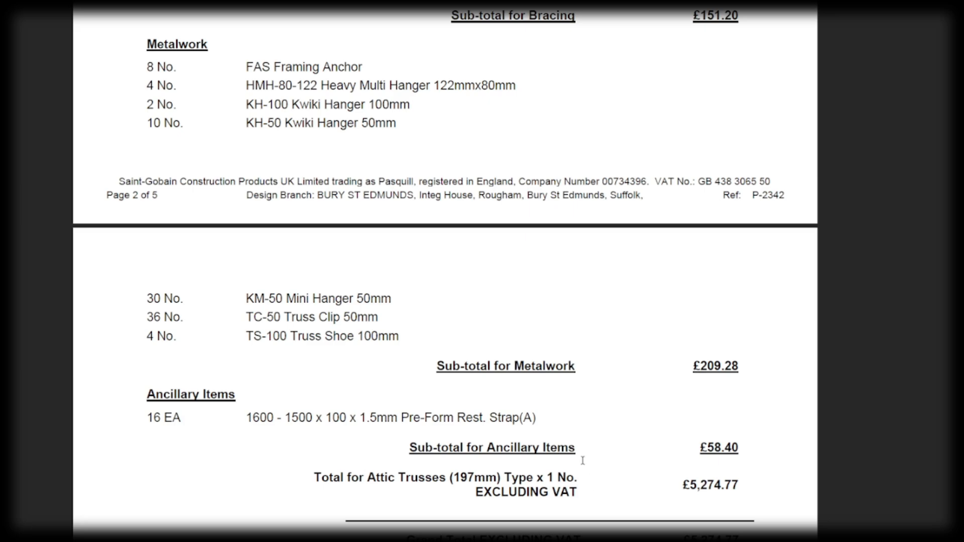
pyautogui.scroll(3)
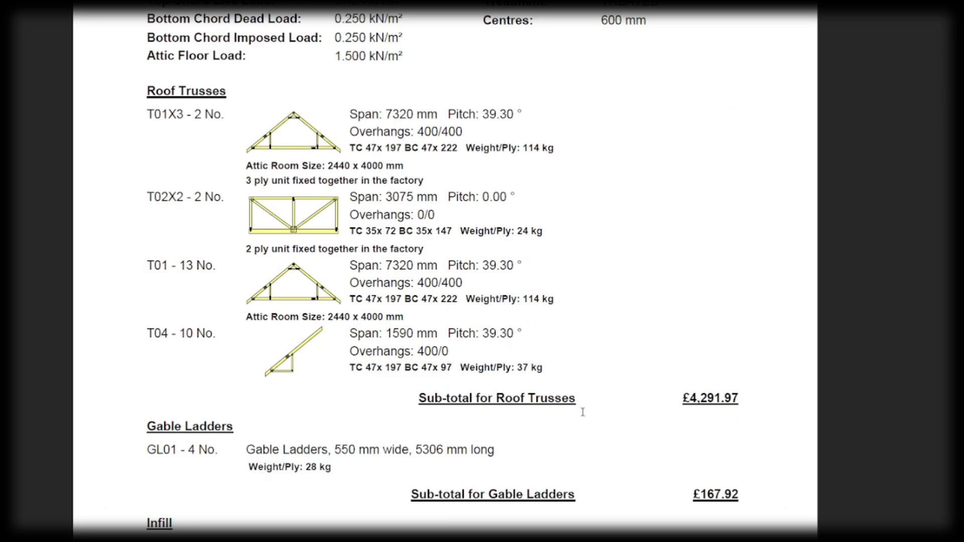
pyautogui.scroll(-3)
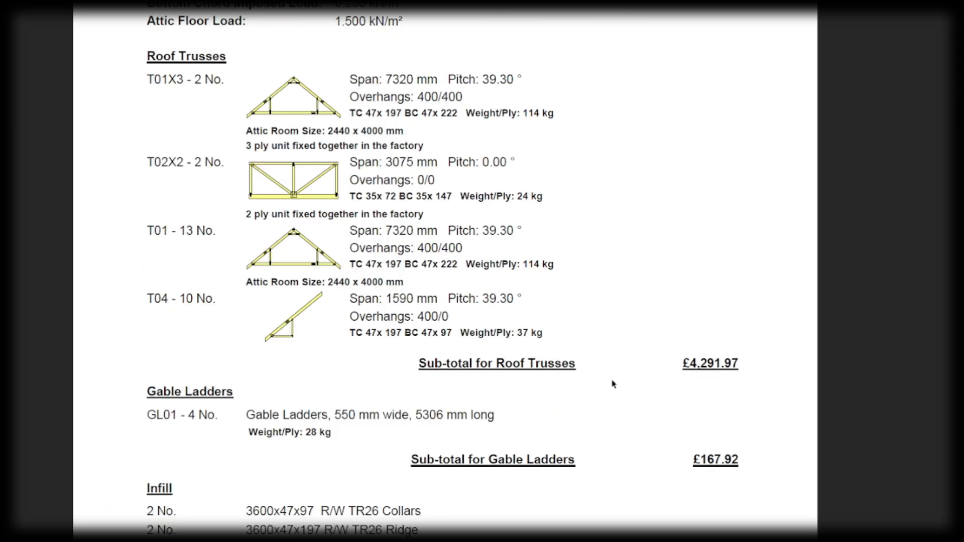
pyautogui.moveTo(544, 239)
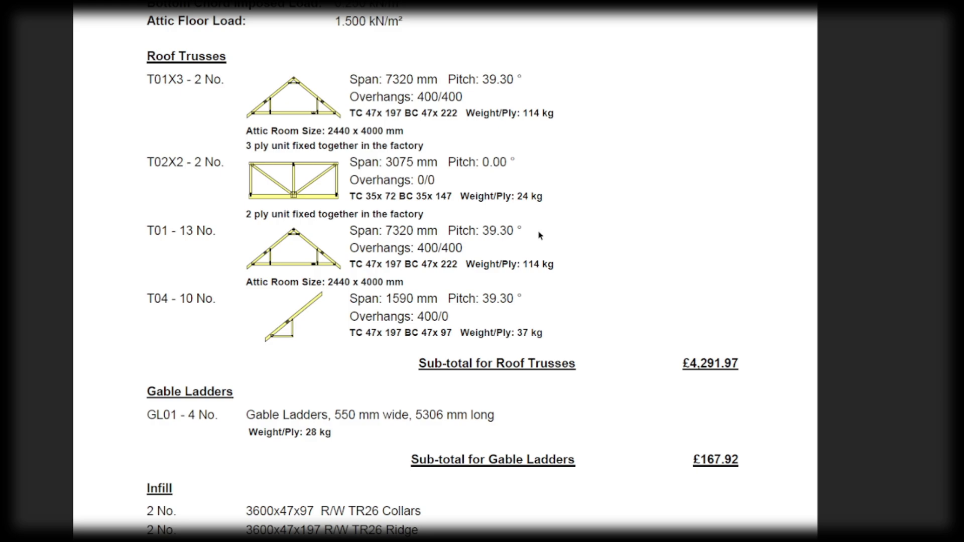
pyautogui.moveTo(555, 221)
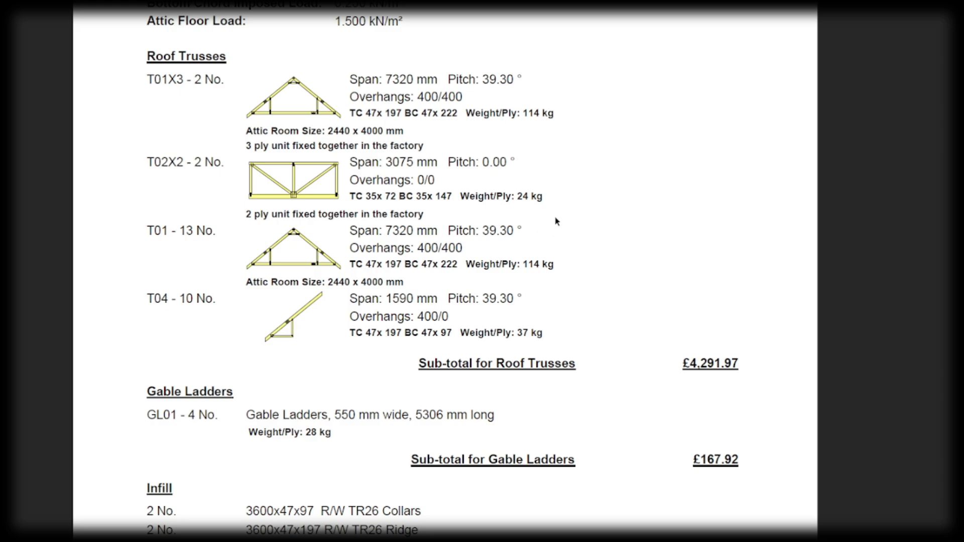
pyautogui.moveTo(383, 124)
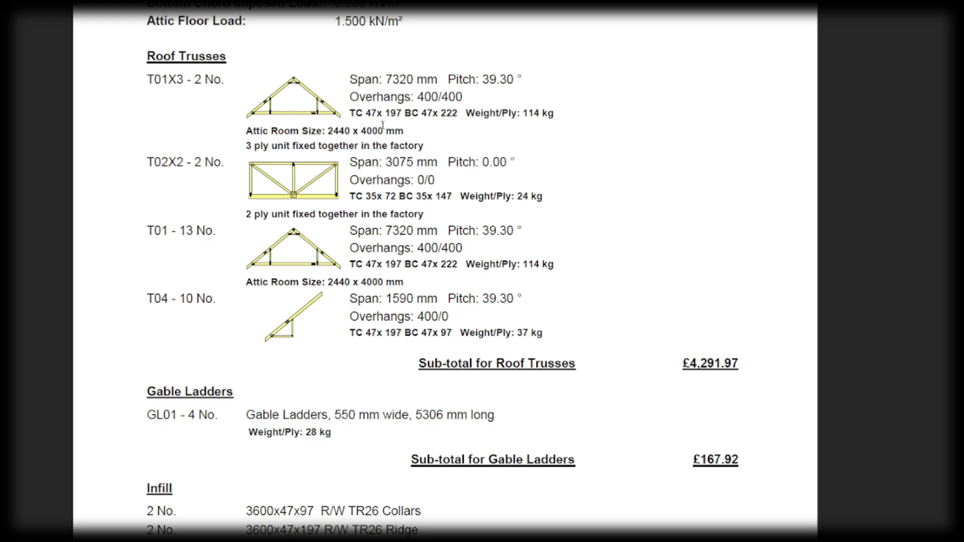
pyautogui.moveTo(539, 163)
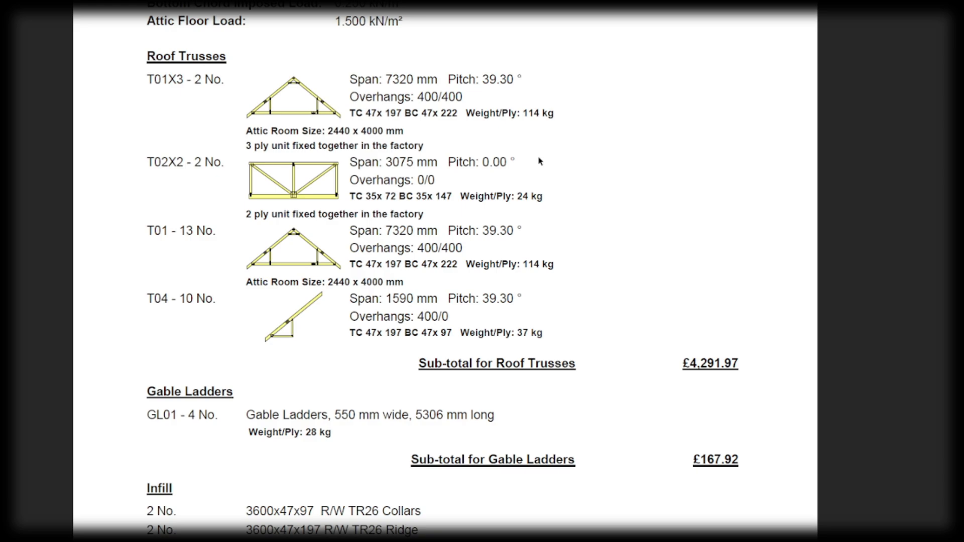
pyautogui.moveTo(519, 160)
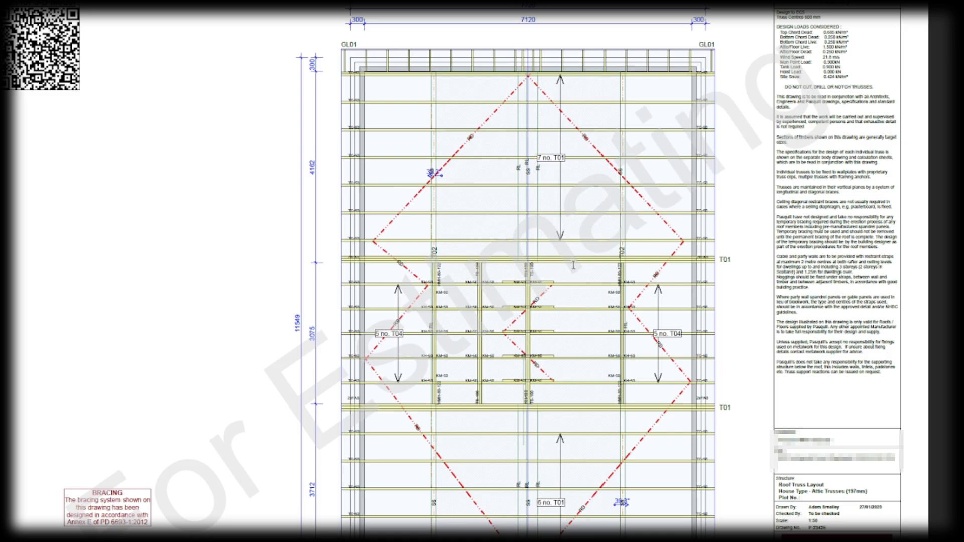
pyautogui.moveTo(607, 81)
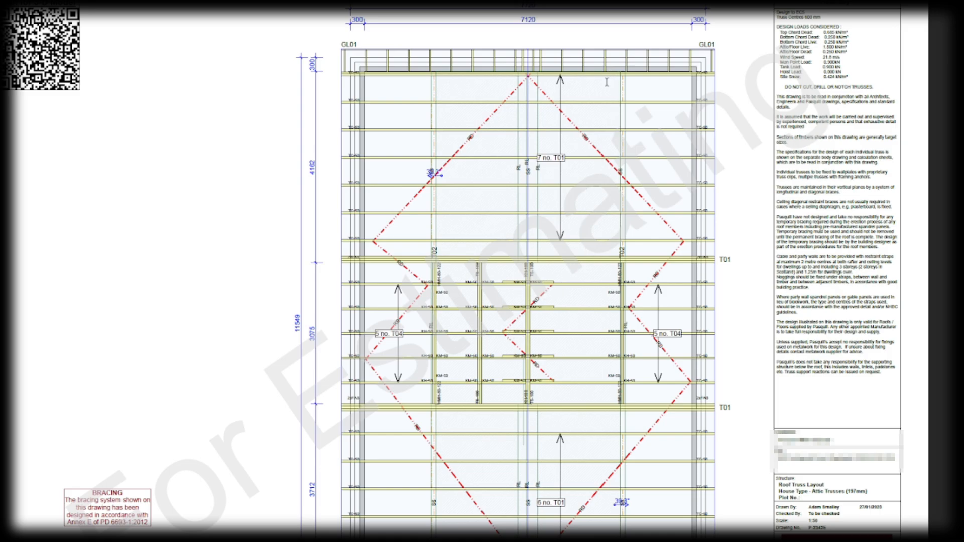
pyautogui.moveTo(606, 244)
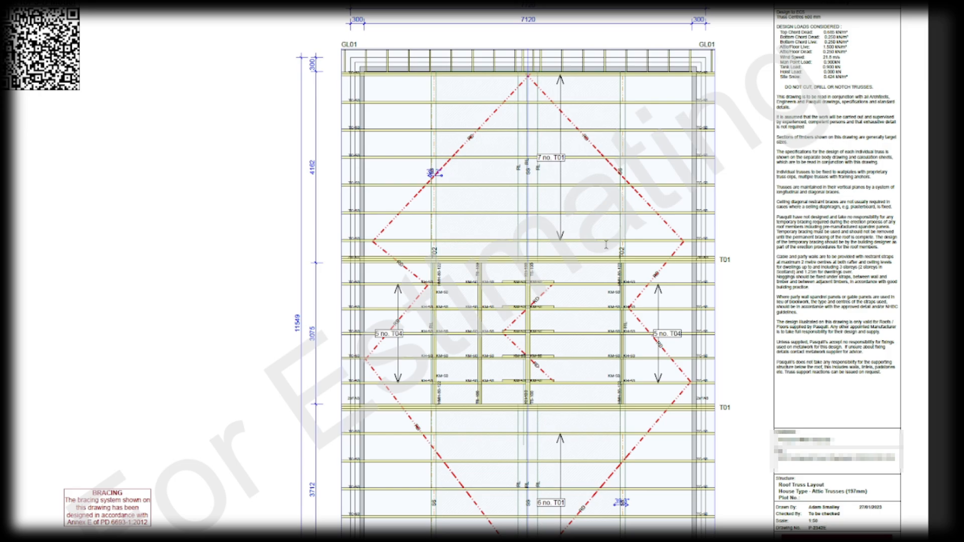
pyautogui.moveTo(605, 243)
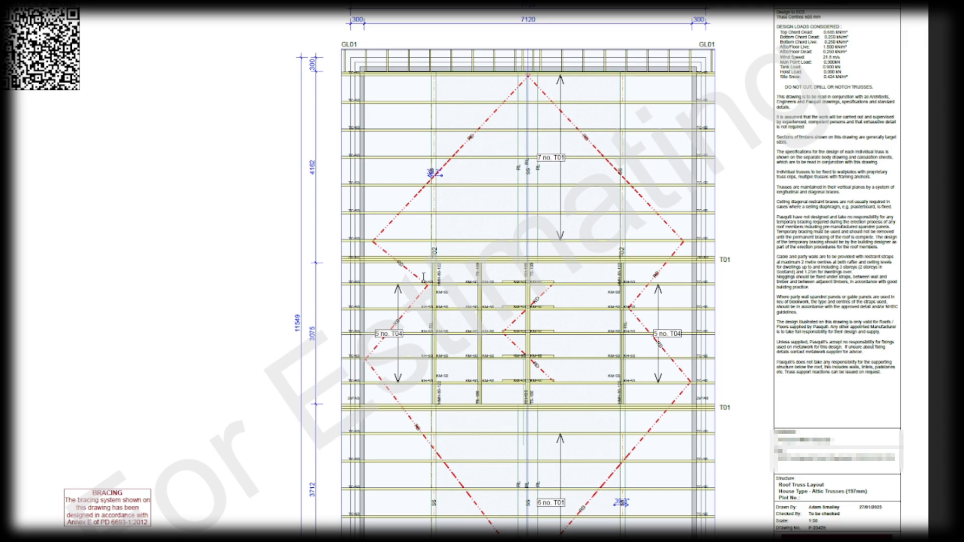
pyautogui.moveTo(471, 318)
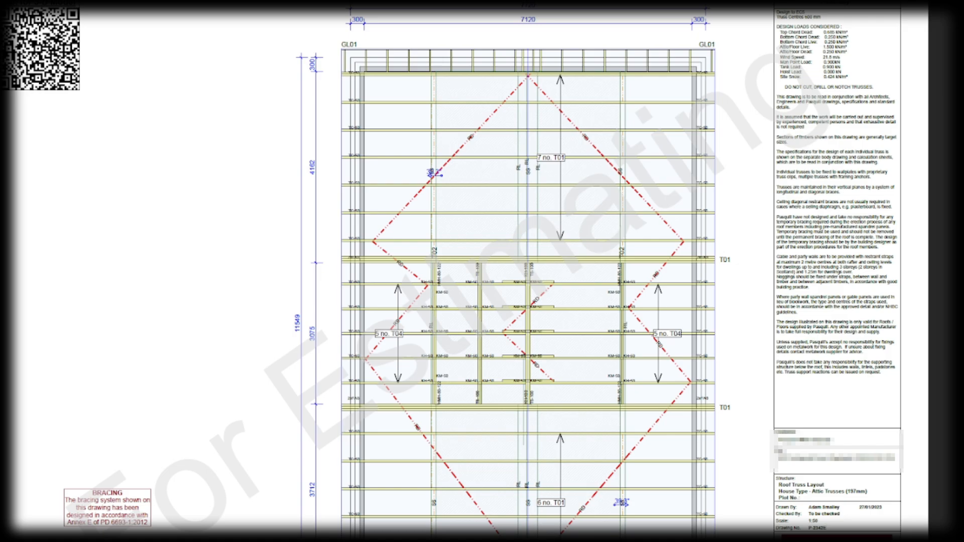
pyautogui.moveTo(337, 102)
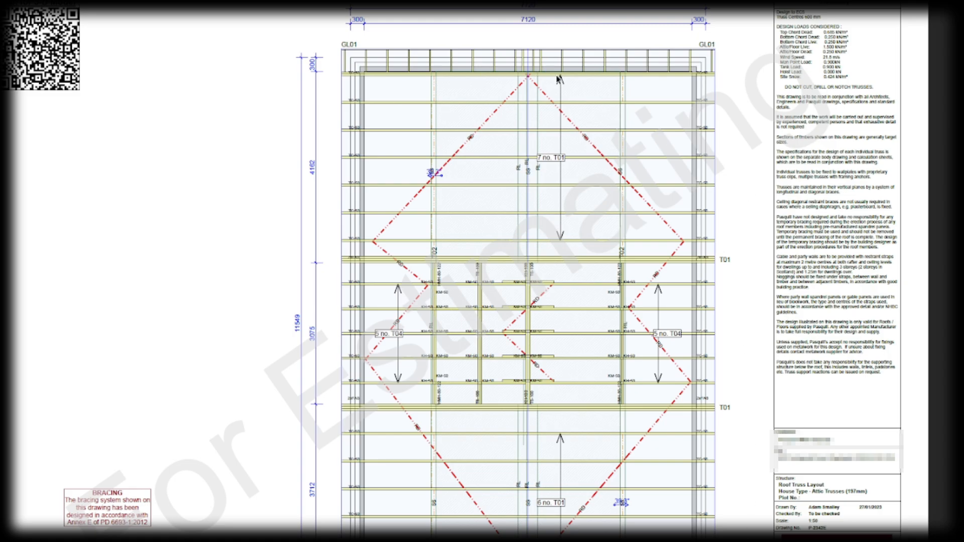
pyautogui.moveTo(511, 64)
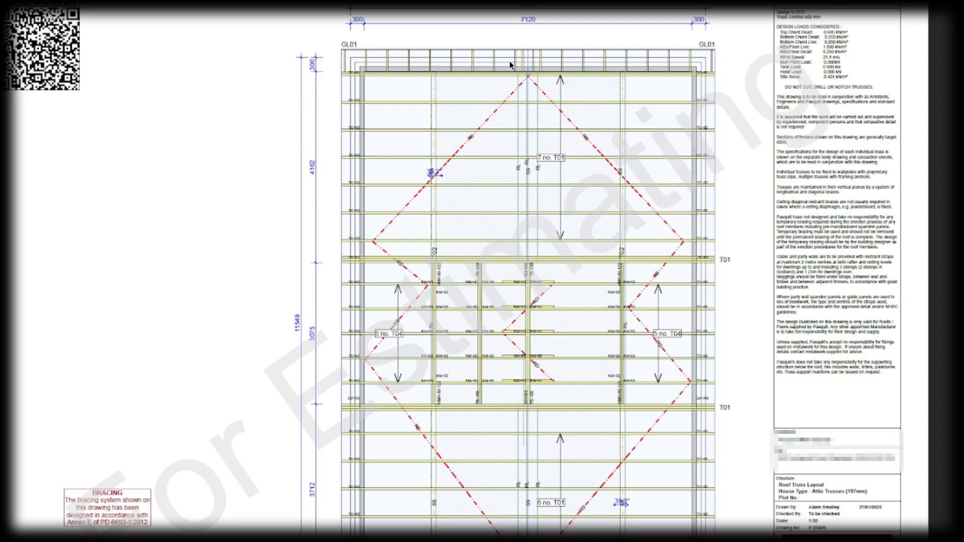
pyautogui.moveTo(528, 82)
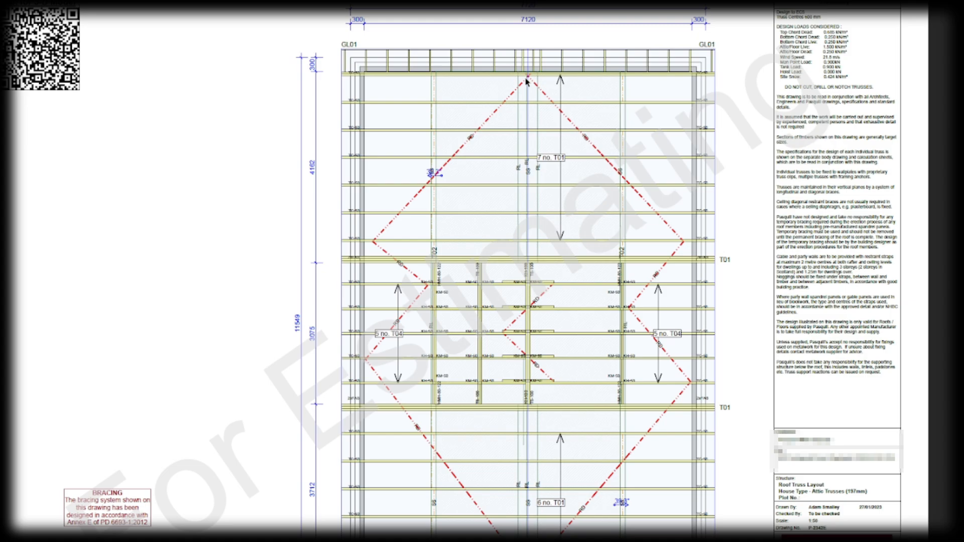
pyautogui.moveTo(609, 182)
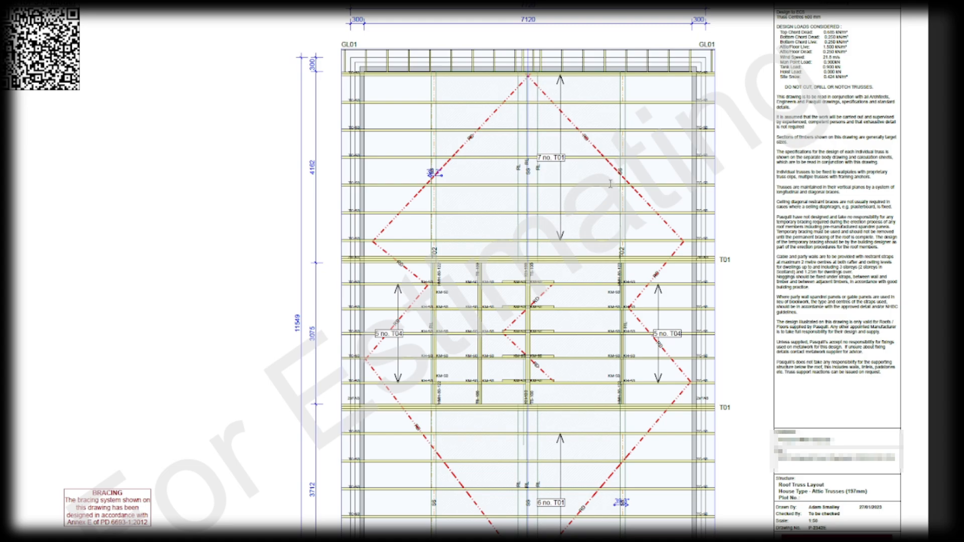